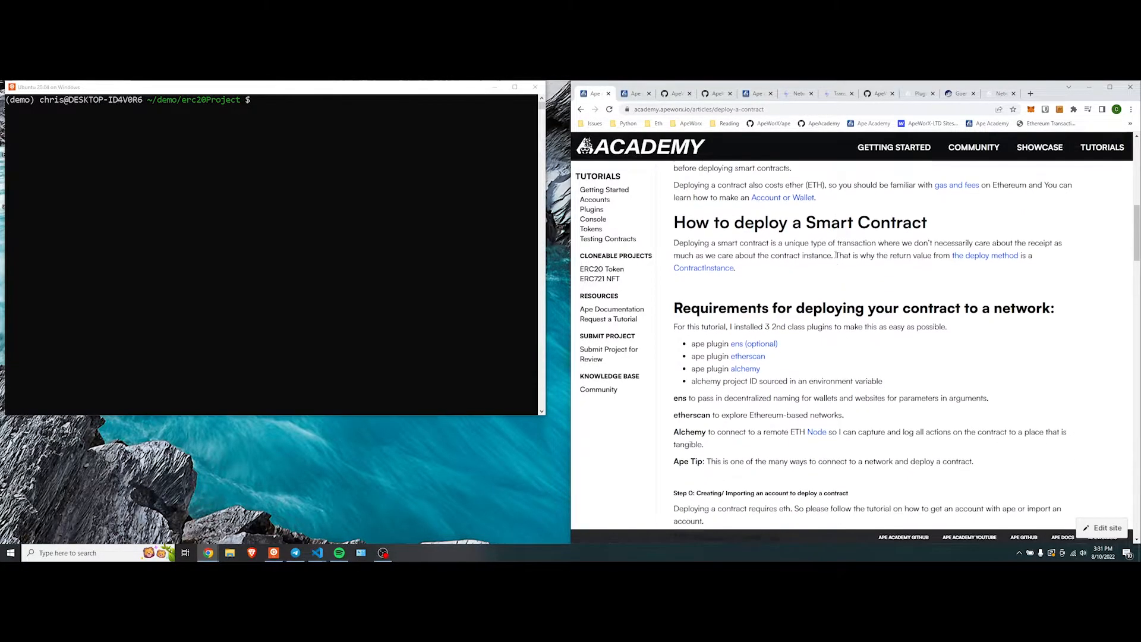
- Run 'ape accounts list' to show the six stored accounts and their aliases, including dev
scroll(down, 3)
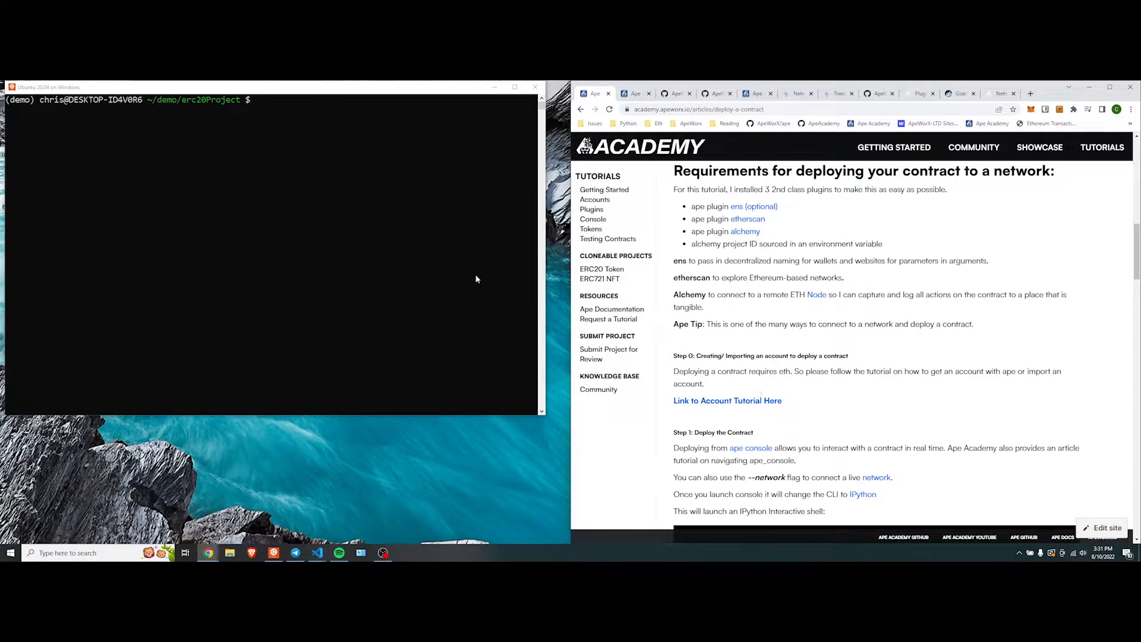
text(ape)
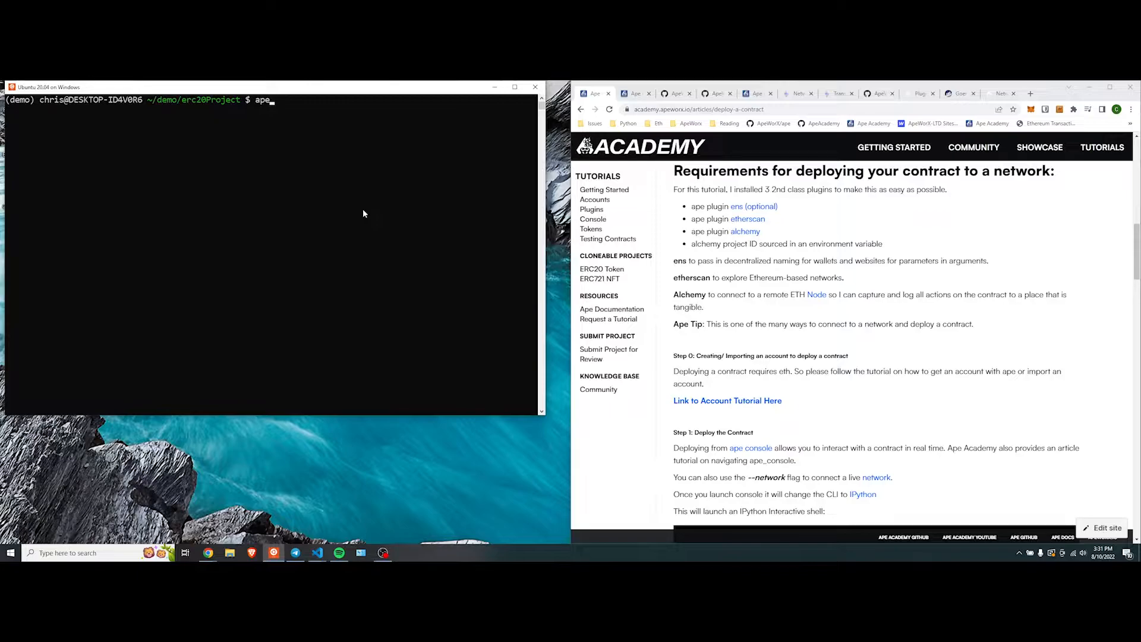
text(accounts)
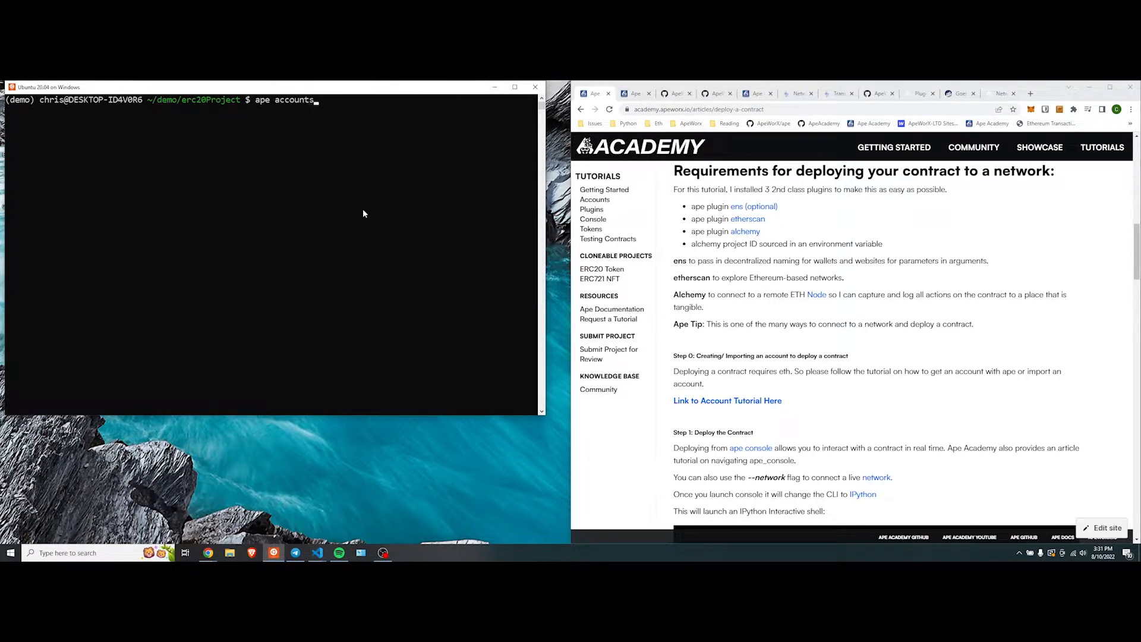
text(list)
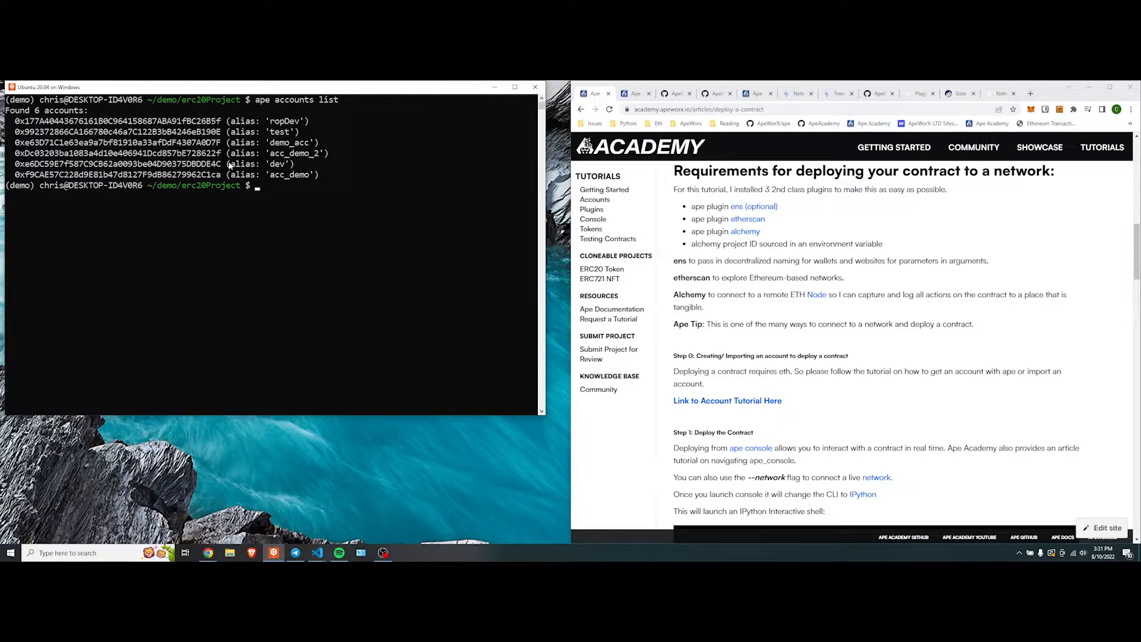
mouse_move(282, 191)
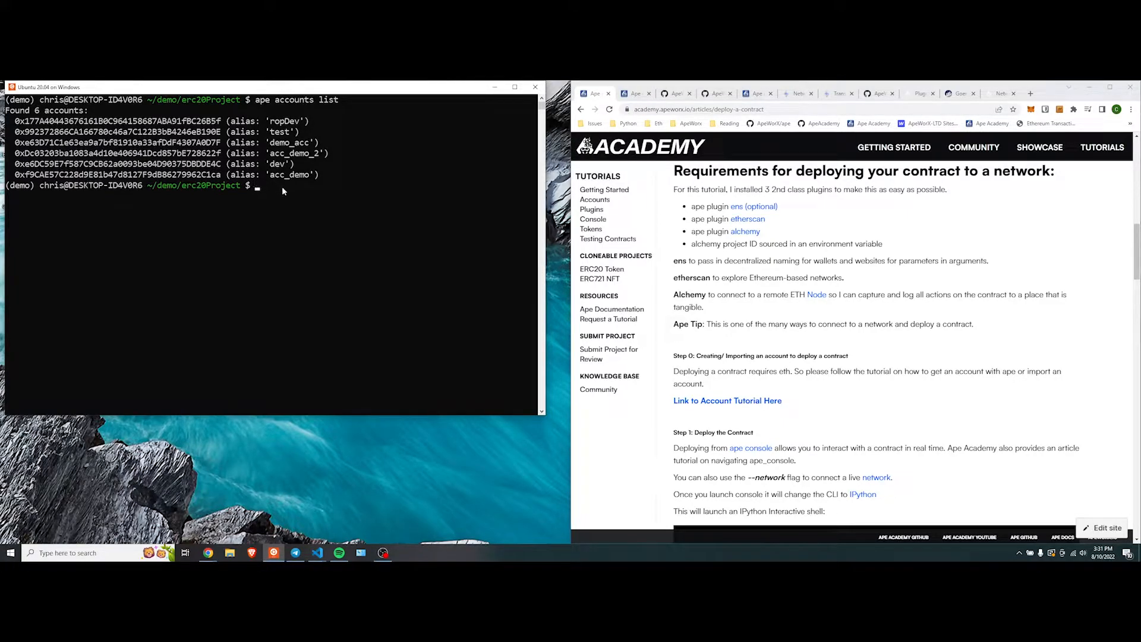
mouse_move(303, 196)
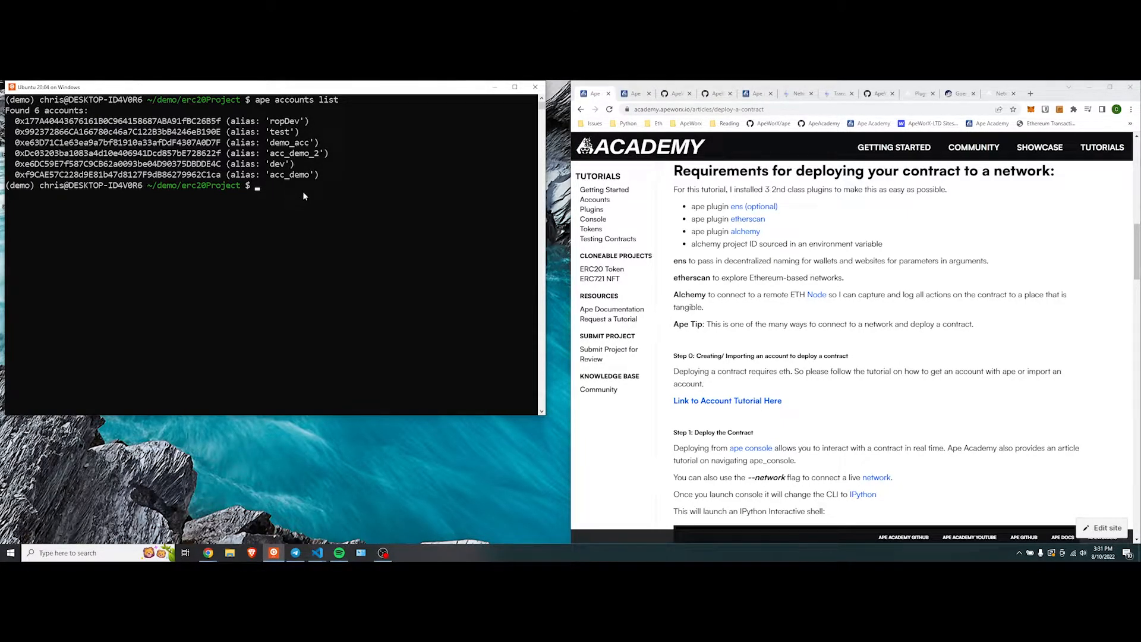
mouse_move(854, 311)
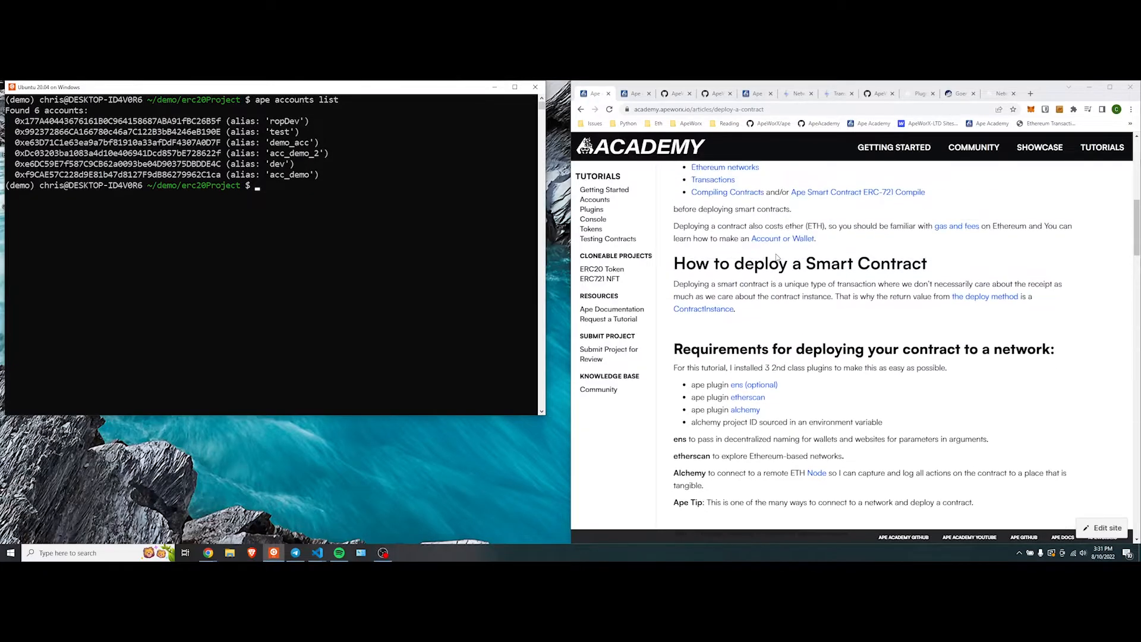
- Scroll the deploy tutorial down to Step 1 with the ape console Goerli-via-Alchemy command
scroll(down, 3)
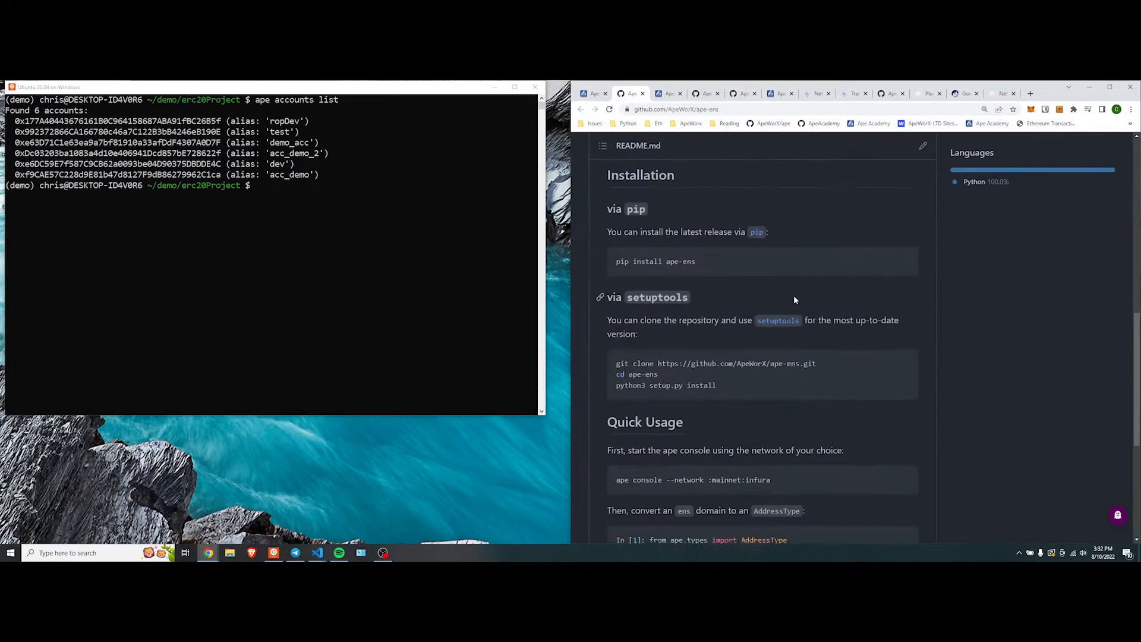
scroll(down, 3)
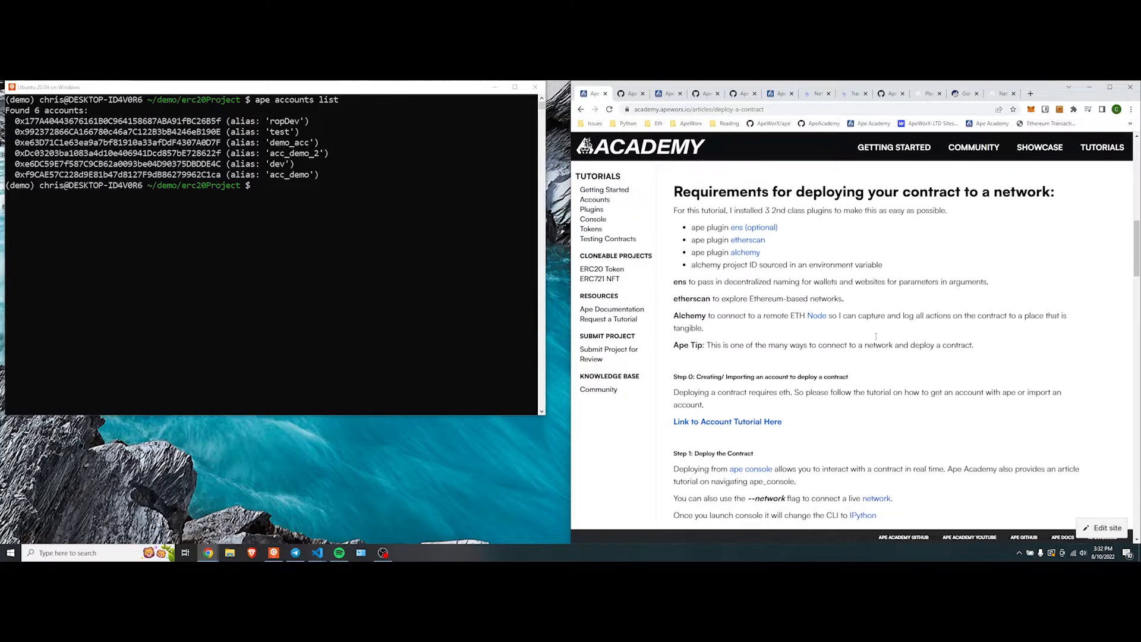
scroll(down, 3)
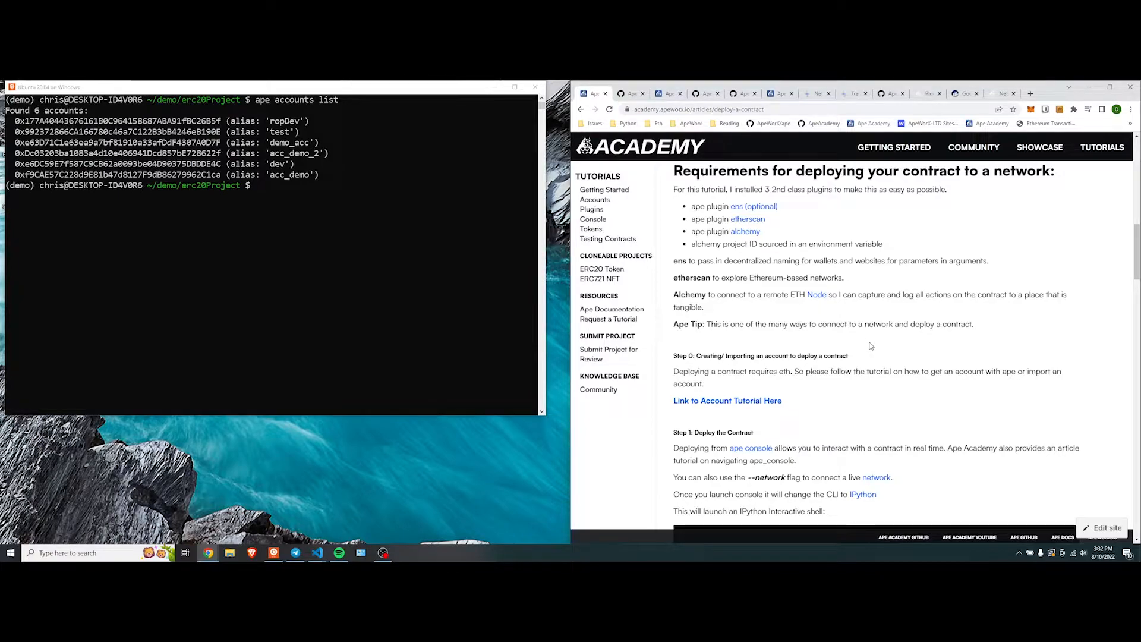
scroll(down, 3)
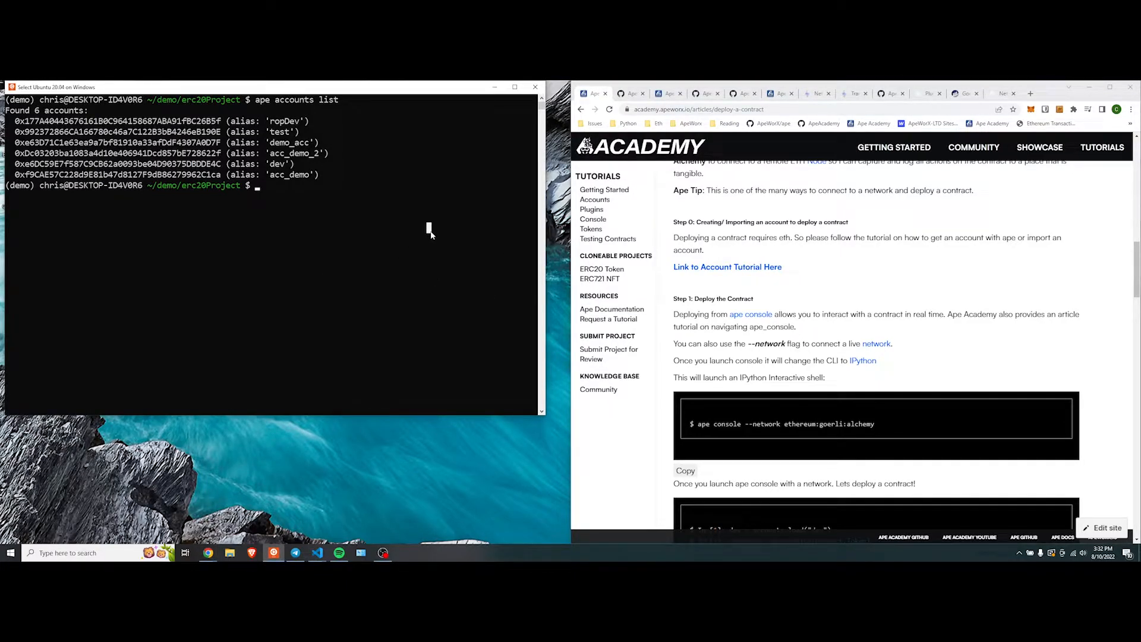
mouse_move(254, 250)
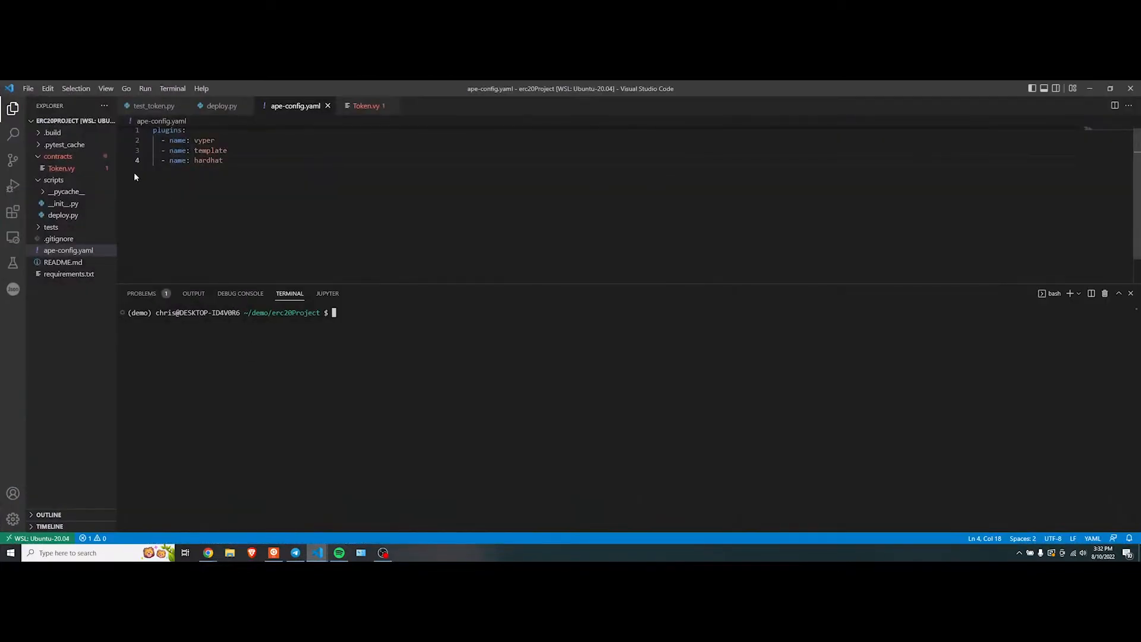
- Review the Token.vy contract and the deploy.py script from the Explorer sidebar
click(367, 106)
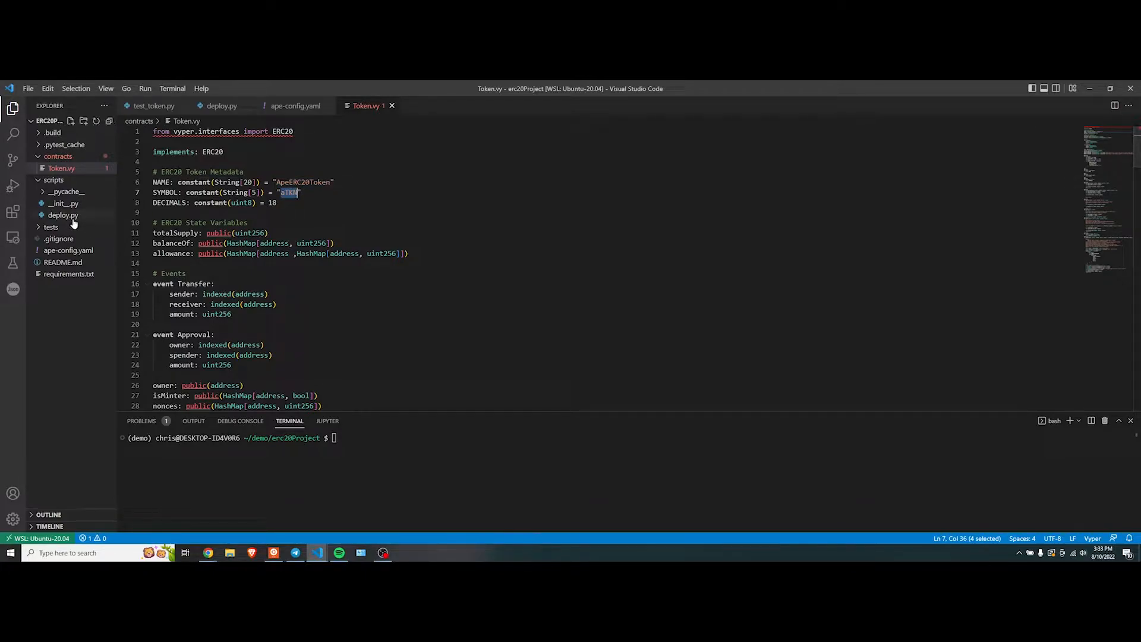
click(63, 216)
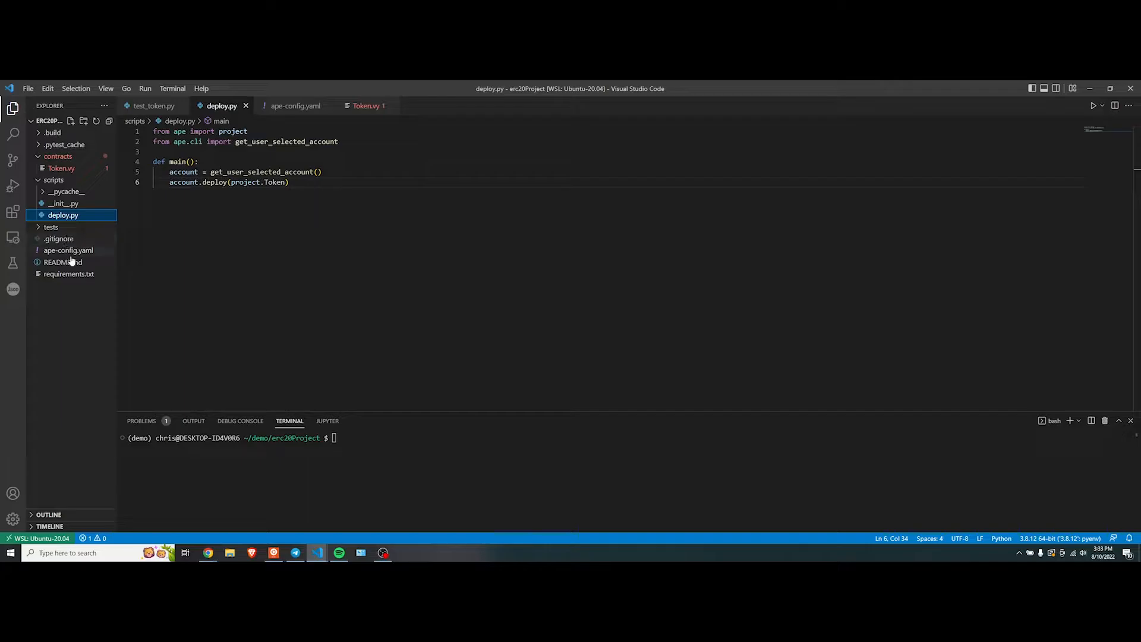
click(69, 250)
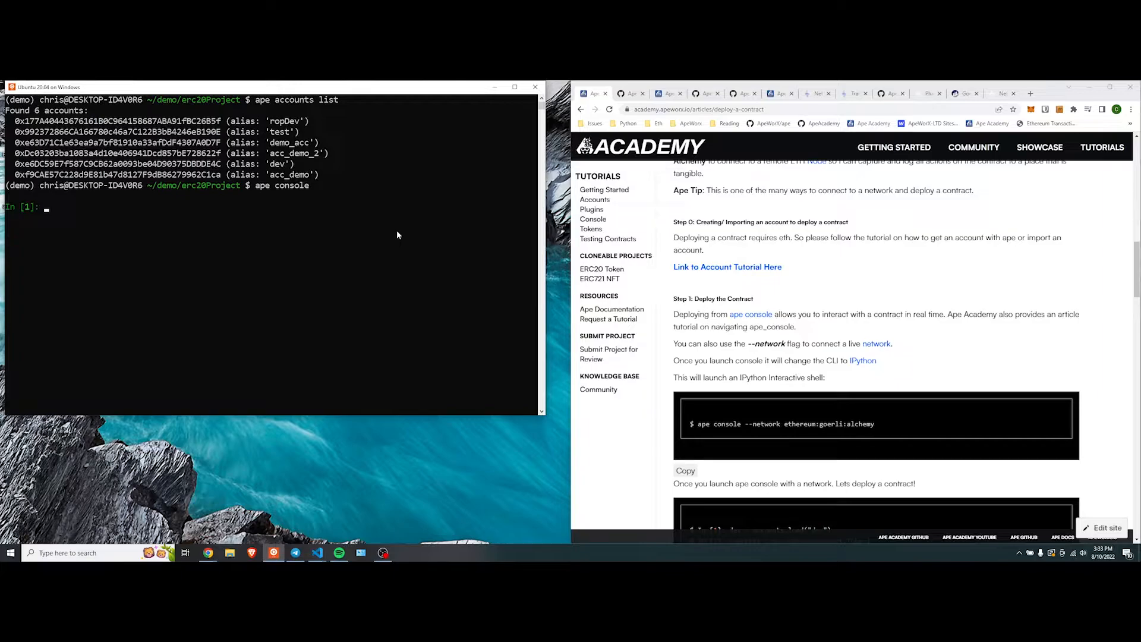
- Load the dev account in the local ape console, check dev.balance is 0, then exit
text(contract.symbol())
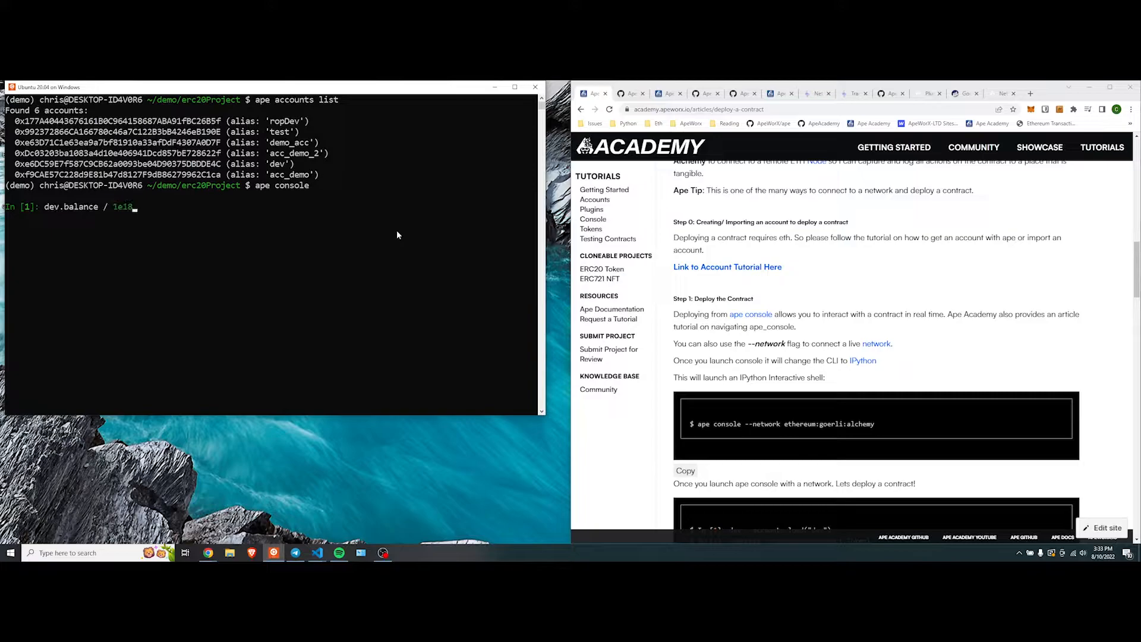
text(dev = accounts.load("dev"))
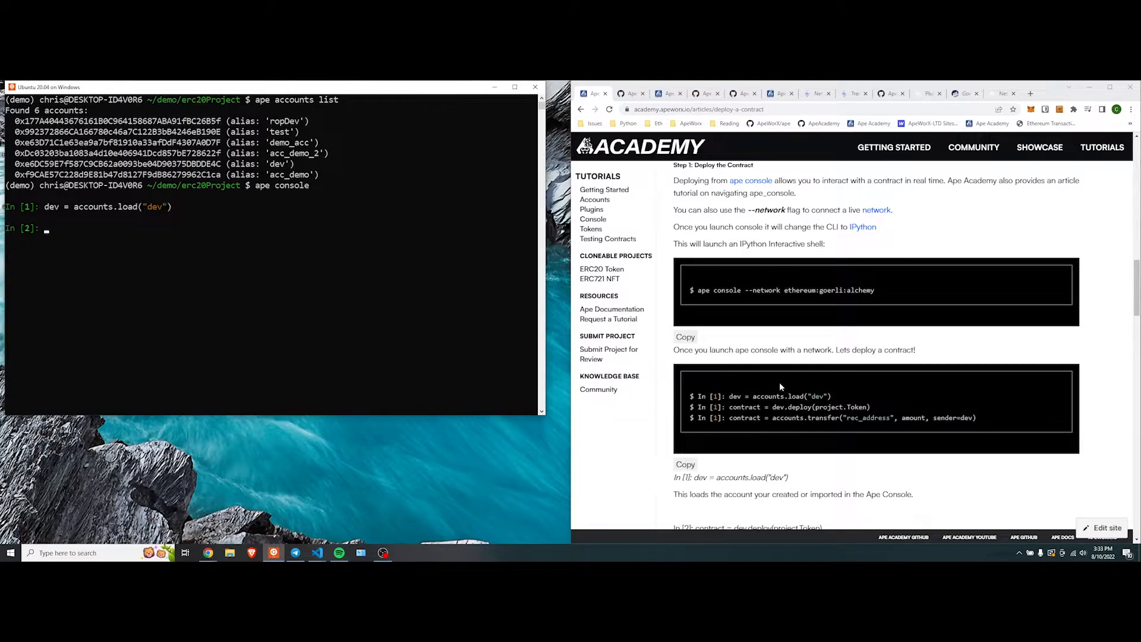
text(dir(contract))
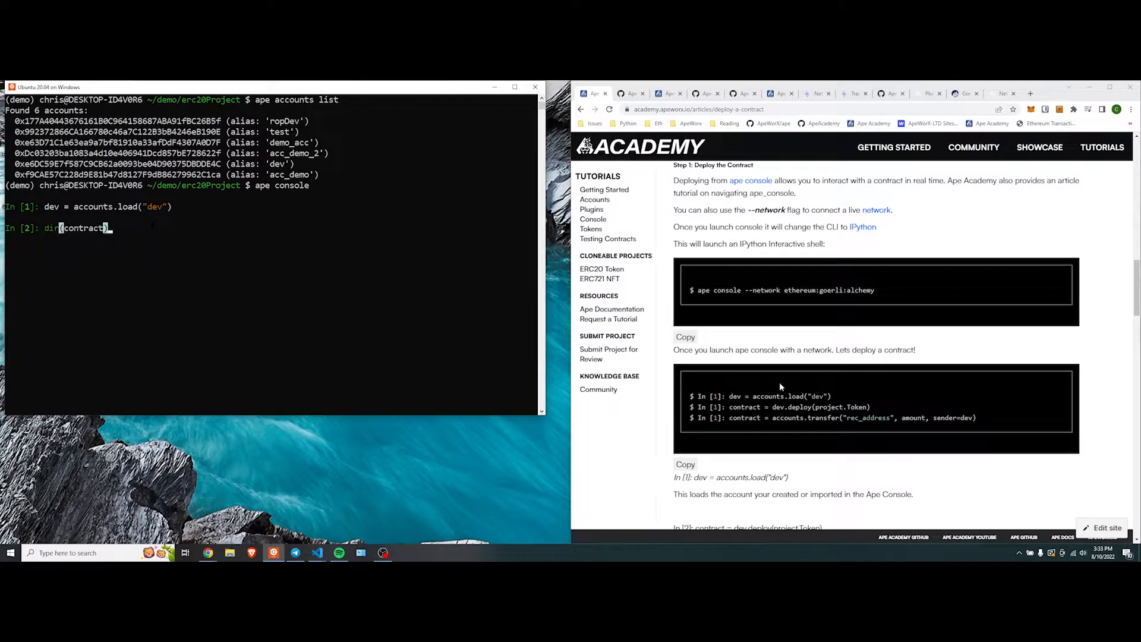
text(dev.balance()
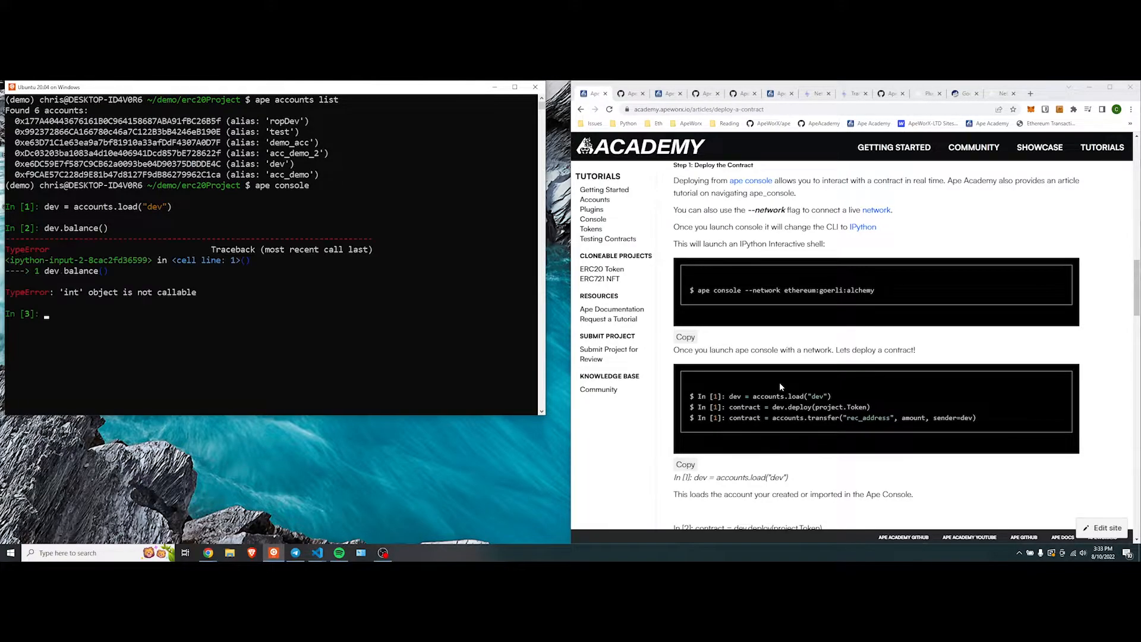
text(dev.balance)
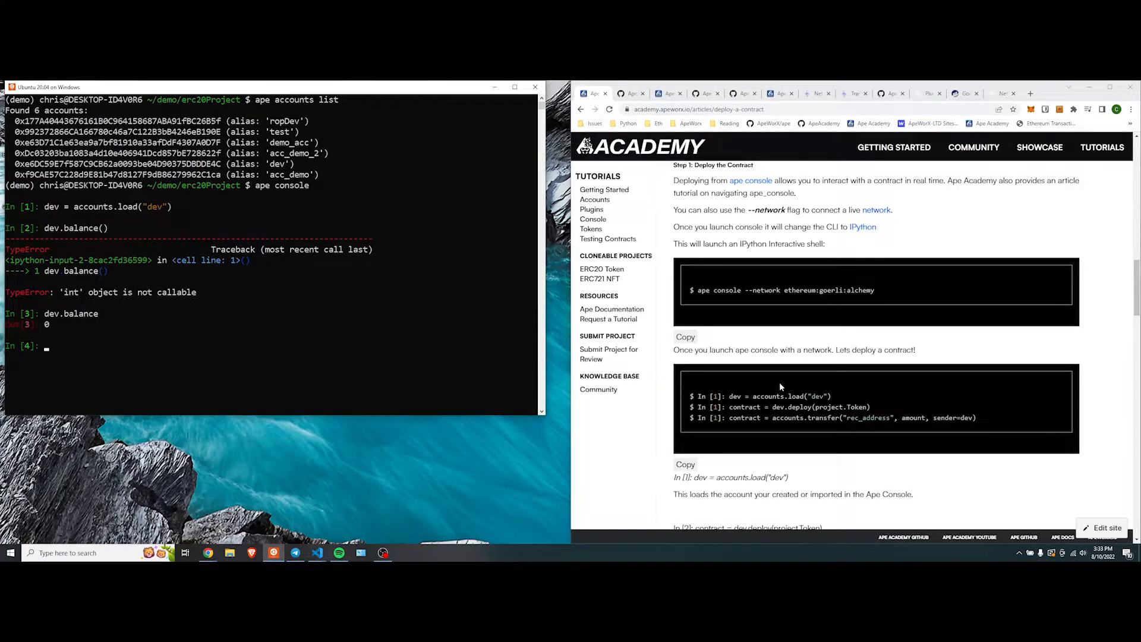
text(exit)
text(ape console --network ethereum:goerli:alchemy)
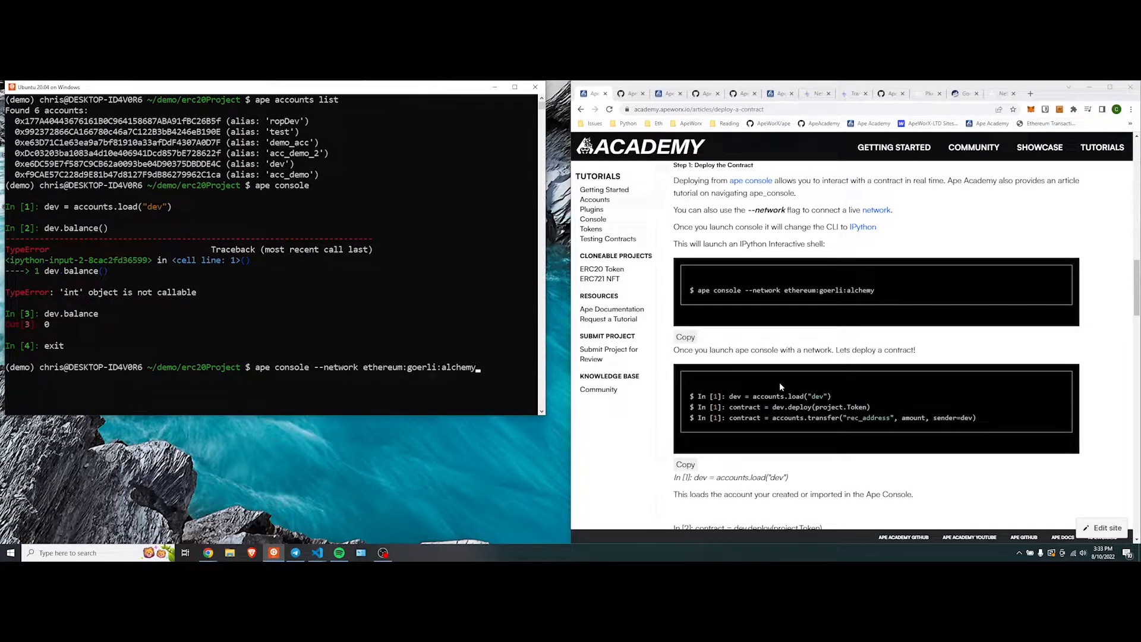
- On Goerli via Alchemy, evaluate dev.balance and dev.balance / 1e18 showing about 1.475 ETH
drag(767, 290, 875, 290)
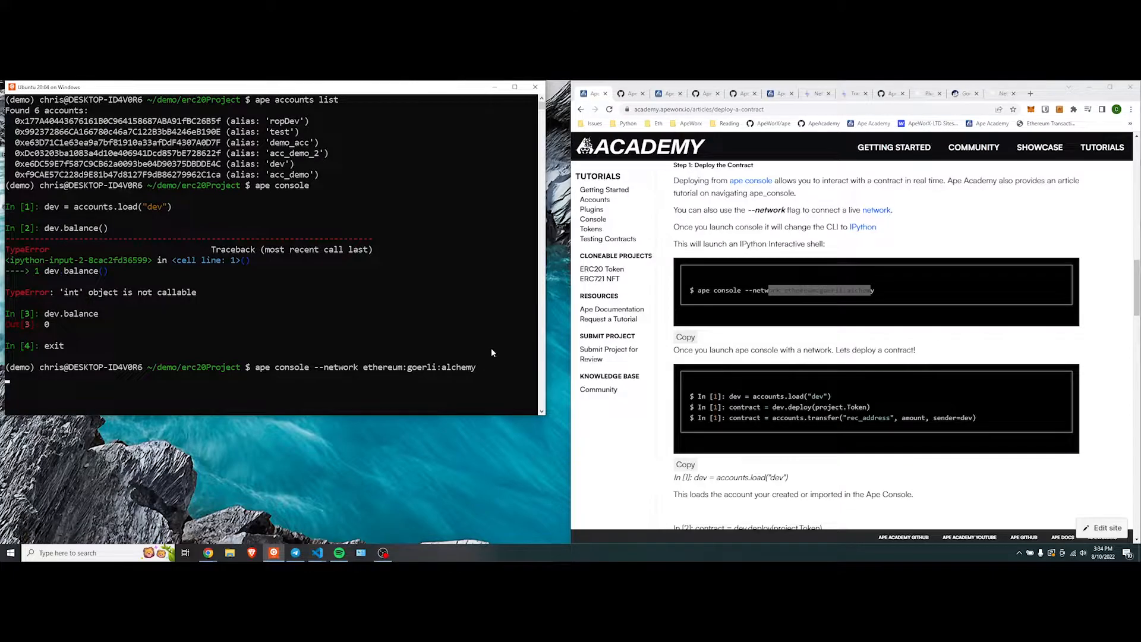
text(dev.balance)
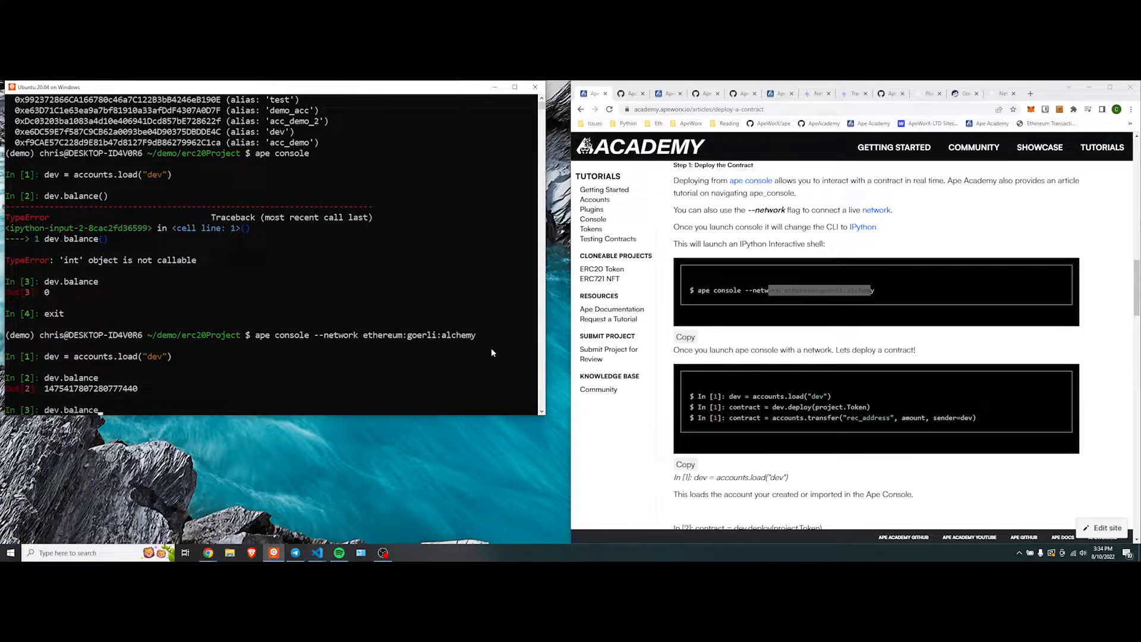
text(1/)
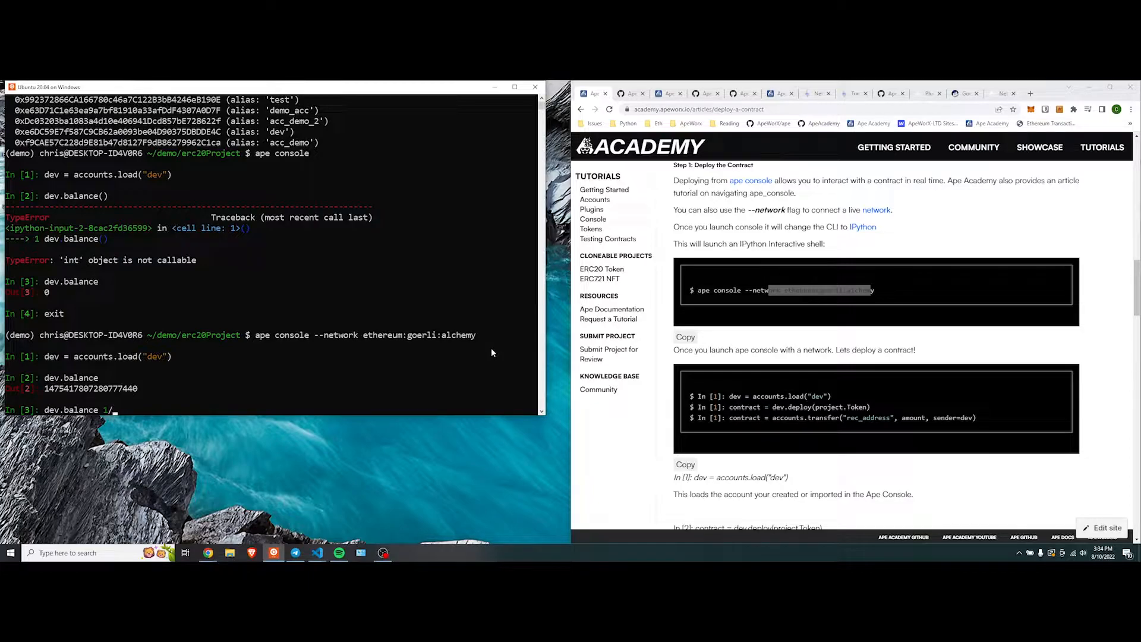
key(BackSpace)
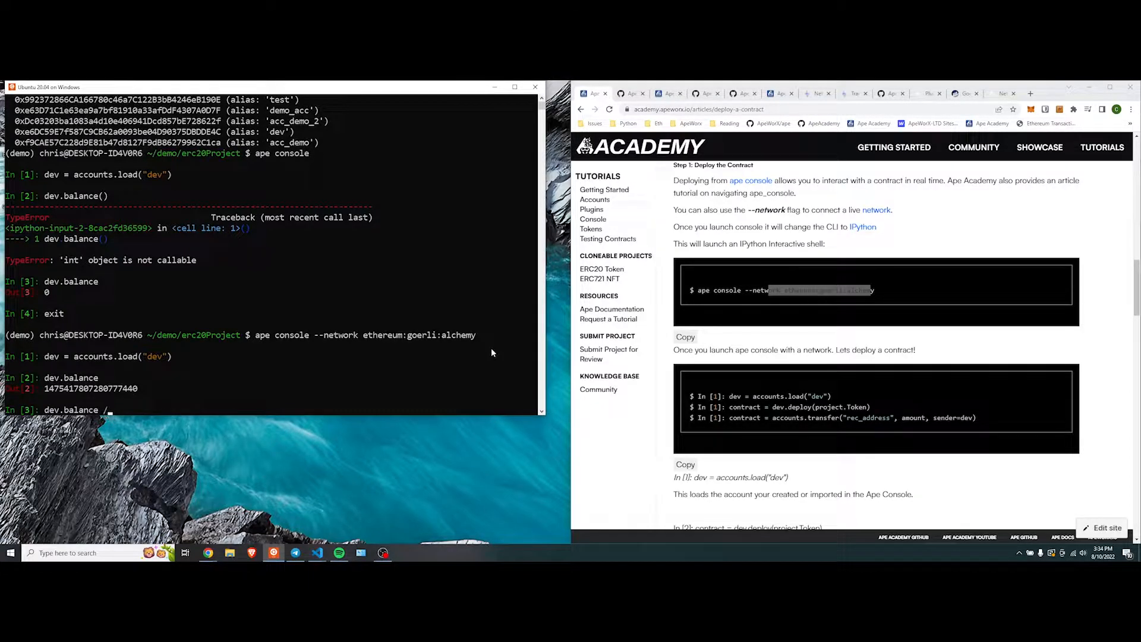
text(1e18)
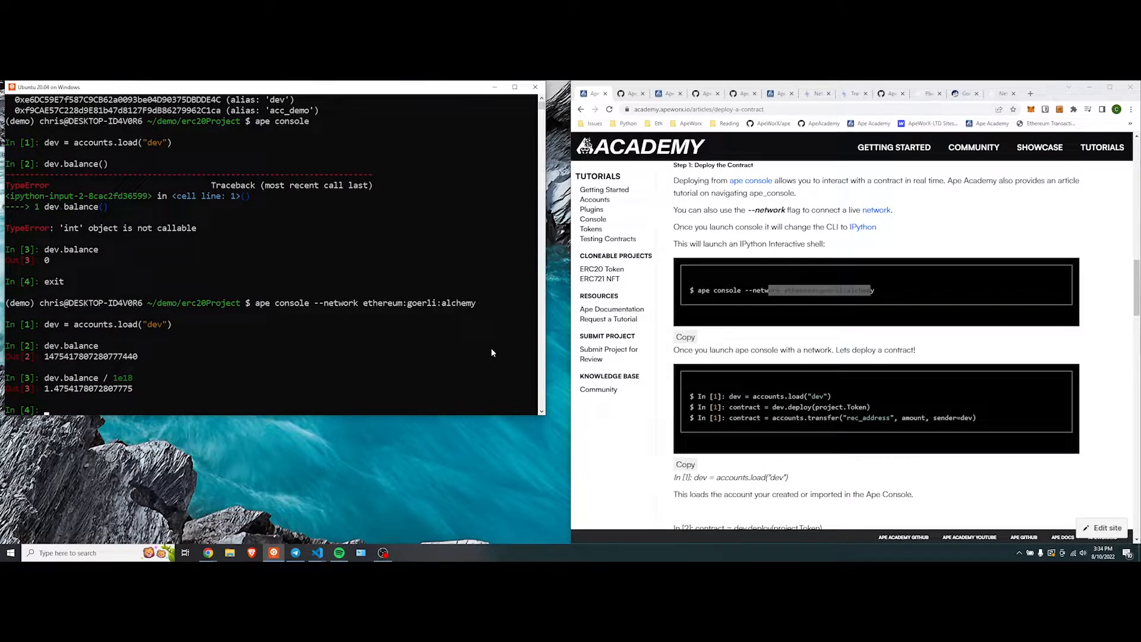
mouse_move(608, 318)
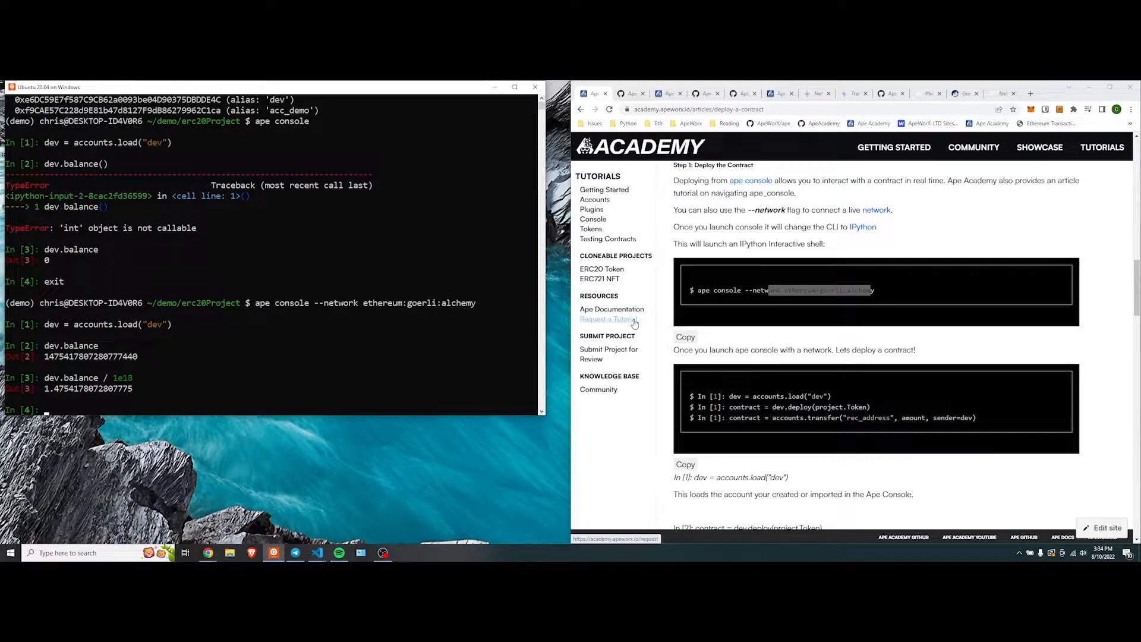
key(alt+tab)
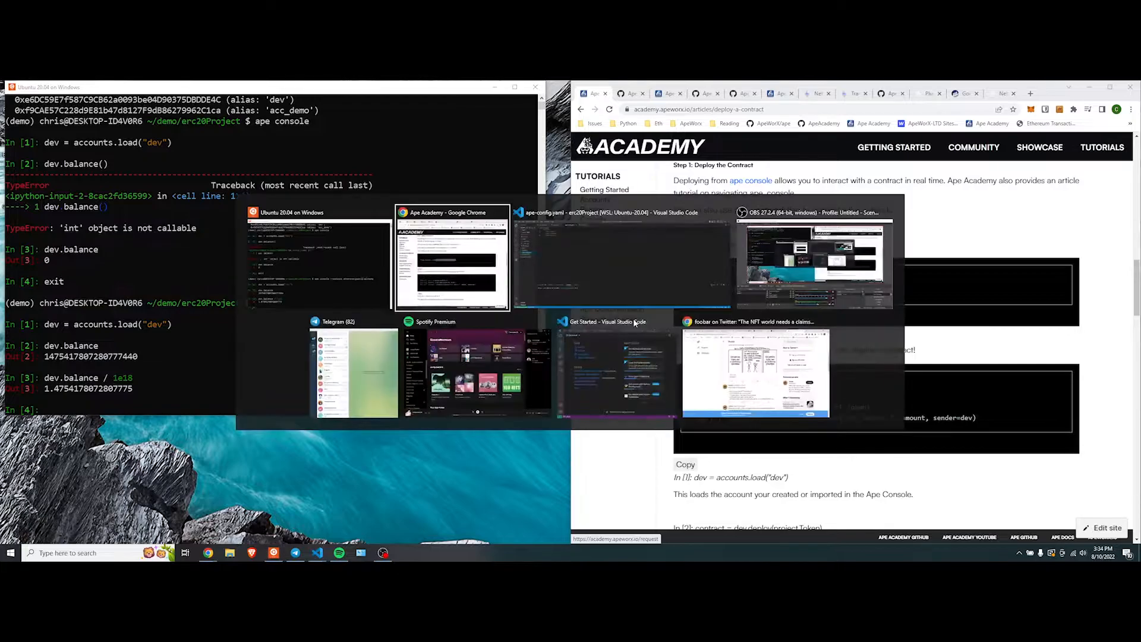
click(619, 254)
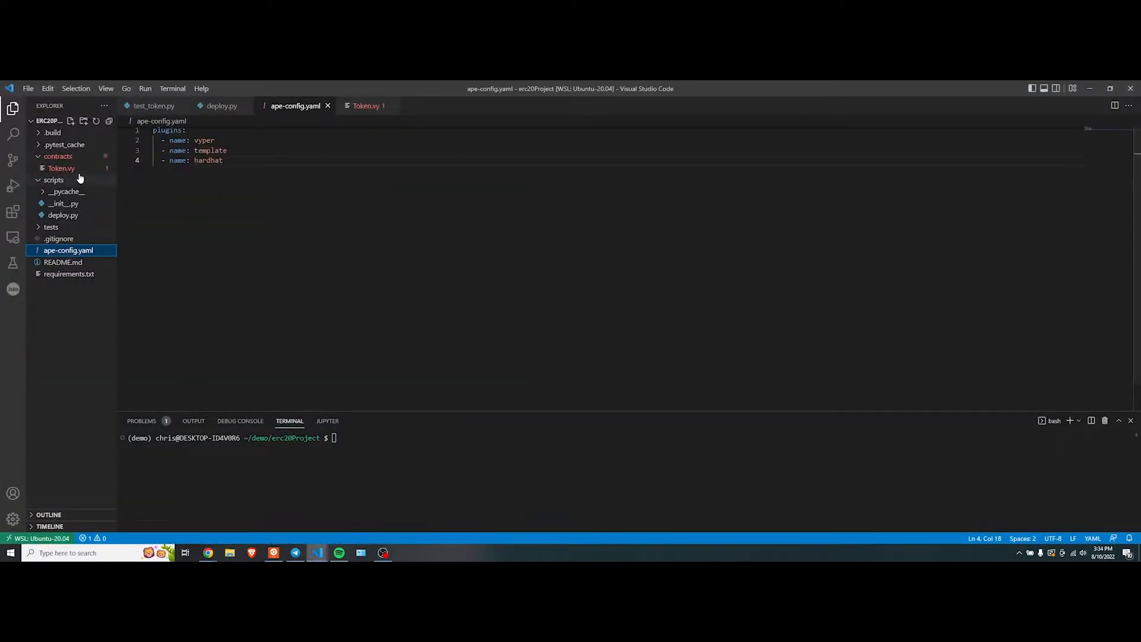
click(60, 167)
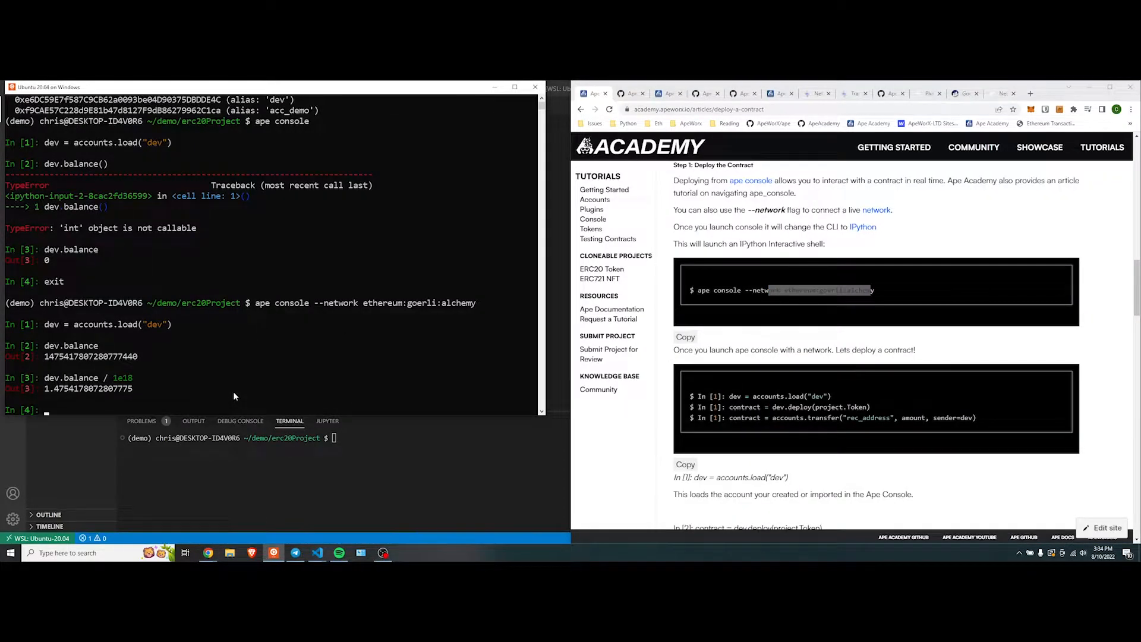
- Deploy with contract = dev.deploy(project.Token) from the dev account on Goerli
text(dev)
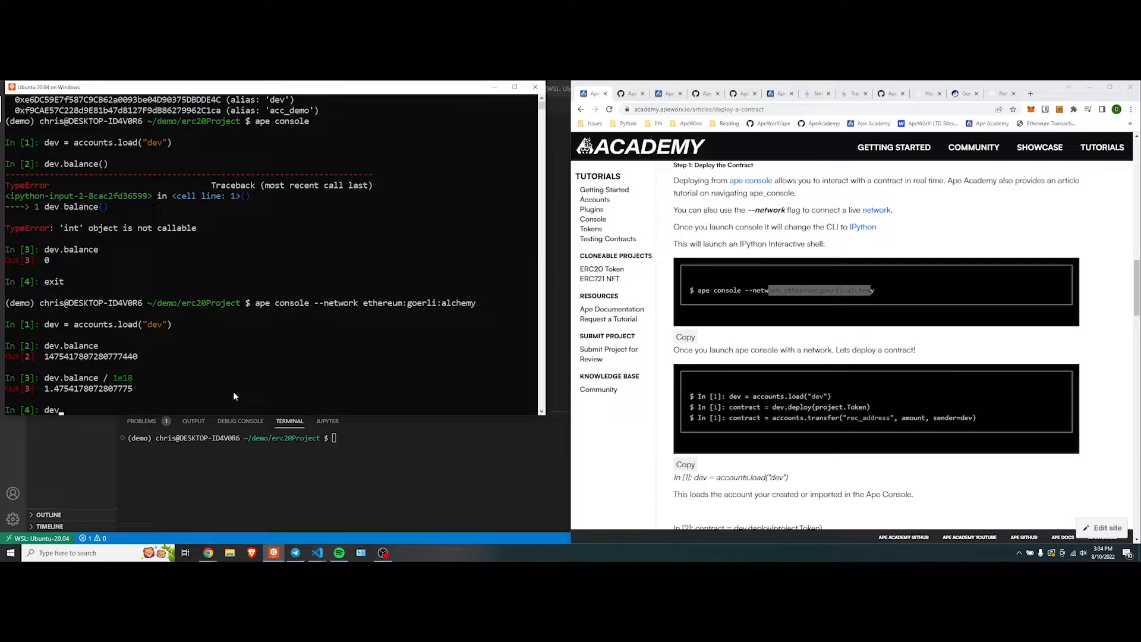
text(contr)
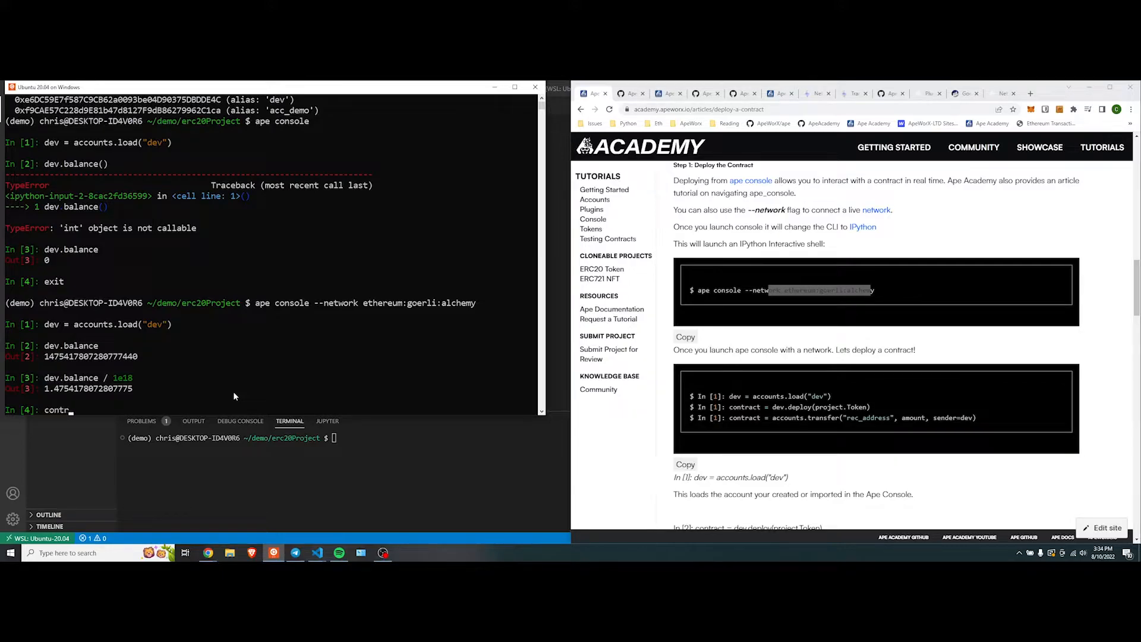
text(act =)
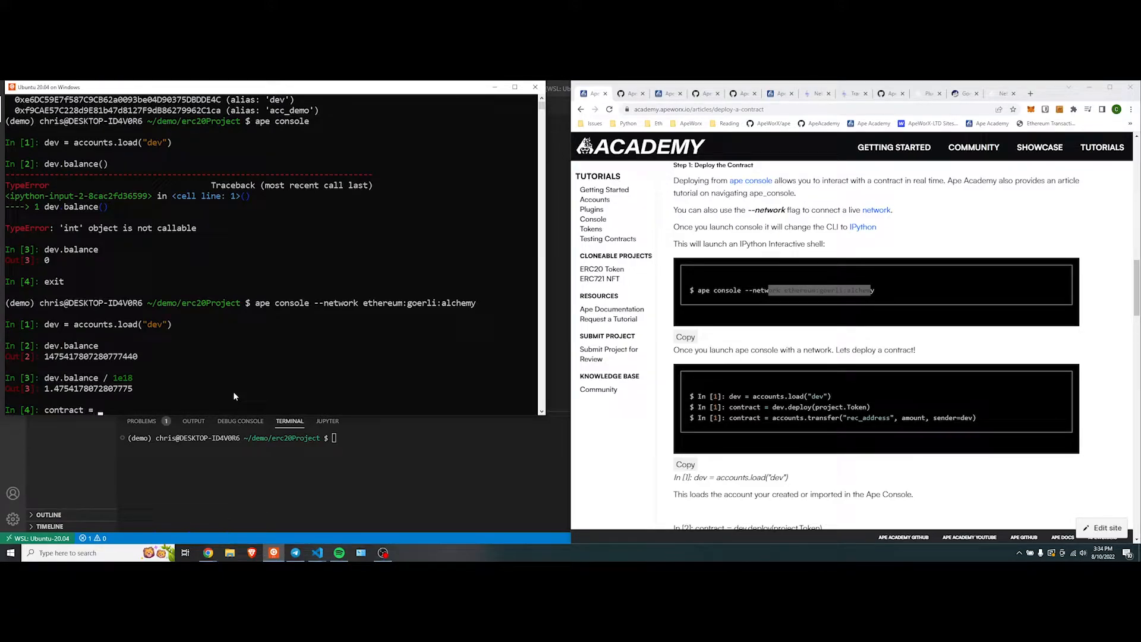
text(dev.)
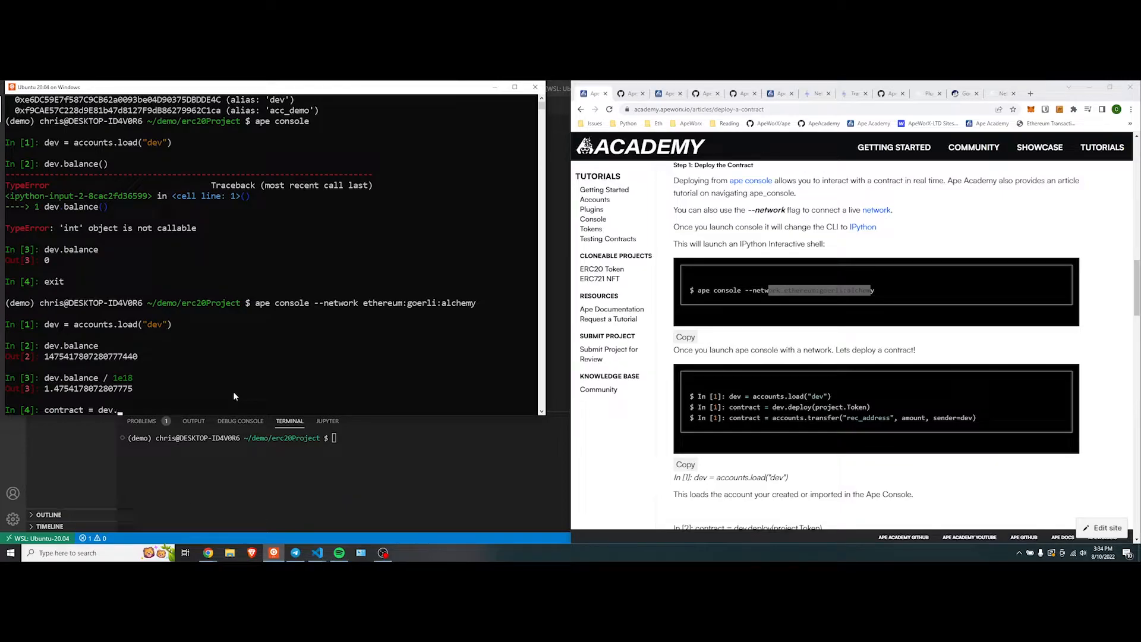
text(.deploy)
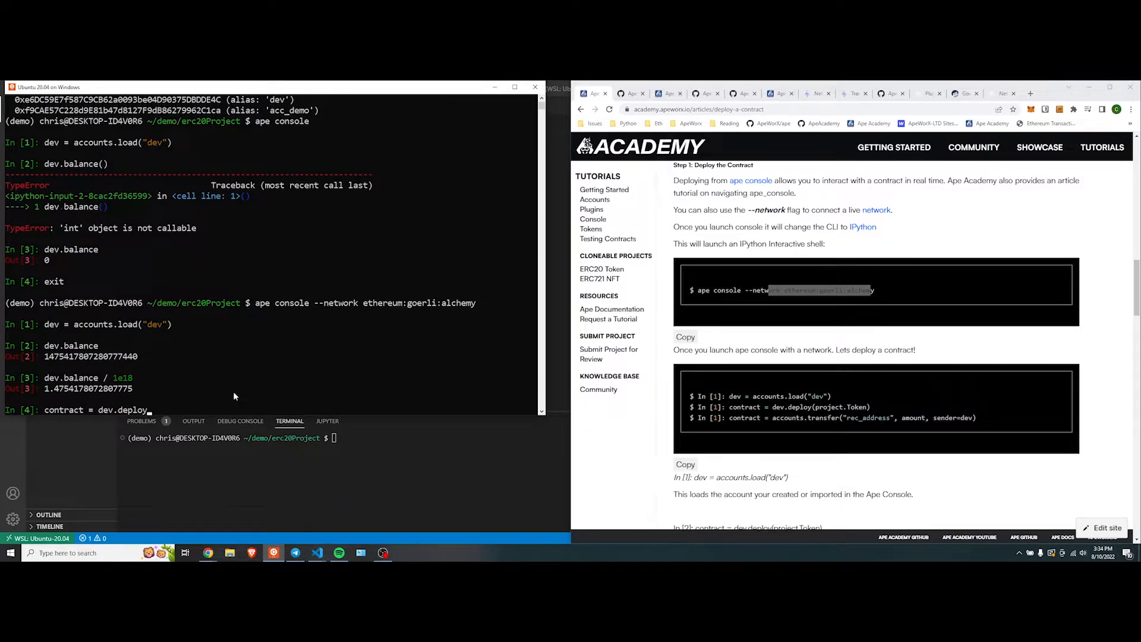
text(project.)
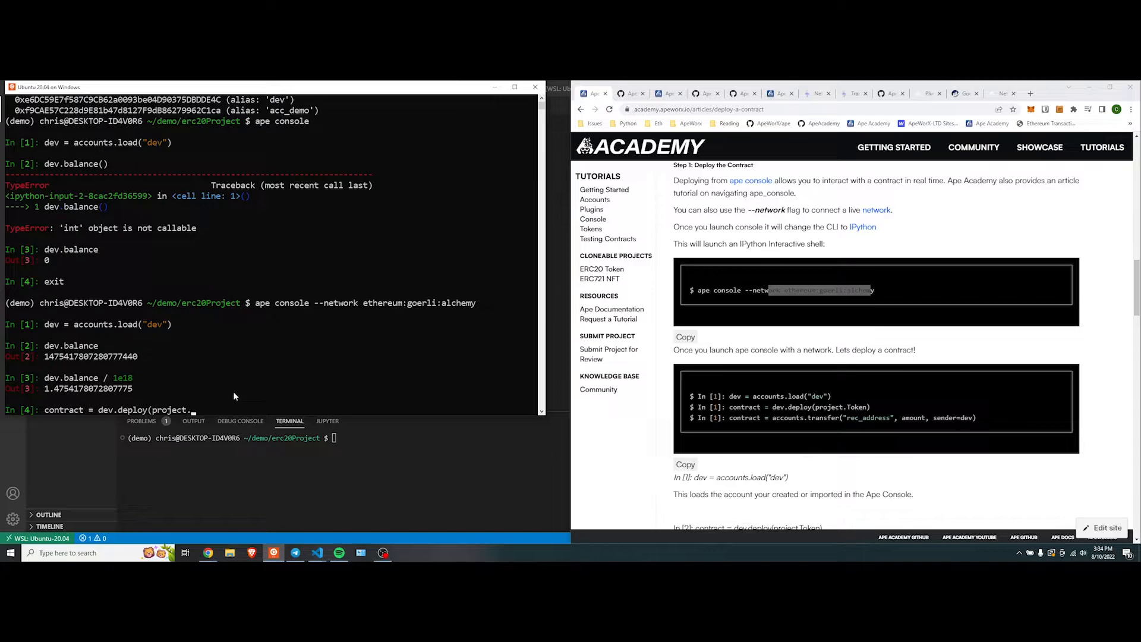
text(Token))
text(y)
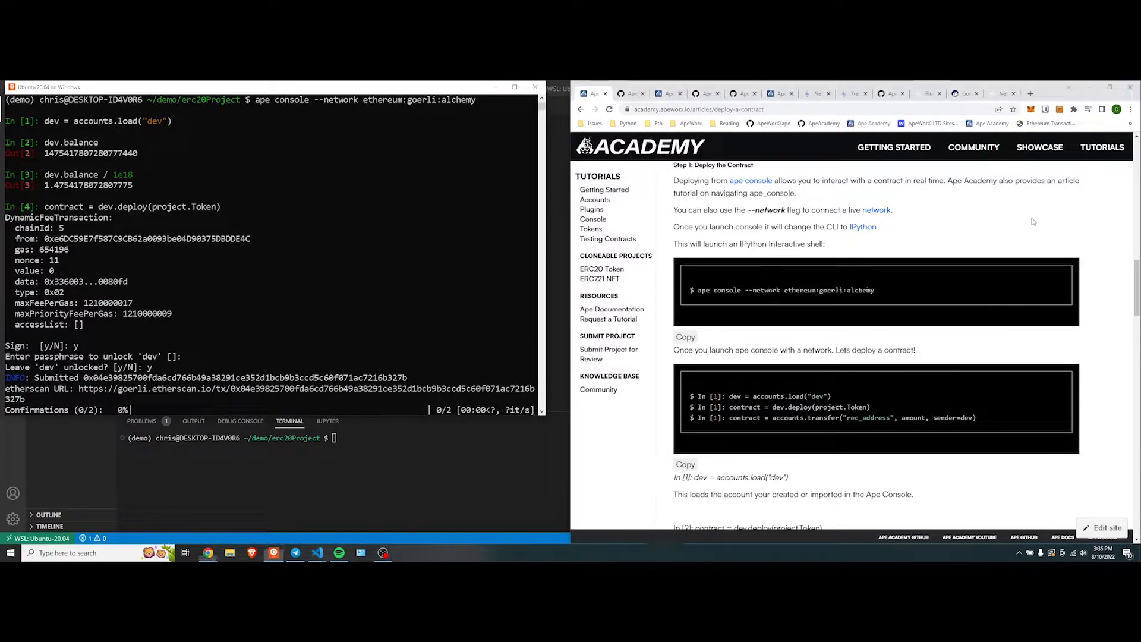
click(1030, 93)
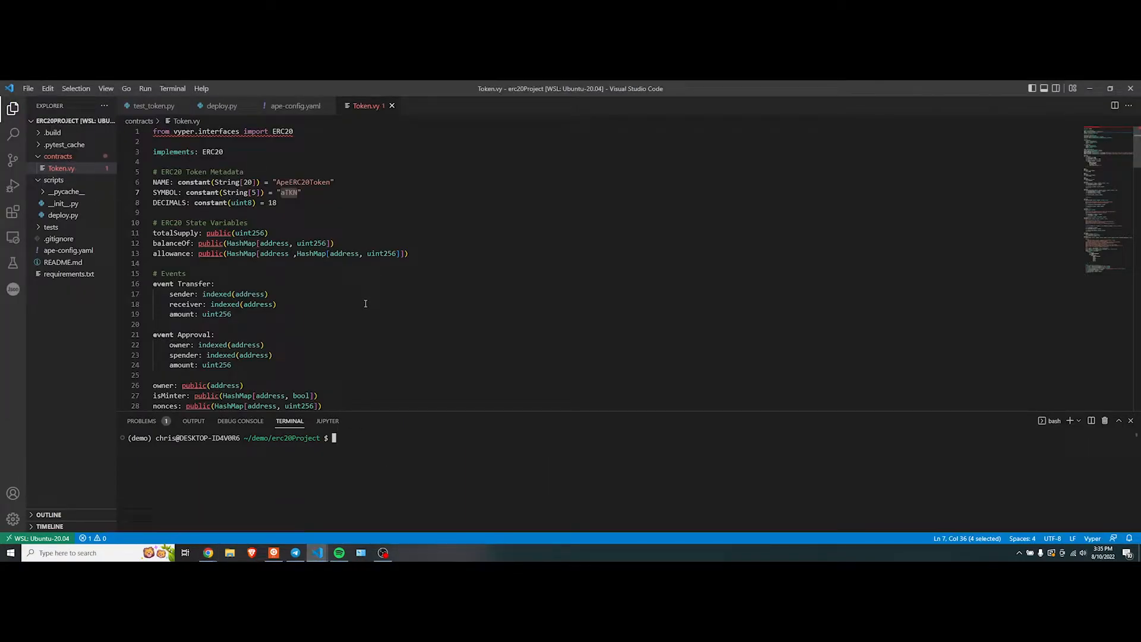
- Review Token.vy's symbol, burn and mint functions, marking mint's receiver parameter
scroll(down, 3)
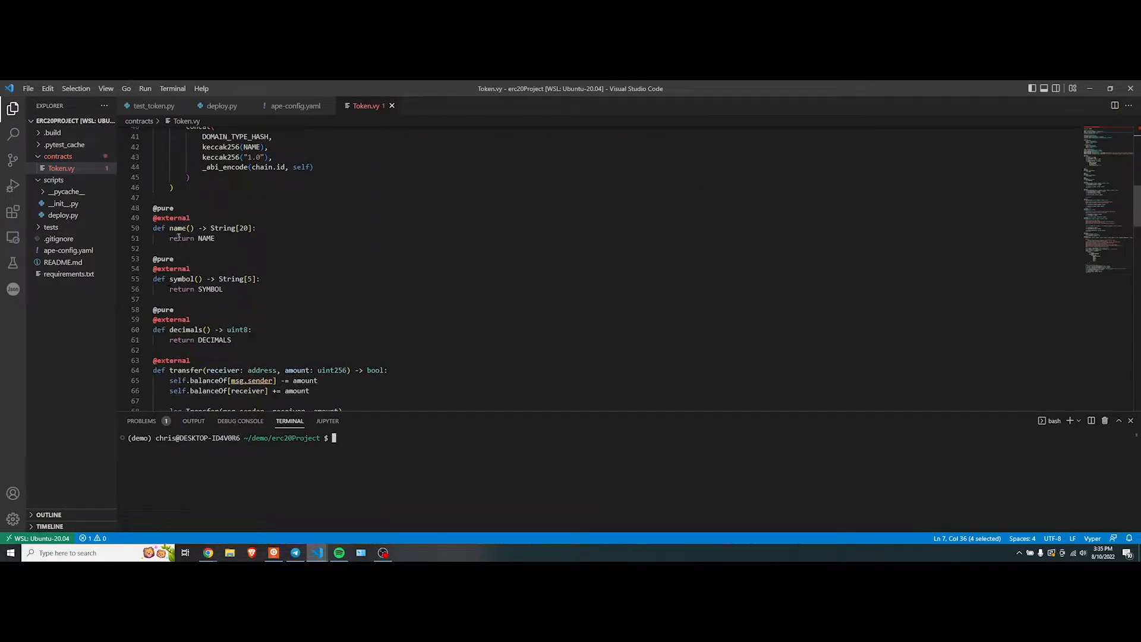
double_click(180, 278)
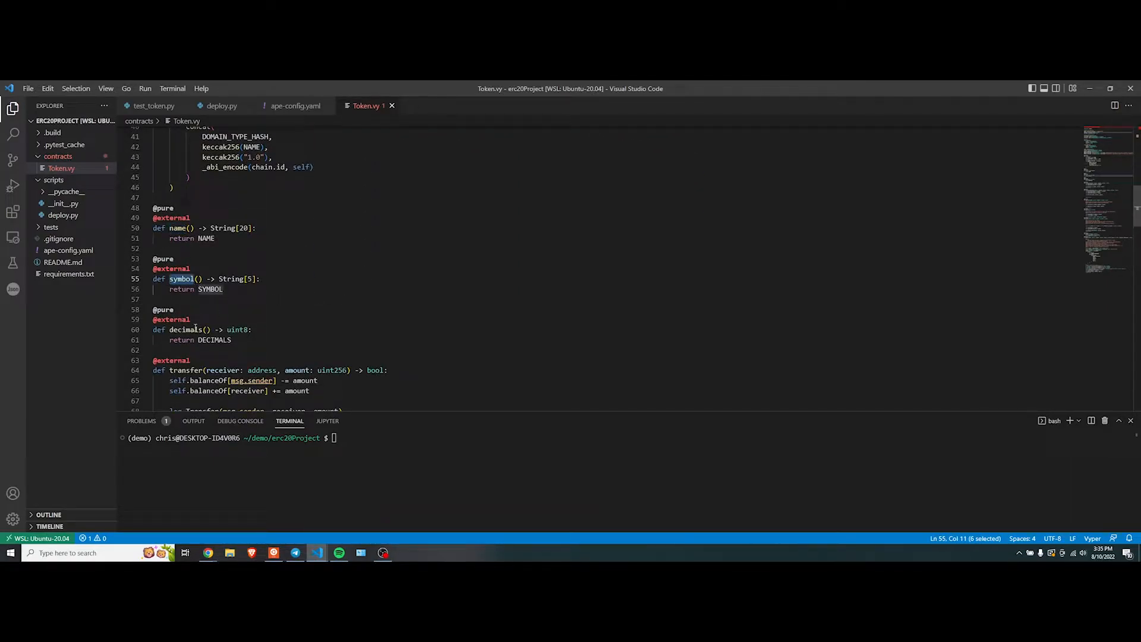
scroll(down, 3)
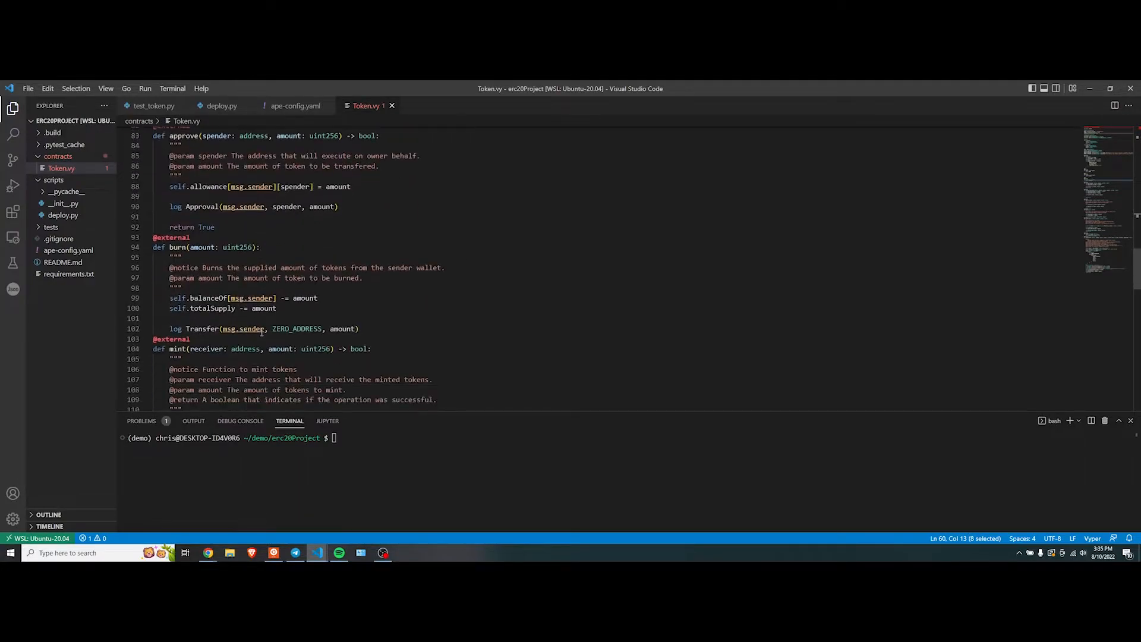
scroll(down, 3)
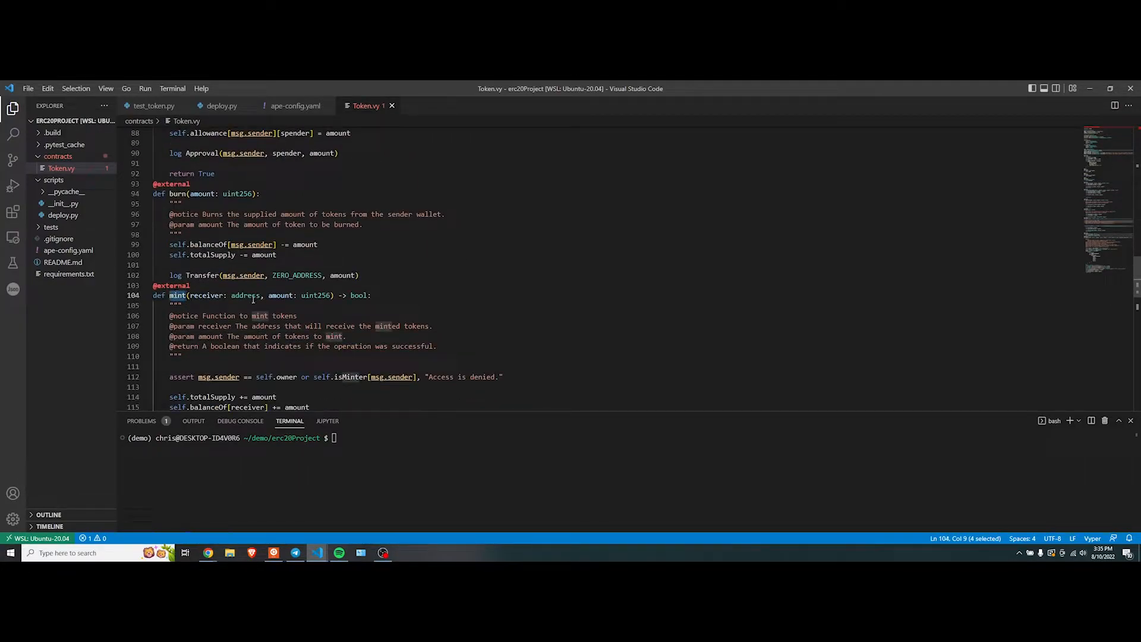
scroll(down, 3)
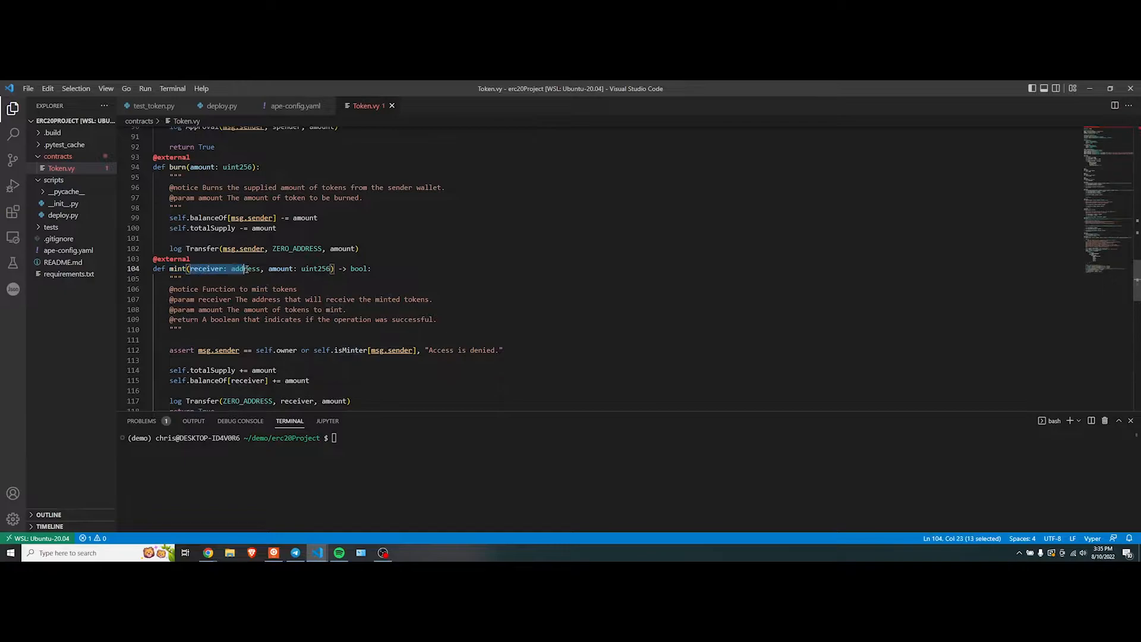
drag(244, 268, 263, 269)
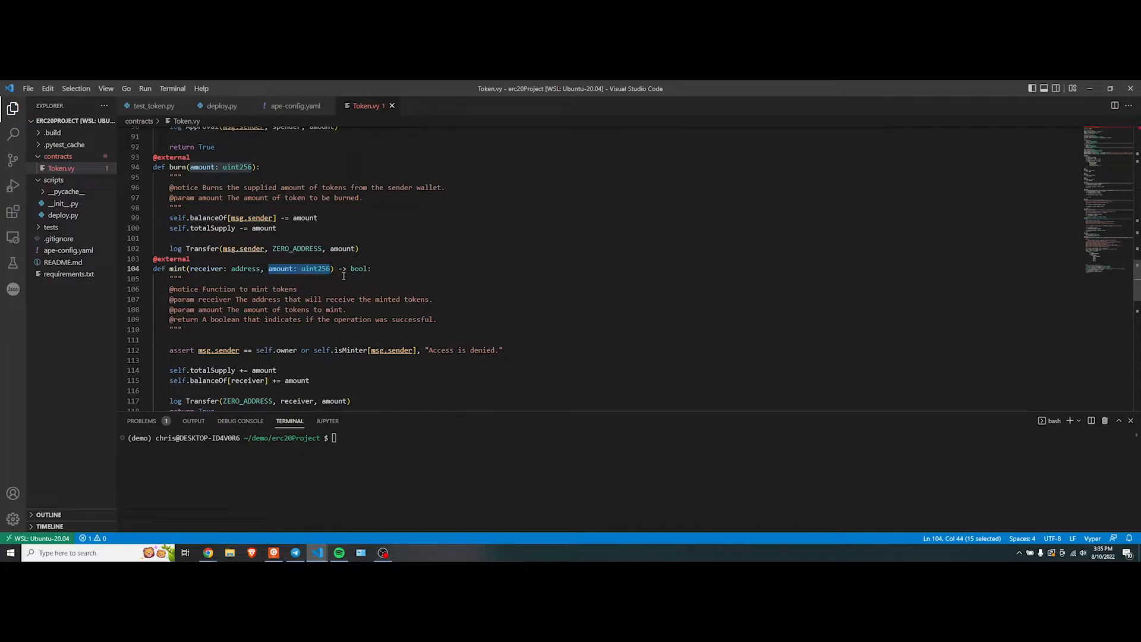
mouse_move(456, 284)
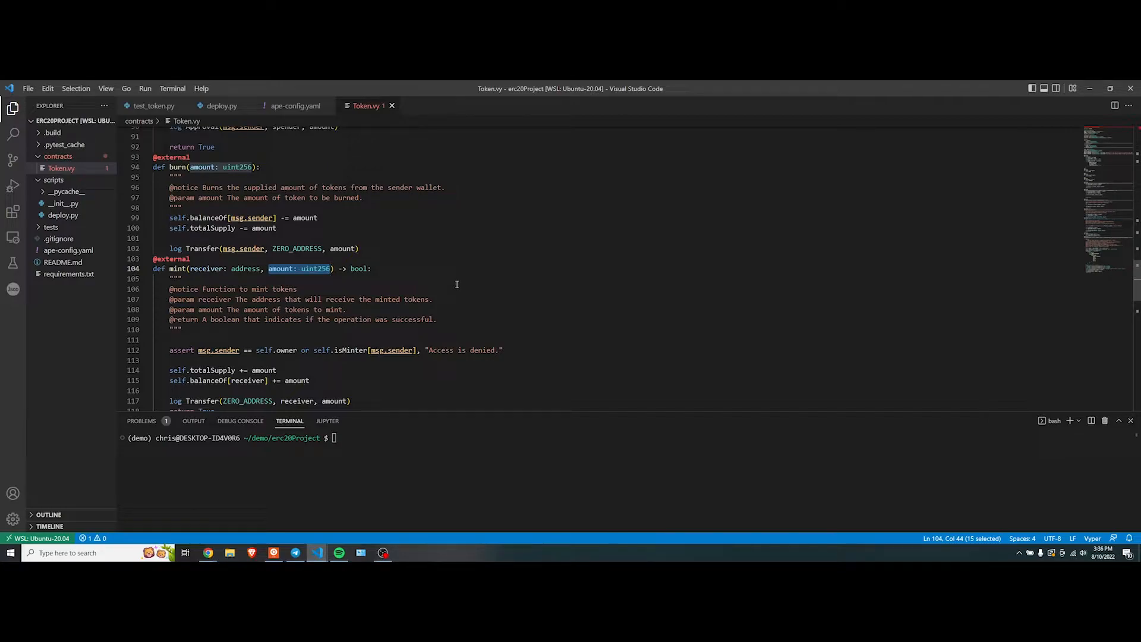
- Switch back to the terminal and Etherscan, then return to the Ape Academy tutorial
key(alt+tab)
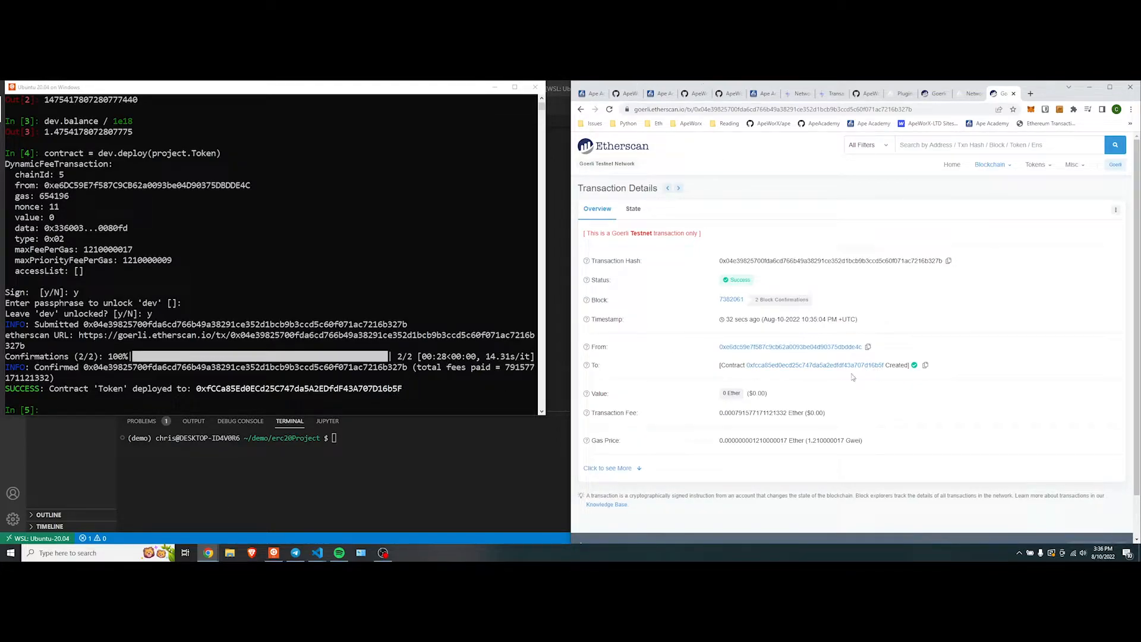
click(800, 365)
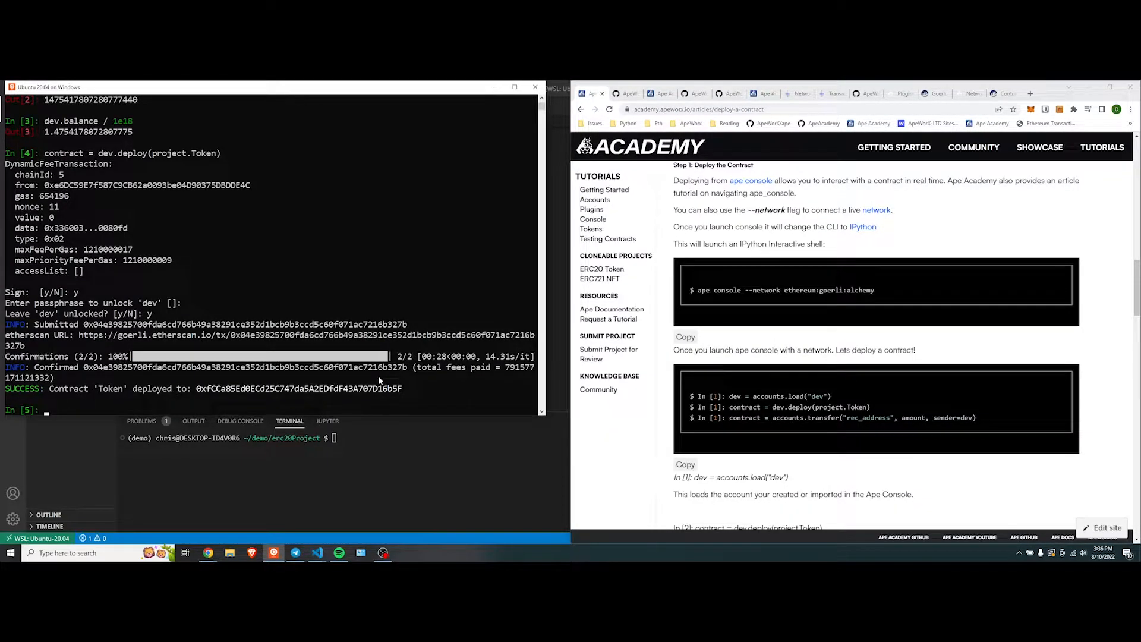
- Run dir(contract) in the ape console to list members like mint, burn, symbol and totalSupply
key(alt+tab)
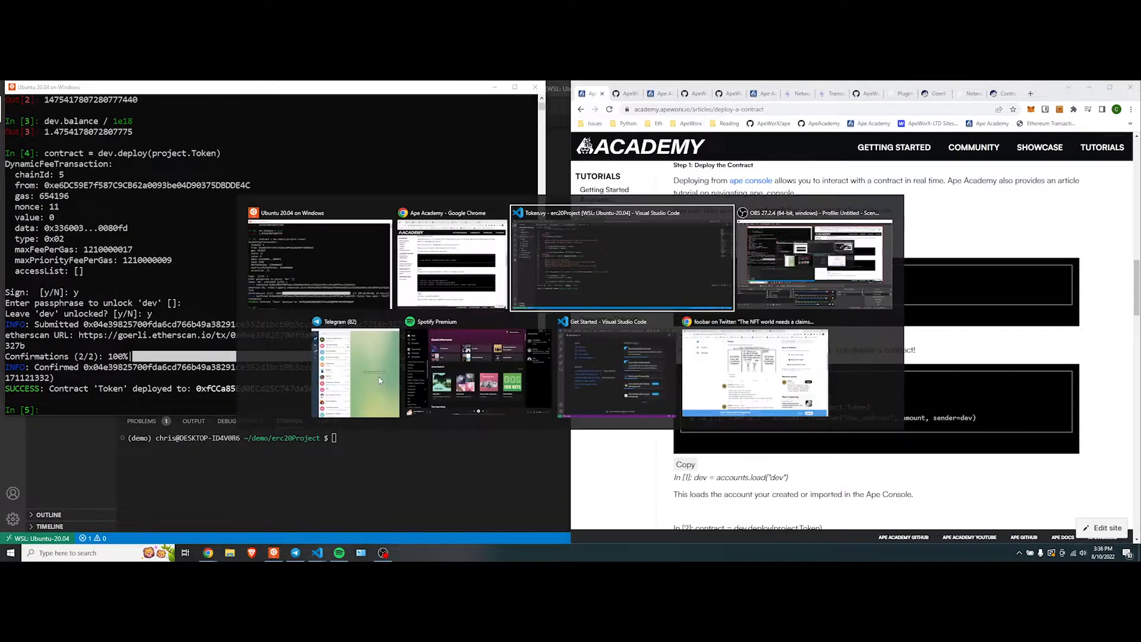
click(320, 258)
text(dir()
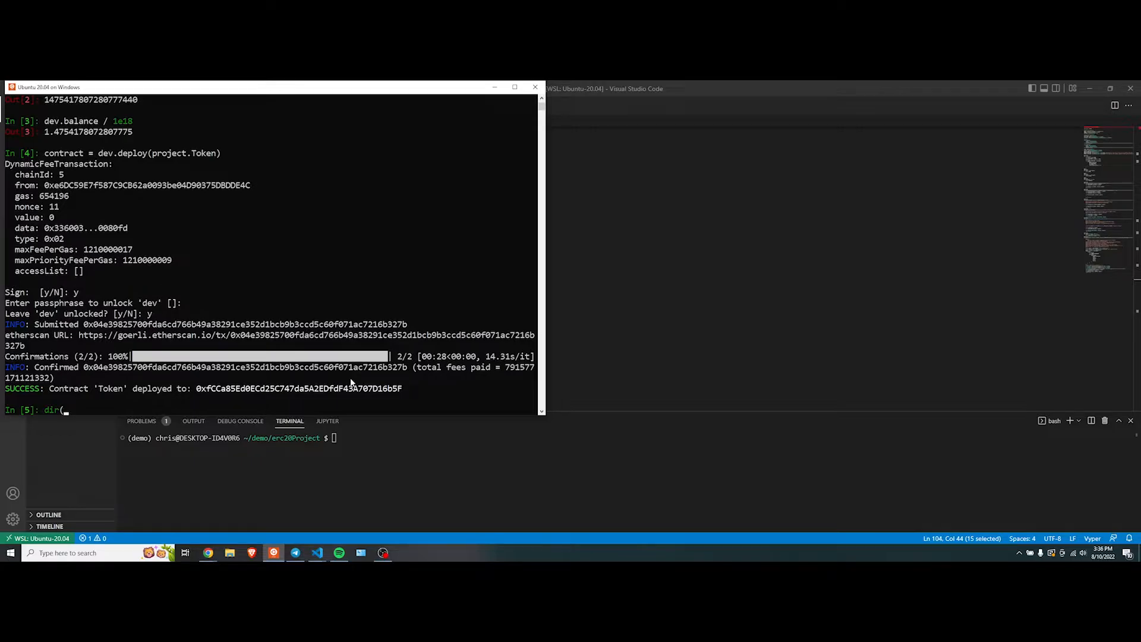
text(contract)
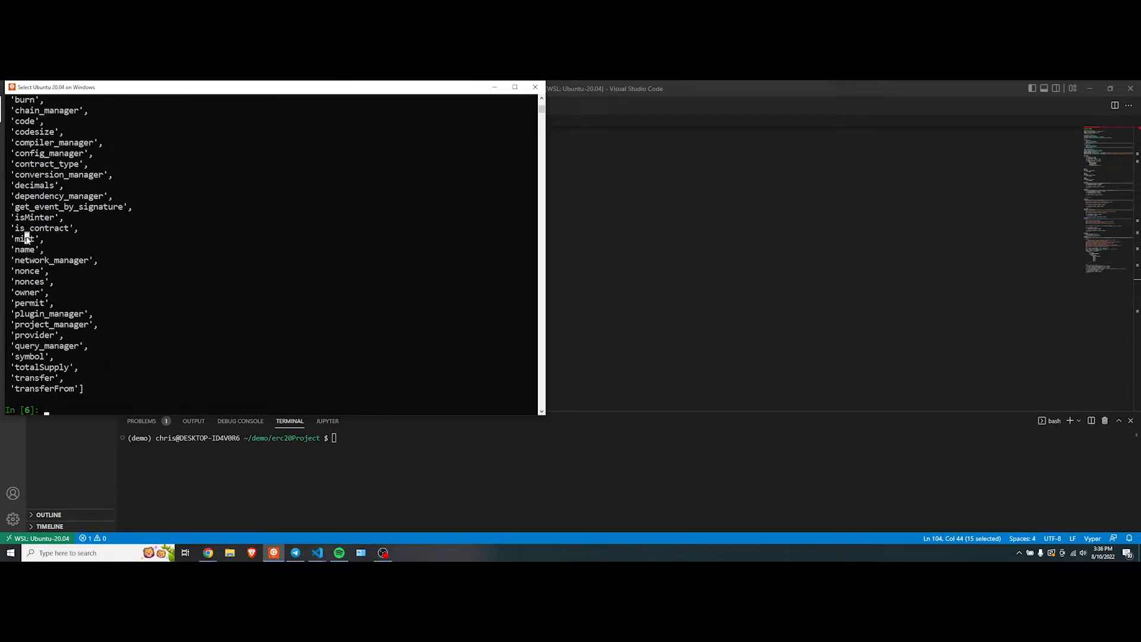
- Mint 123 tokens with contract.mint(dev, 123, sender=dev) and sign the transaction
text(contract.mint)
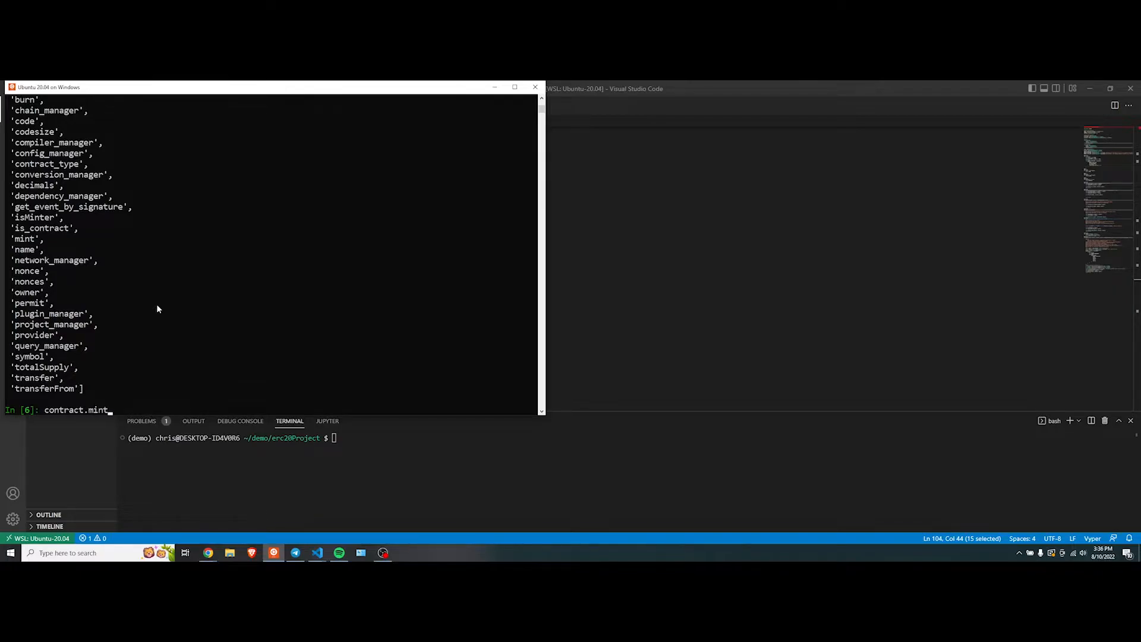
text(()
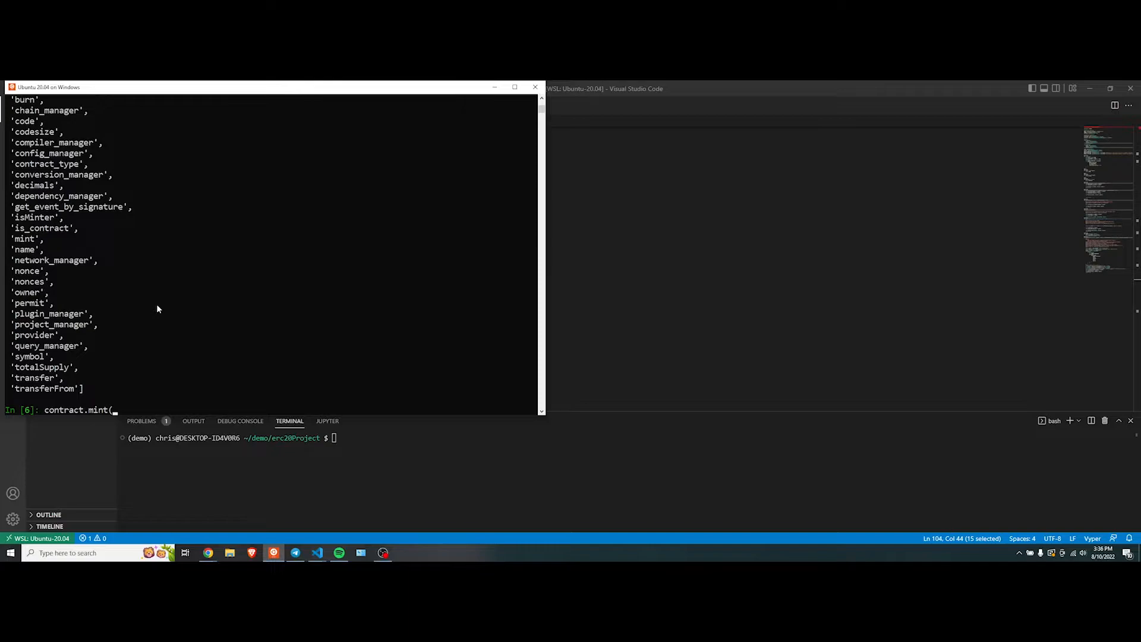
text(dev,)
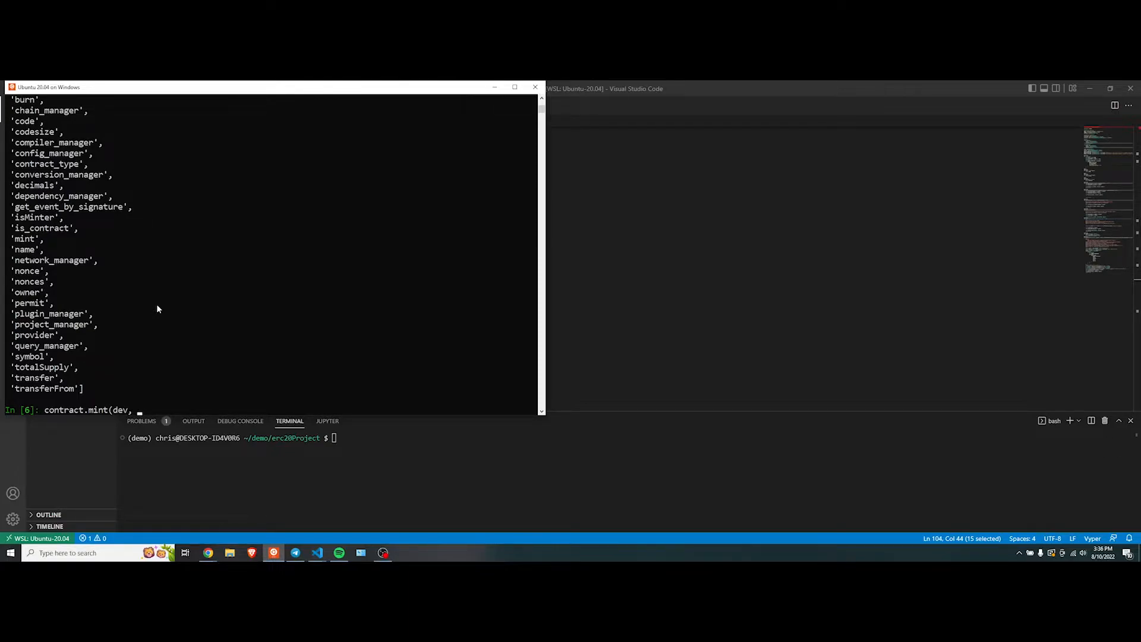
text(123,)
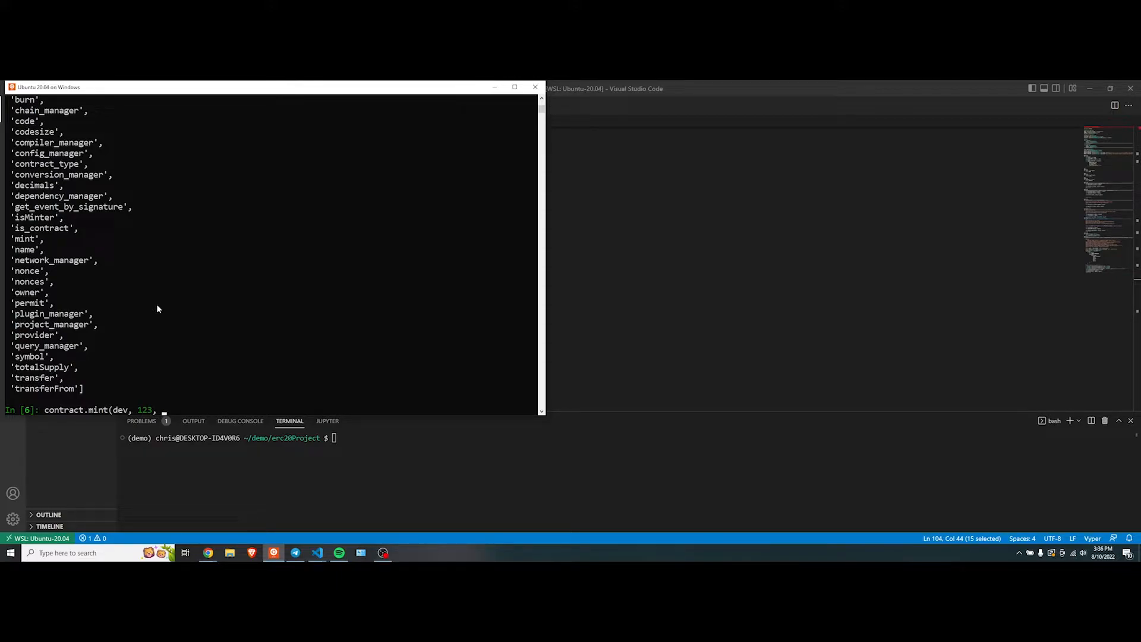
text(sender=dev)
text(y)
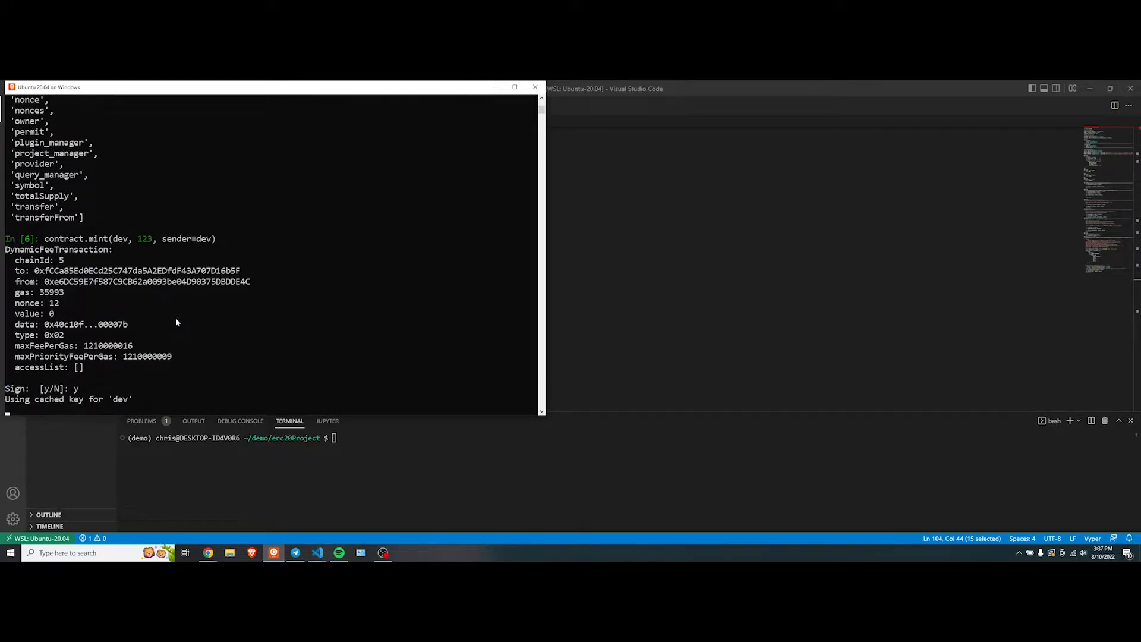
key(alt+tab)
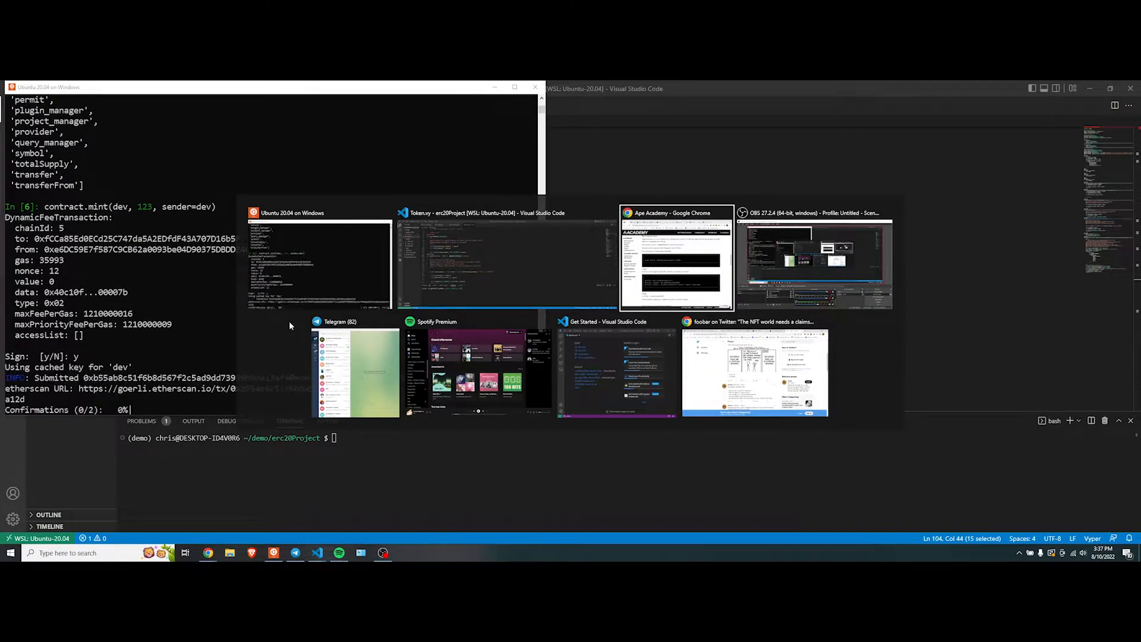
- View the deployed contract's page on goerli.etherscan.io and its transaction list
click(676, 262)
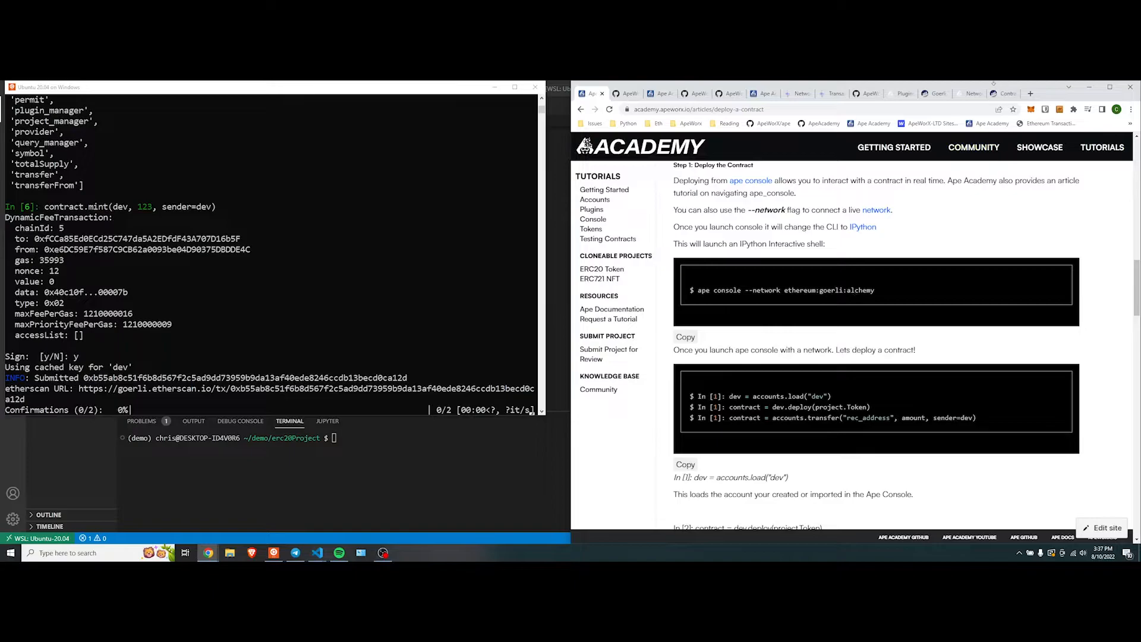
click(1002, 93)
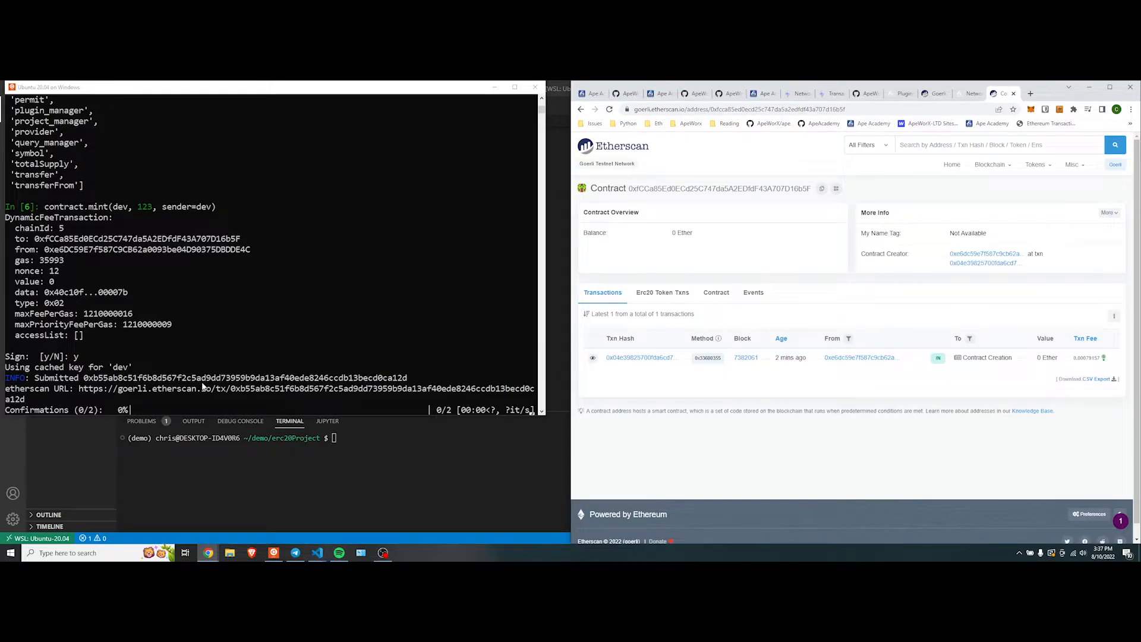
mouse_move(593, 93)
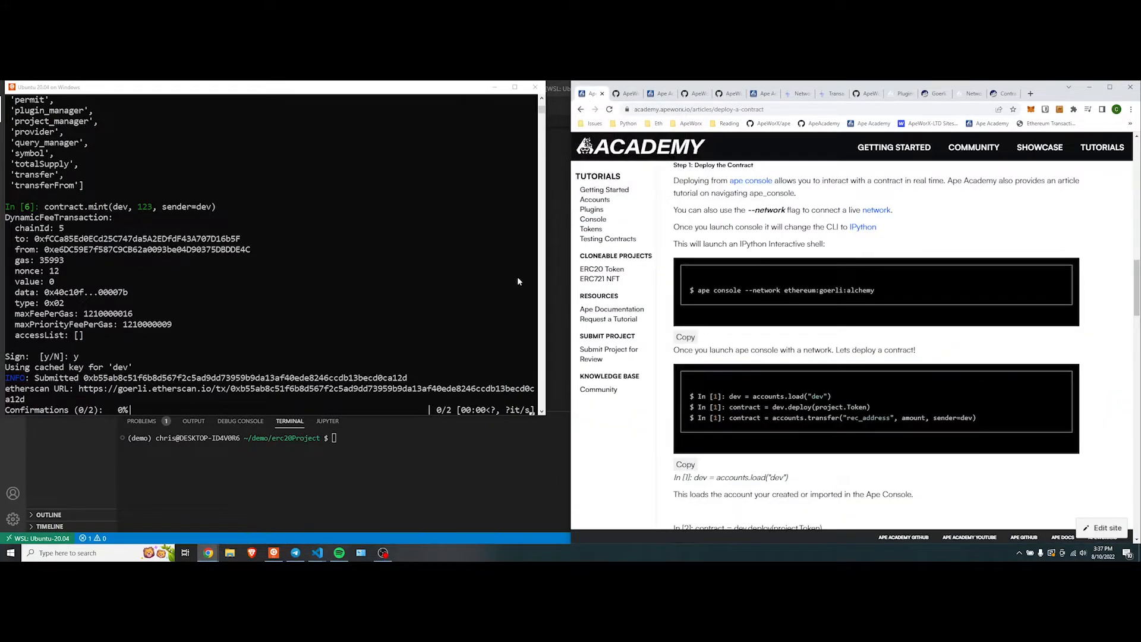
scroll(down, 3)
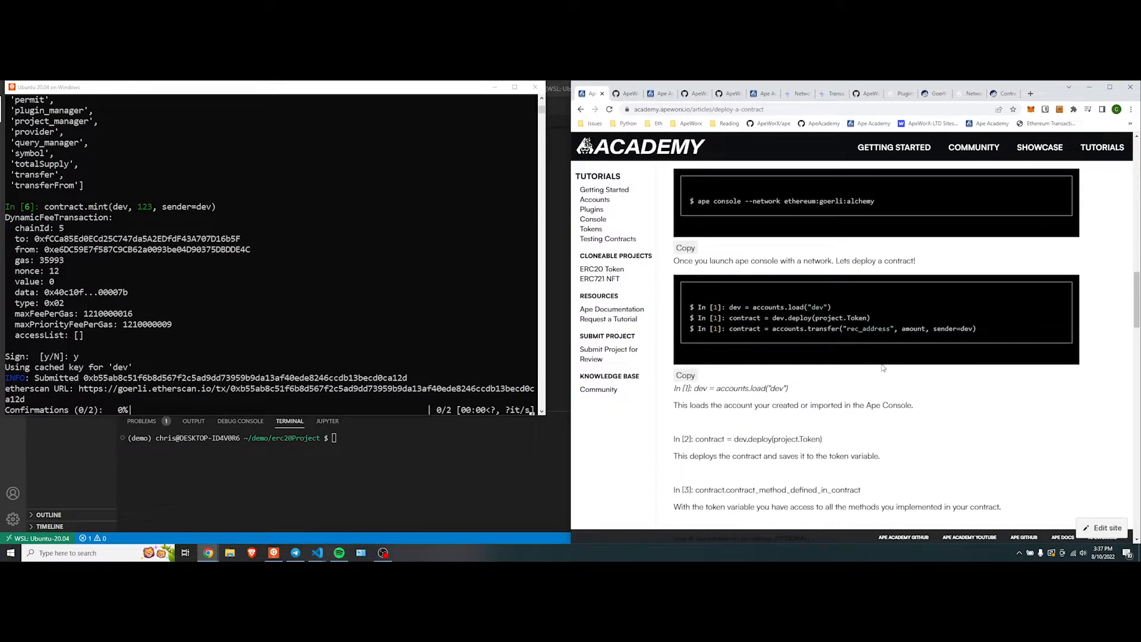
scroll(down, 3)
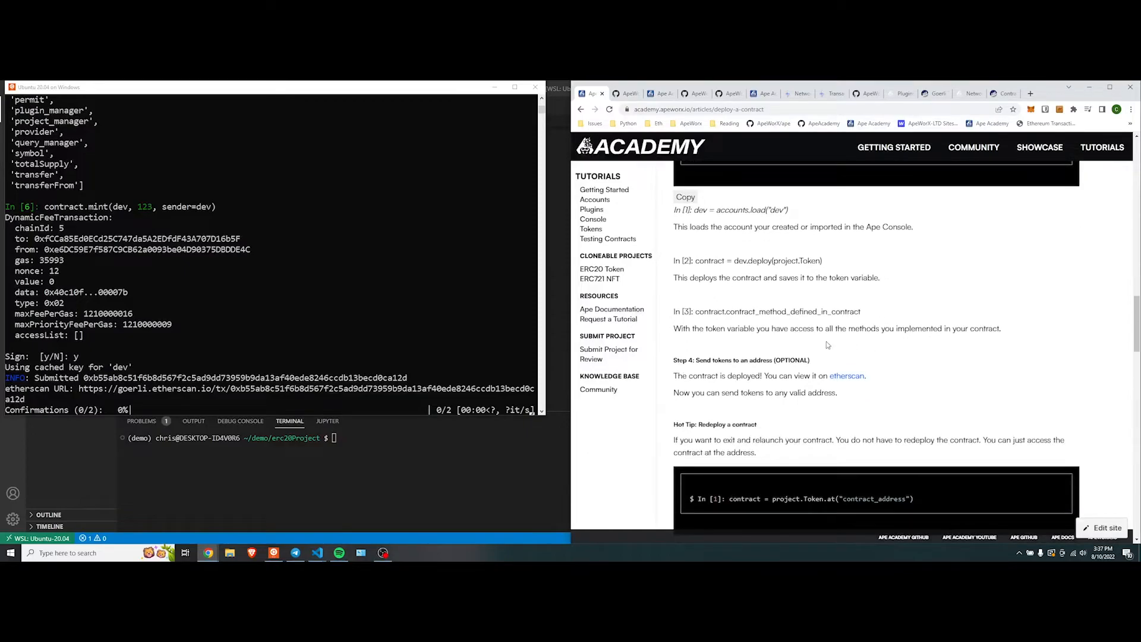
scroll(down, 3)
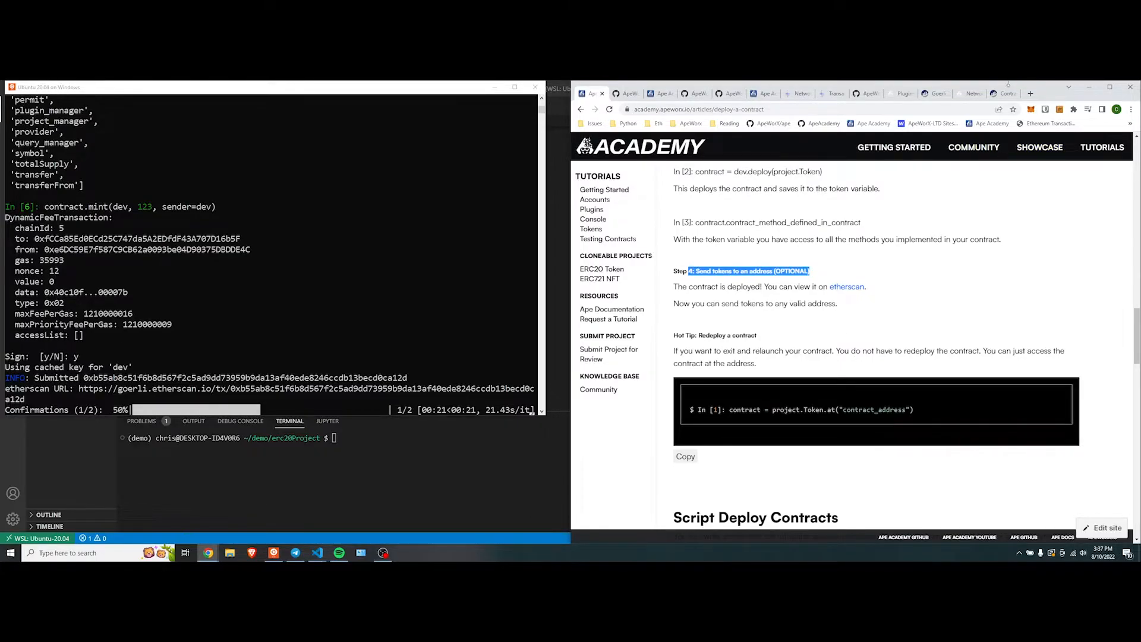
click(846, 286)
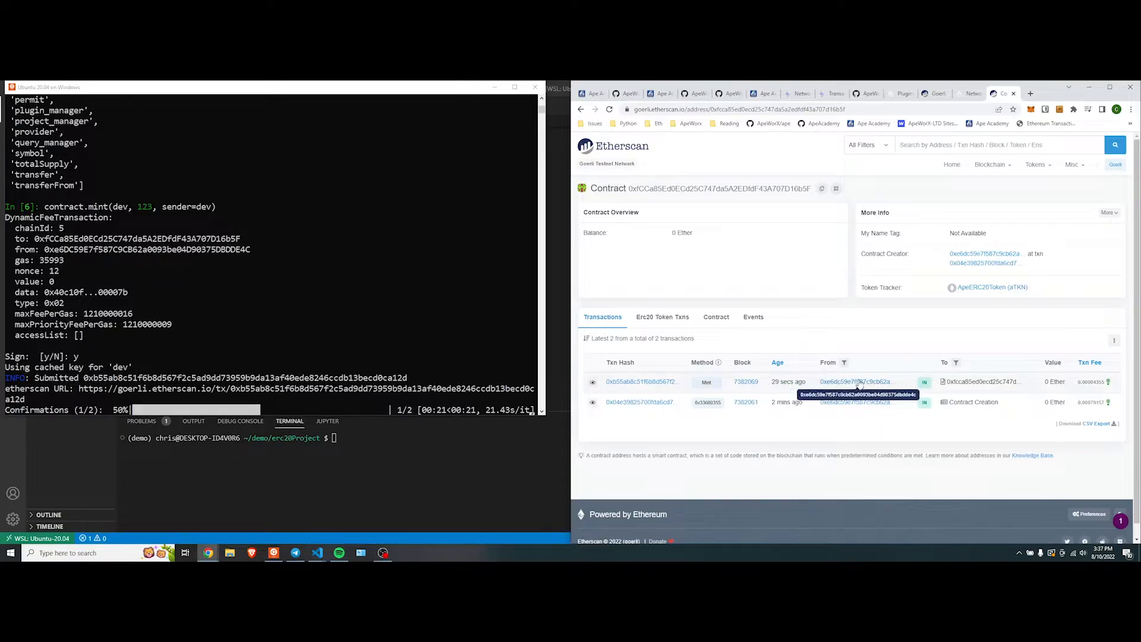
- Confirm the mint transaction details show success, then return to the Ape Academy tutorial
click(854, 381)
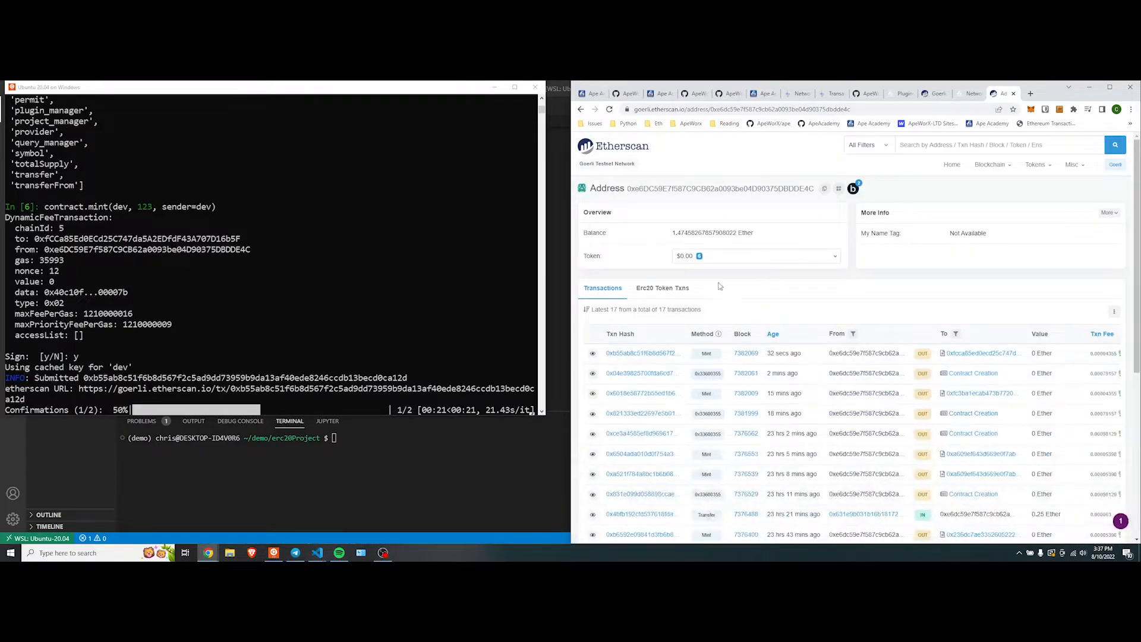
click(981, 352)
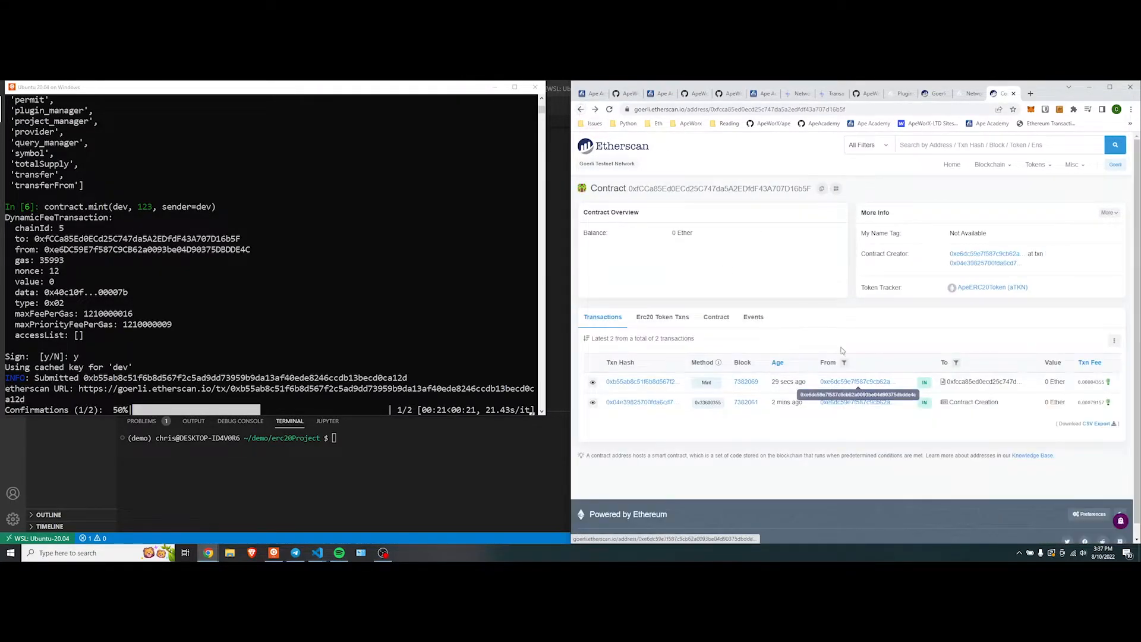
click(854, 381)
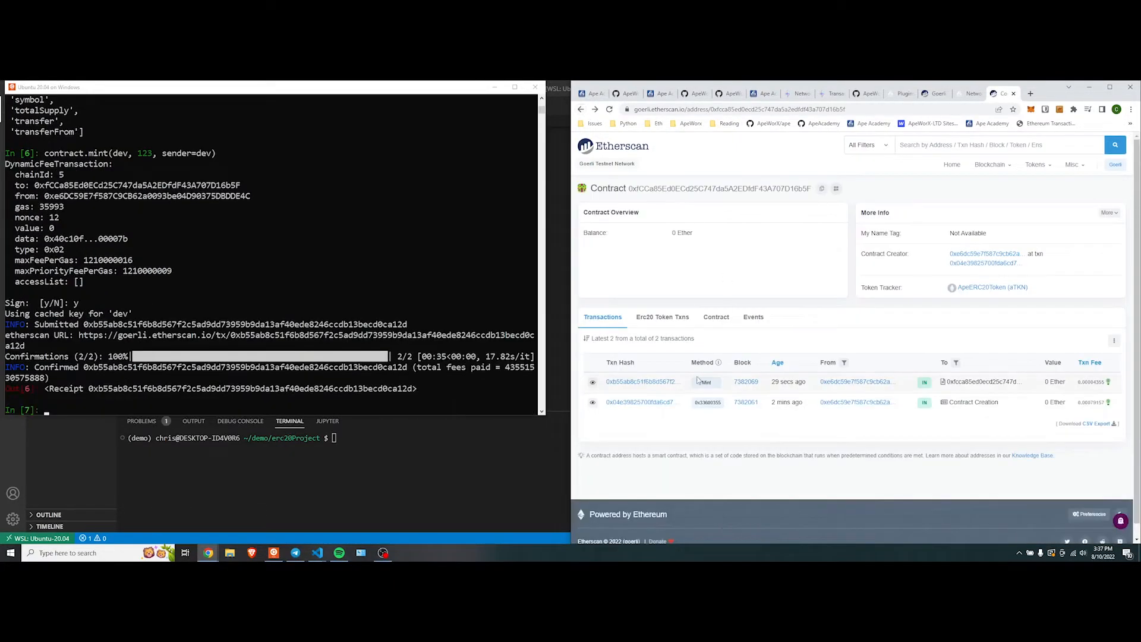
click(641, 382)
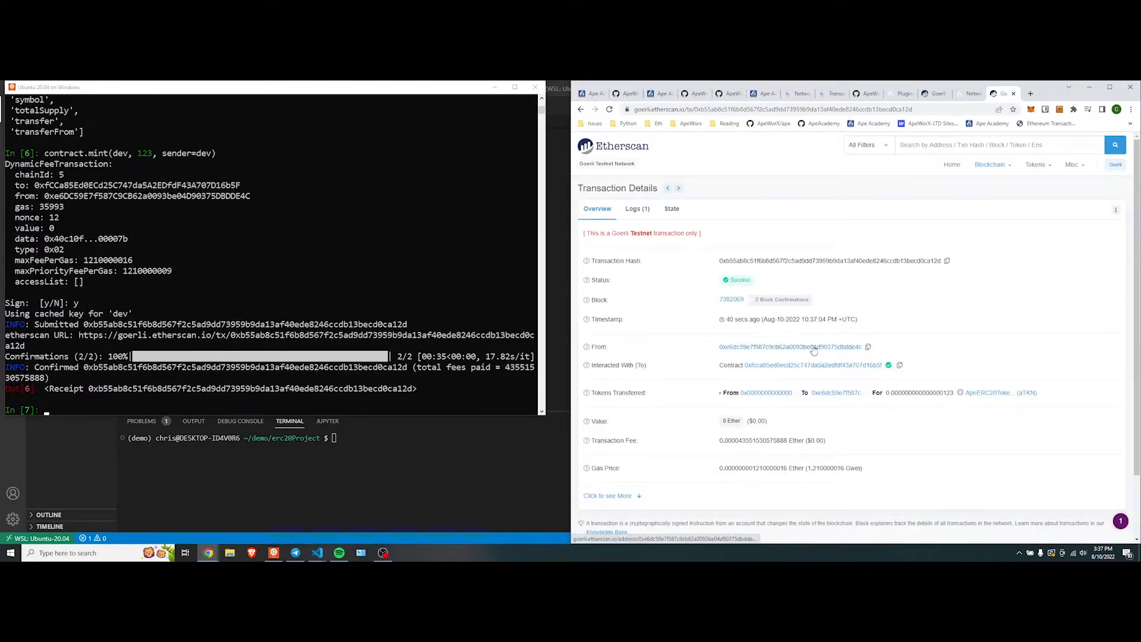
scroll(down, 3)
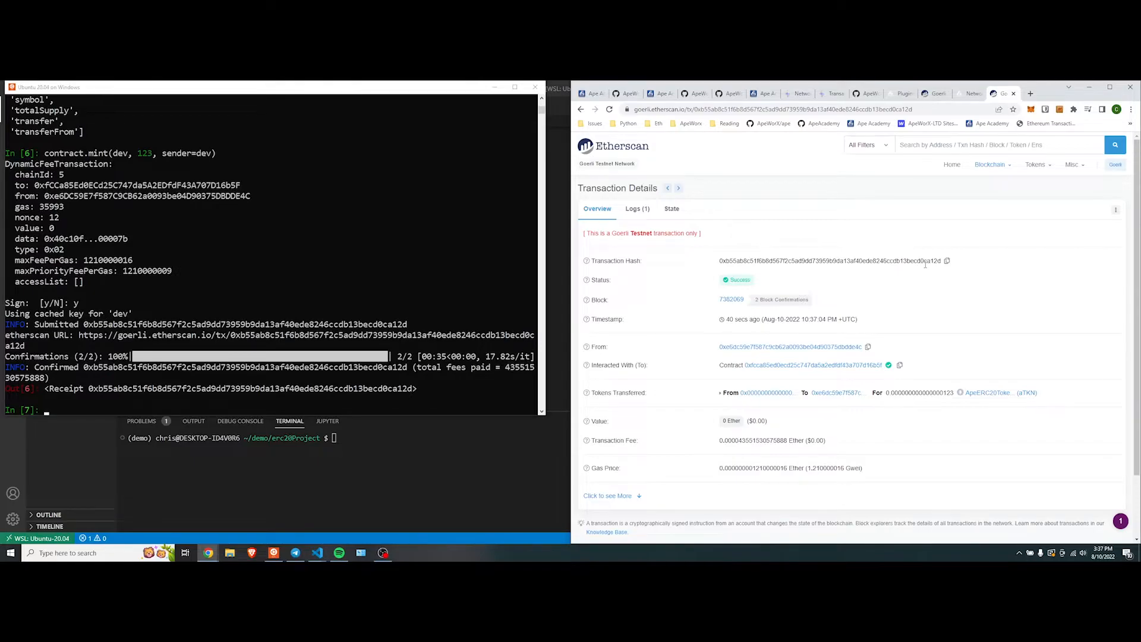
mouse_move(447, 406)
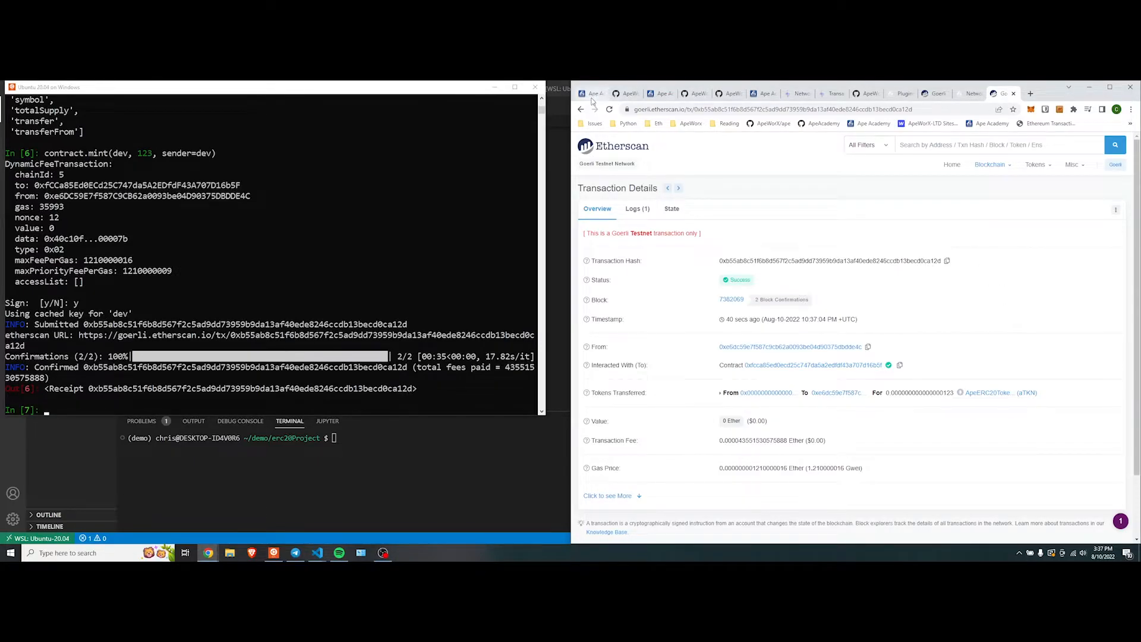
click(591, 93)
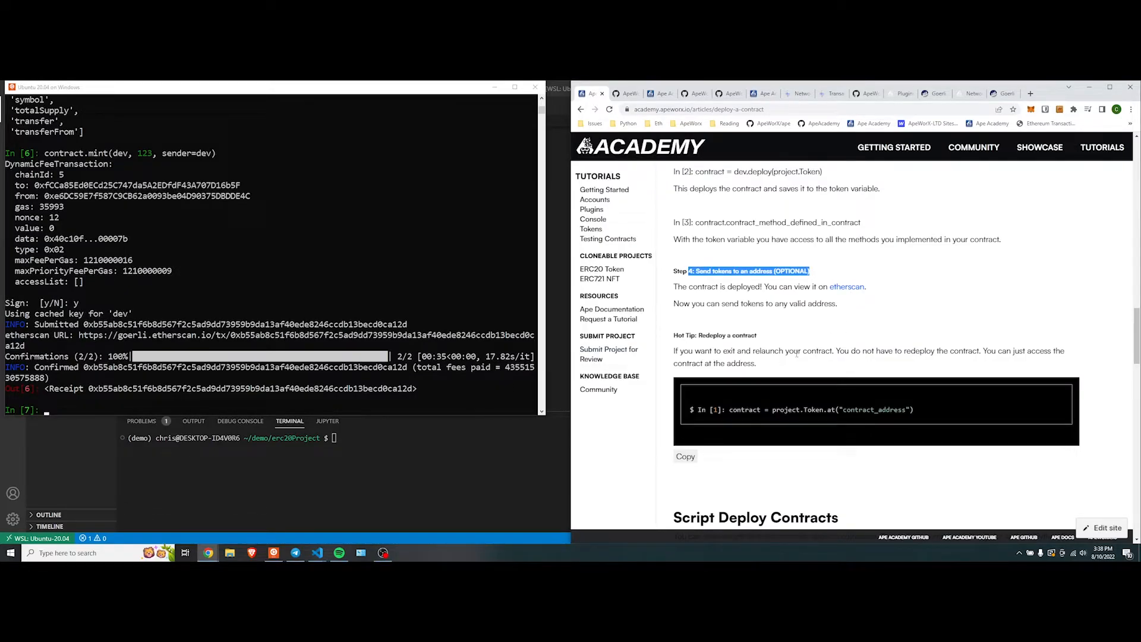
- Restart the ape console on ethereum:goerli:alchemy and recall then erase the earlier deploy and mint commands
scroll(down, 3)
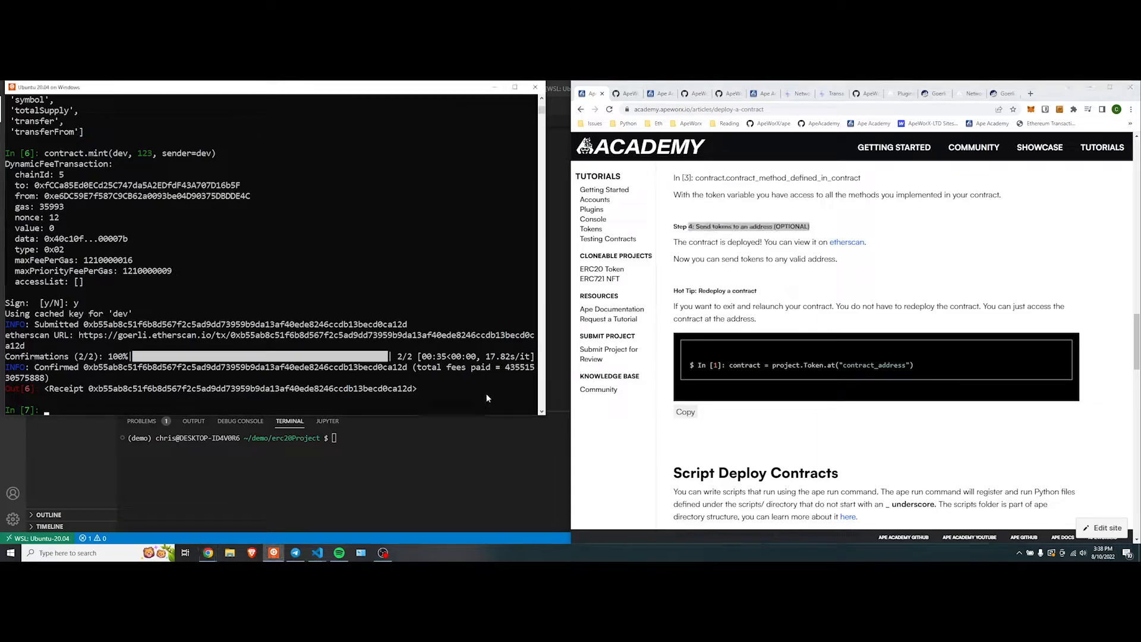
text(exit)
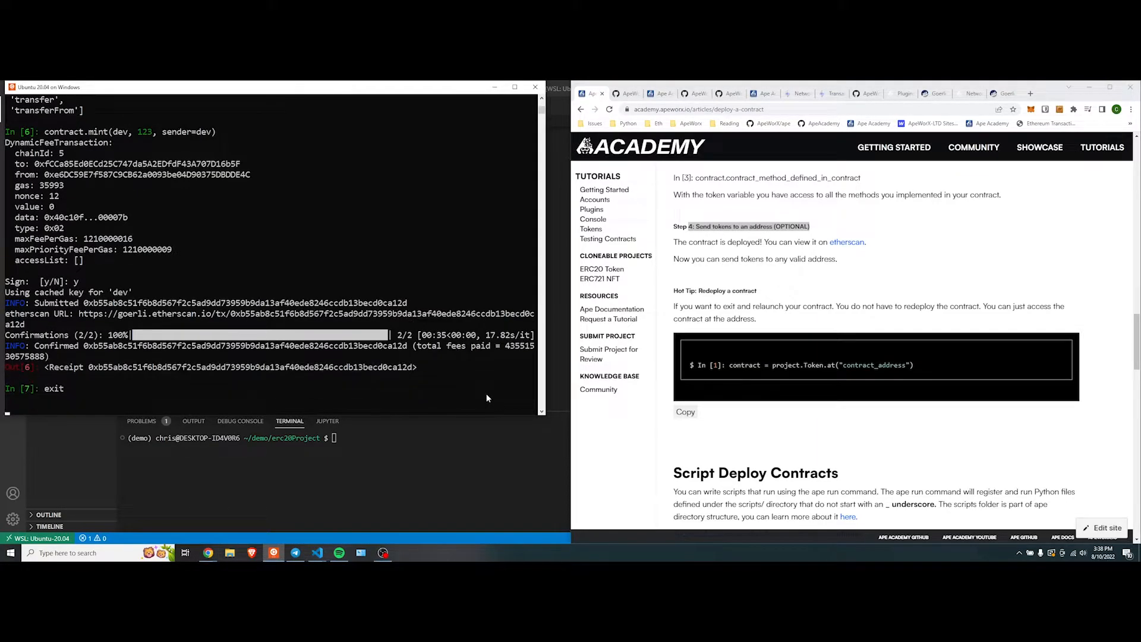
text(ape console --network ethereum:goerli:alchemy)
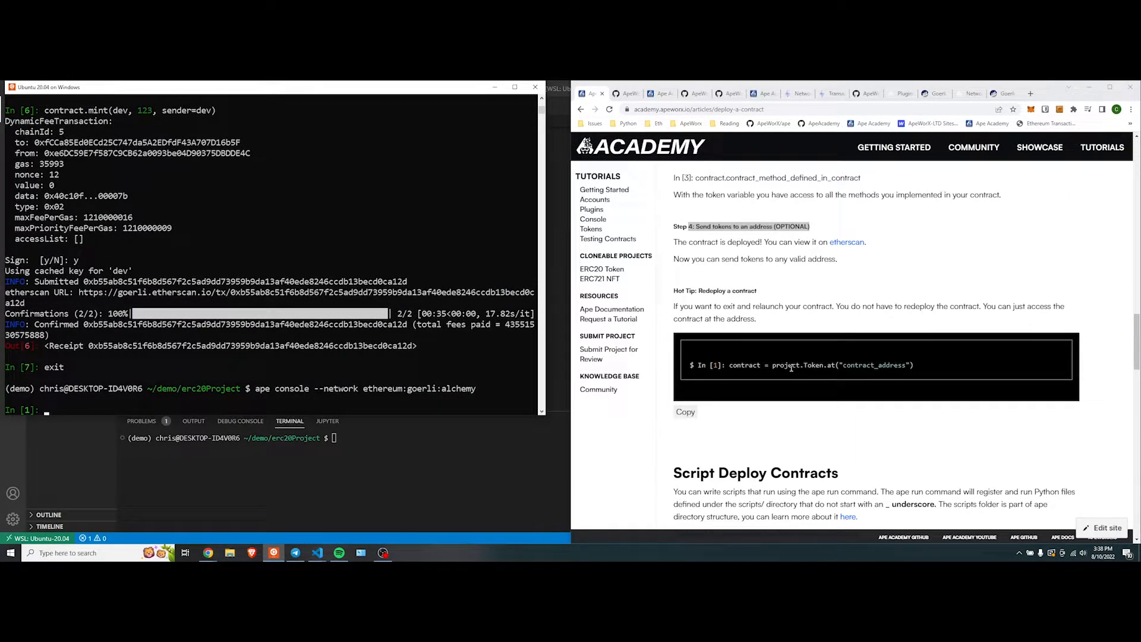
text(contract = dev.deploy(project.Token))
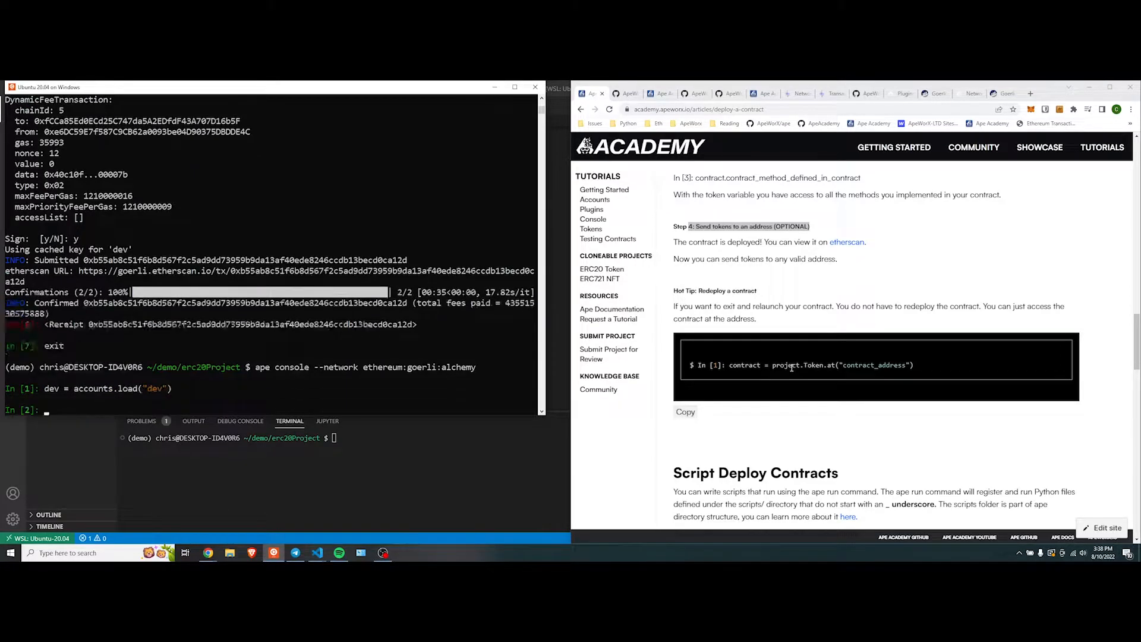
text(contract.mint(dev, 123, sender=dev))
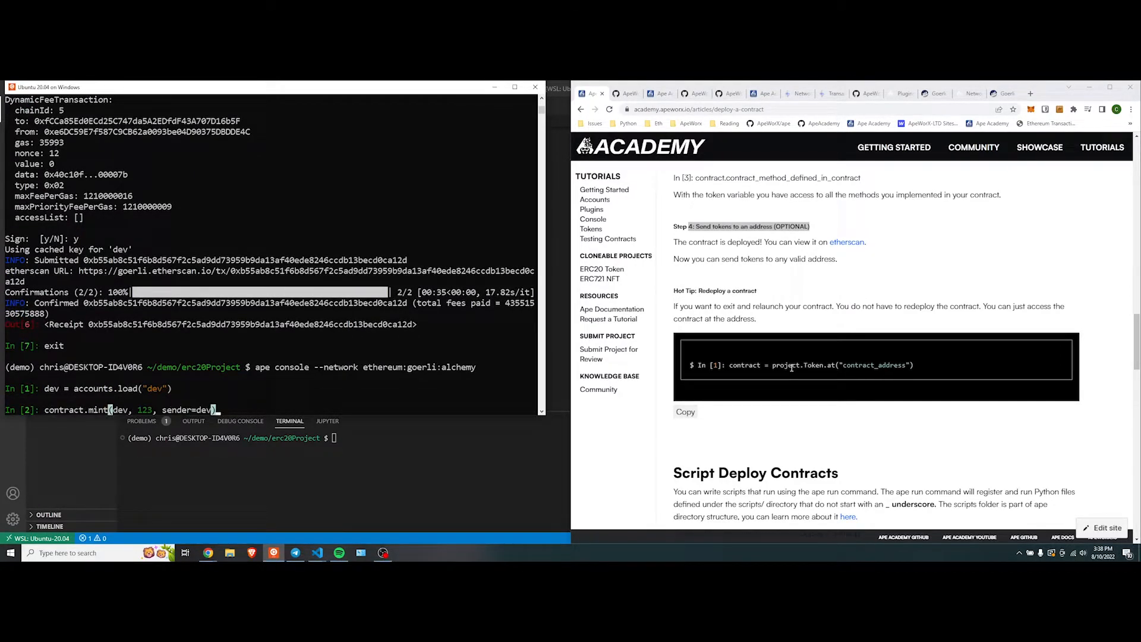
key(Backspace)
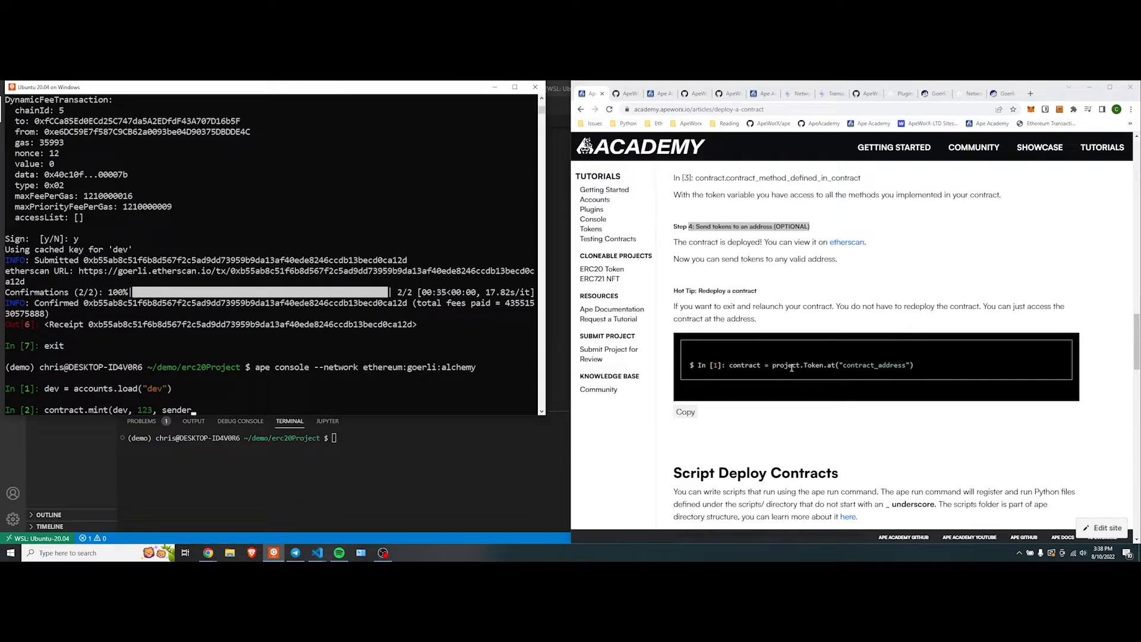
key(BackSpace)
text(contract = project.To)
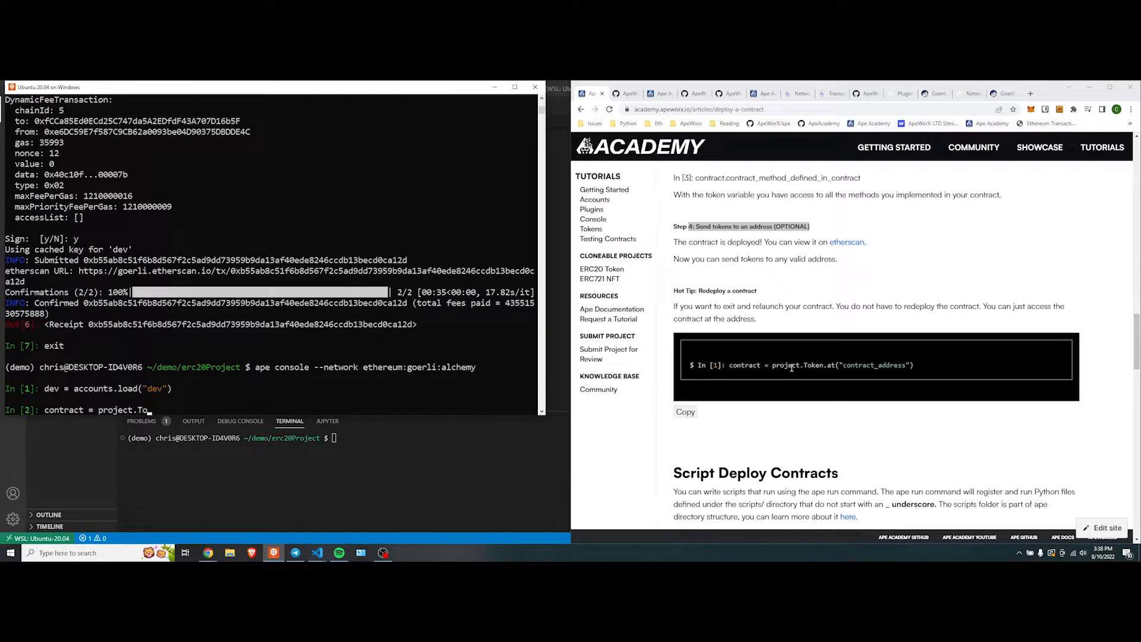
- Reattach project.Token at the deployed address and query contract.totalSupply(), returning 1123
text(ken()
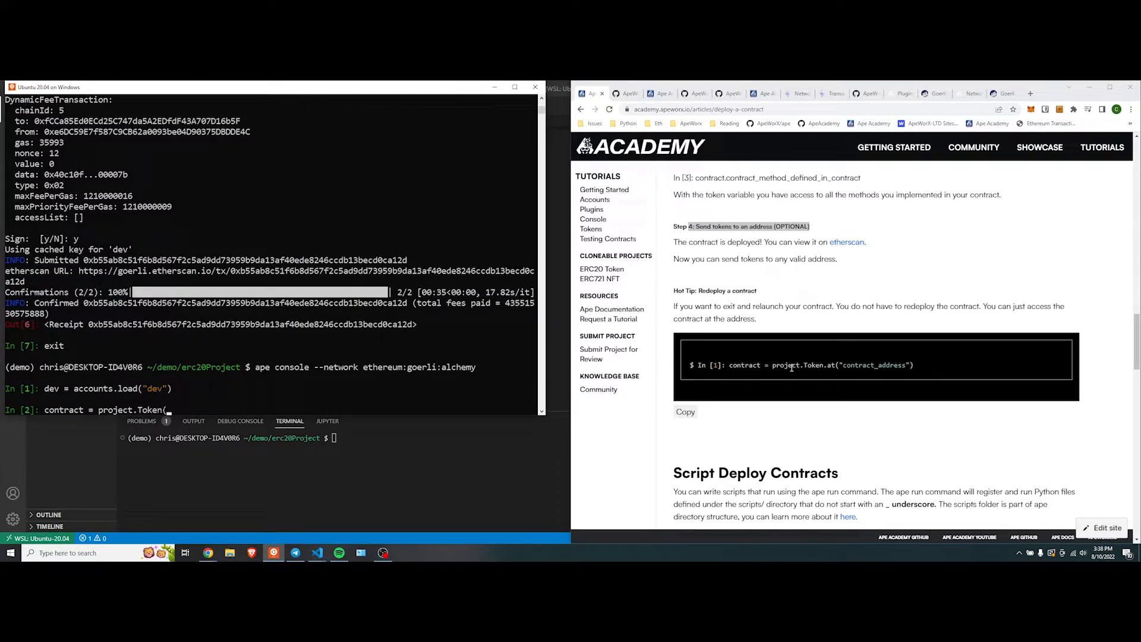
text(at)
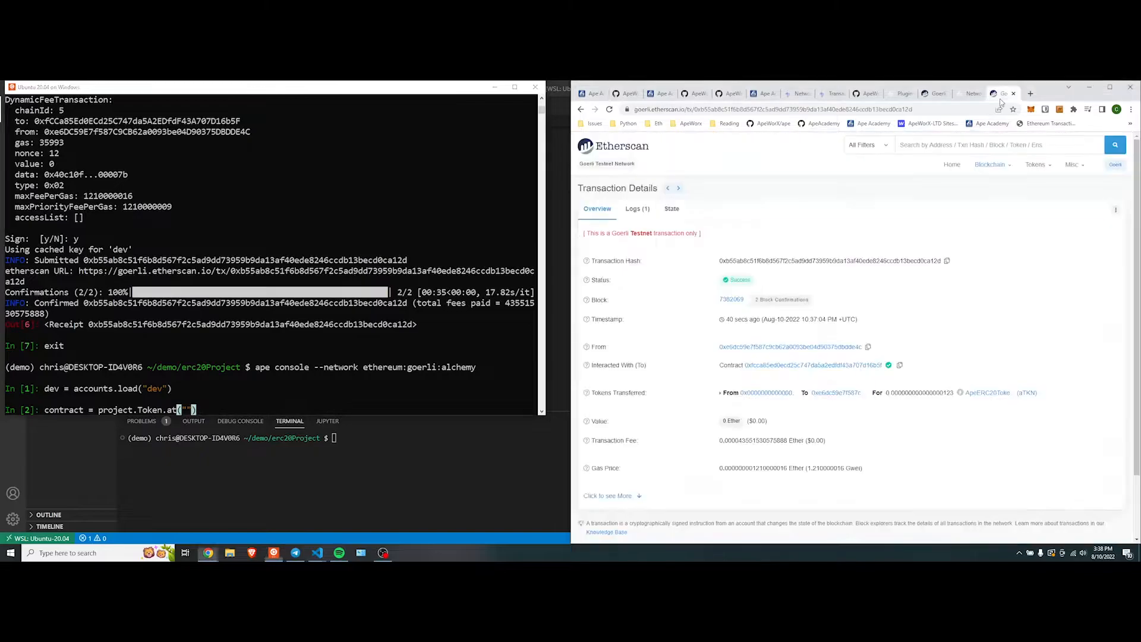
mouse_move(646, 248)
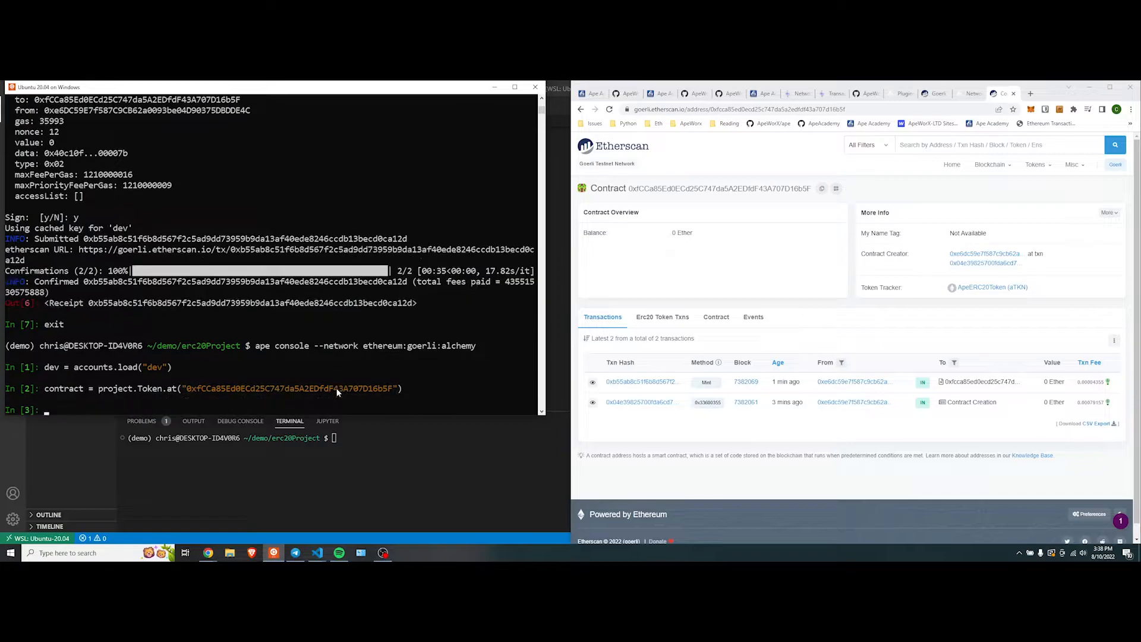
text(contract)
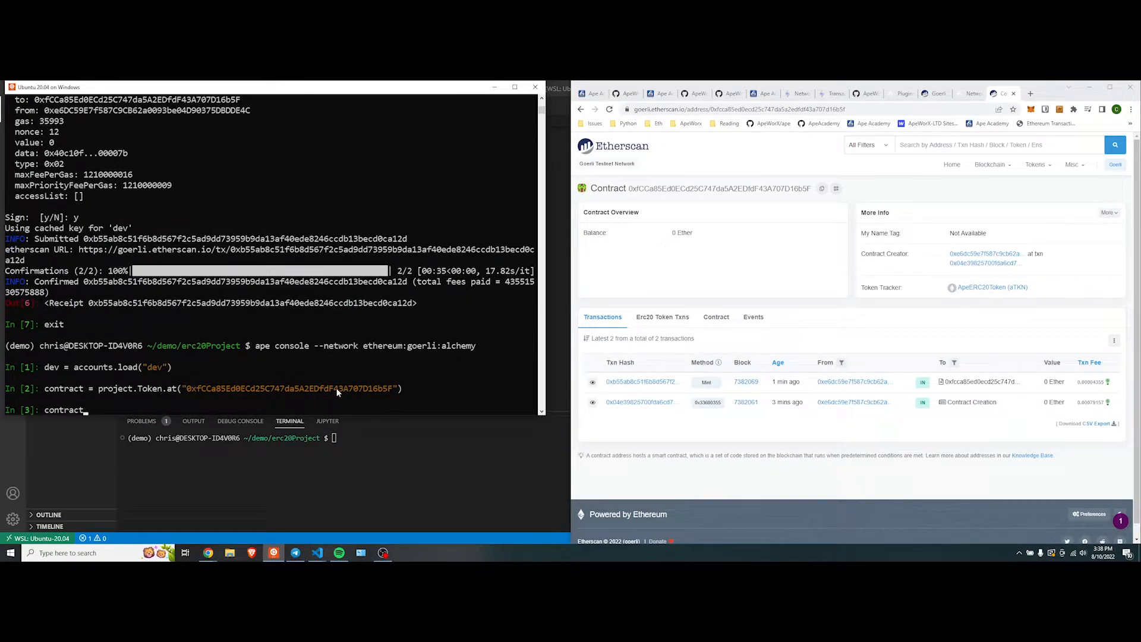
text(.totalSupply)
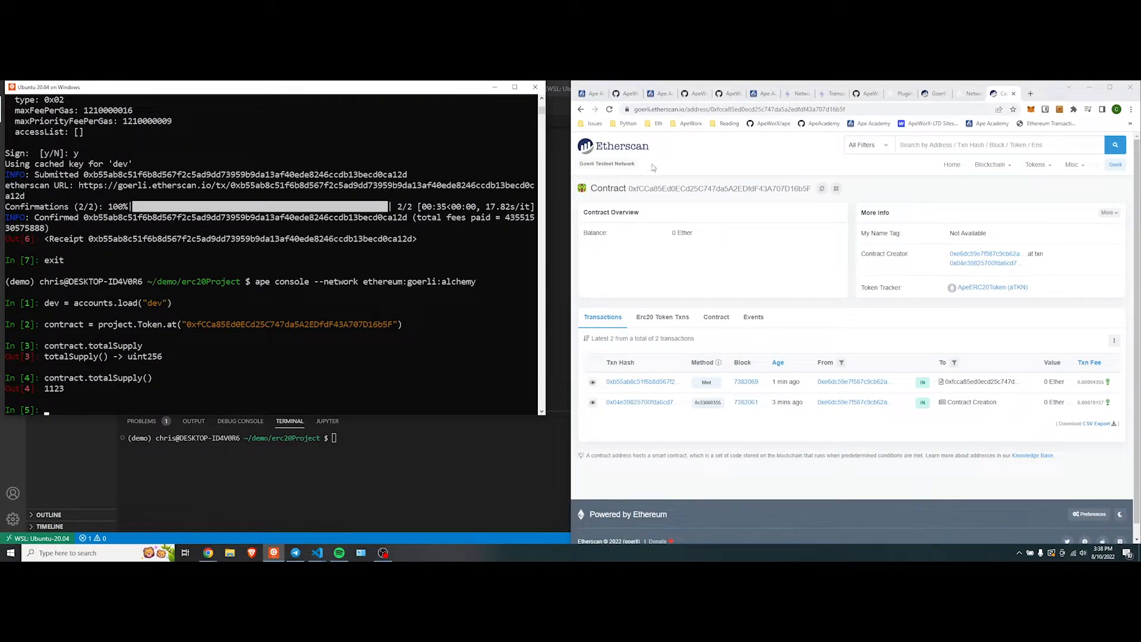
- Exit the console and run ape run to list the deploy command from scripts/deploy.py
click(590, 93)
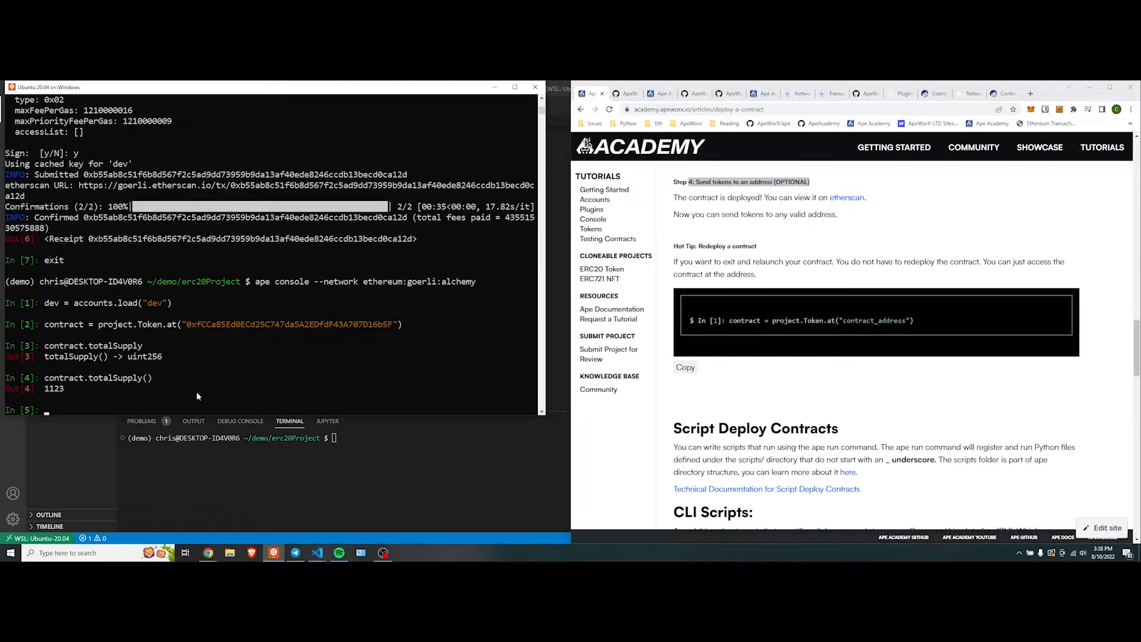
text(exit)
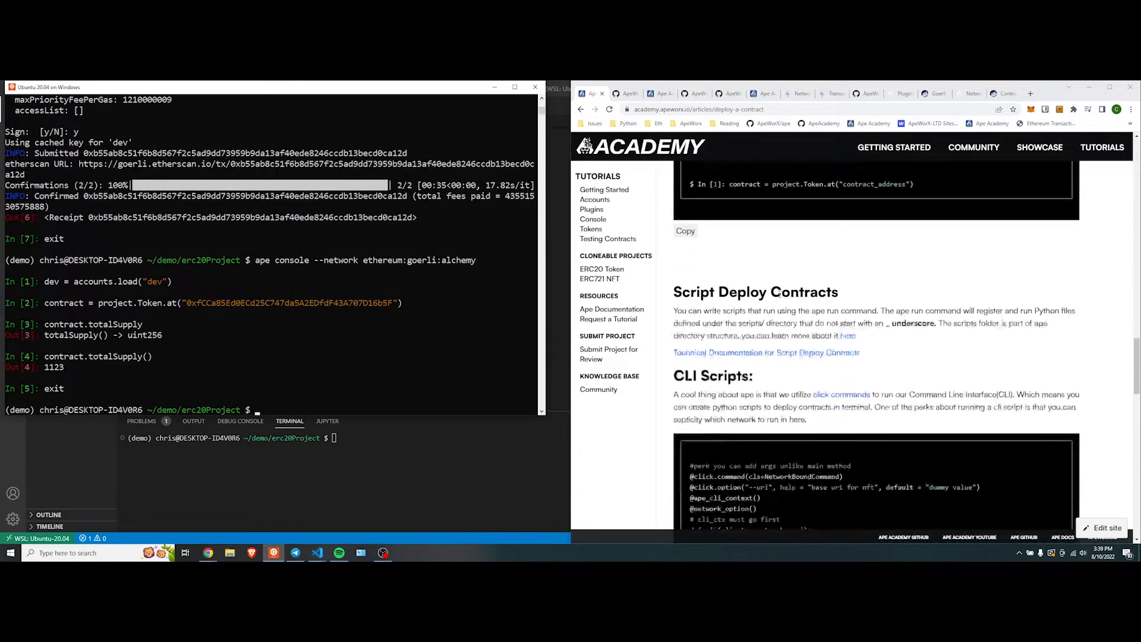
scroll(down, 3)
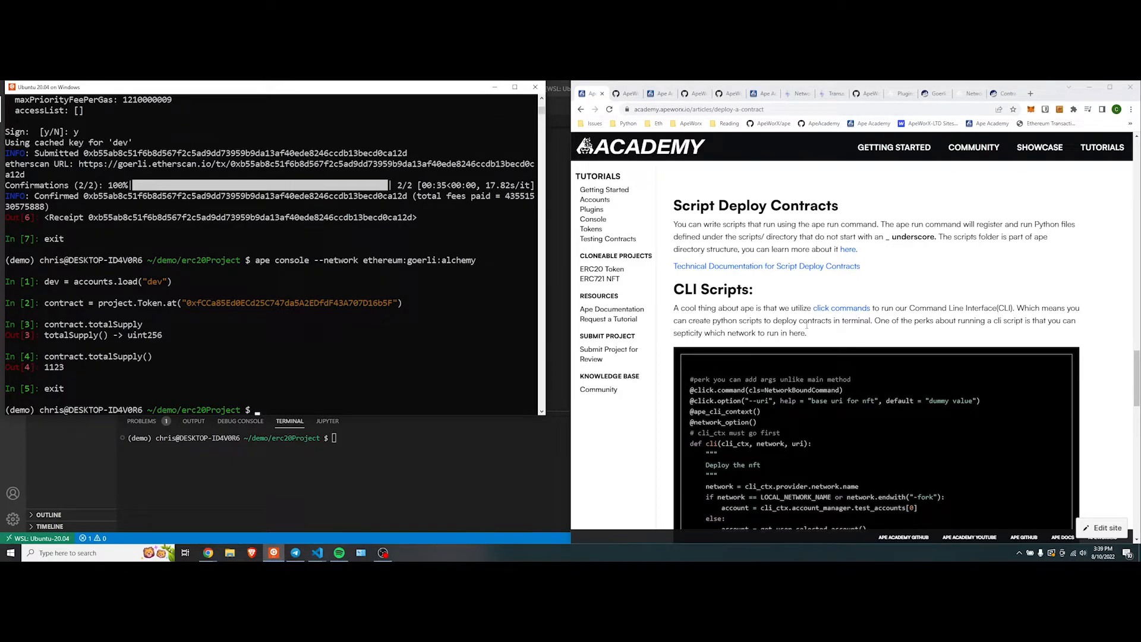
text(ape run)
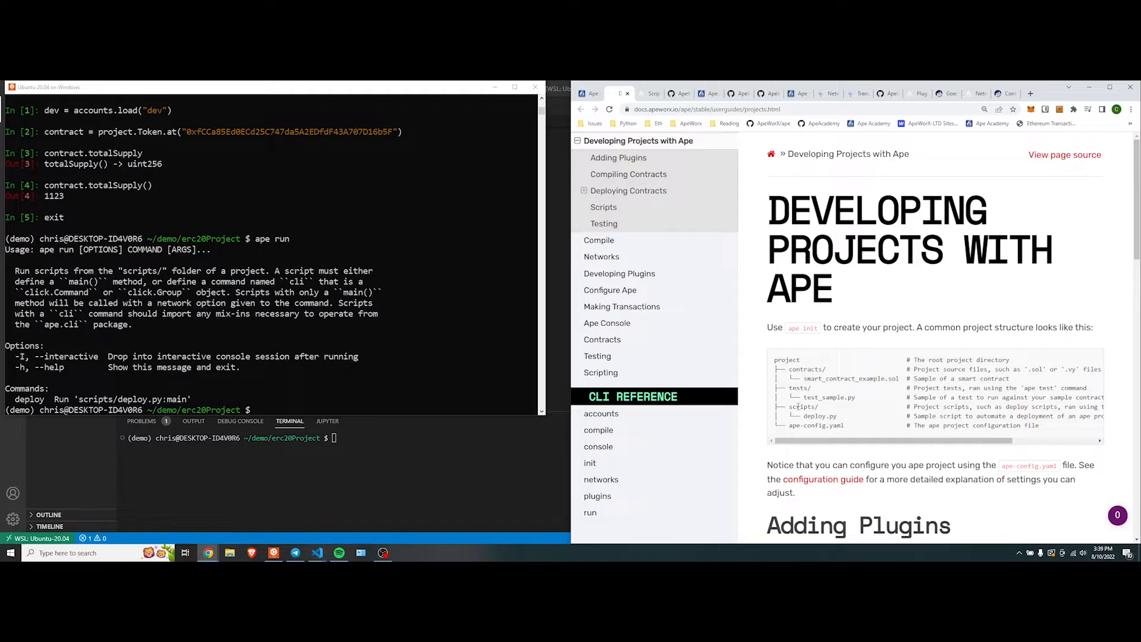
- Run ls to show README.md, ape-config.yaml, contracts, requirements.txt, scripts and tests
text(ls)
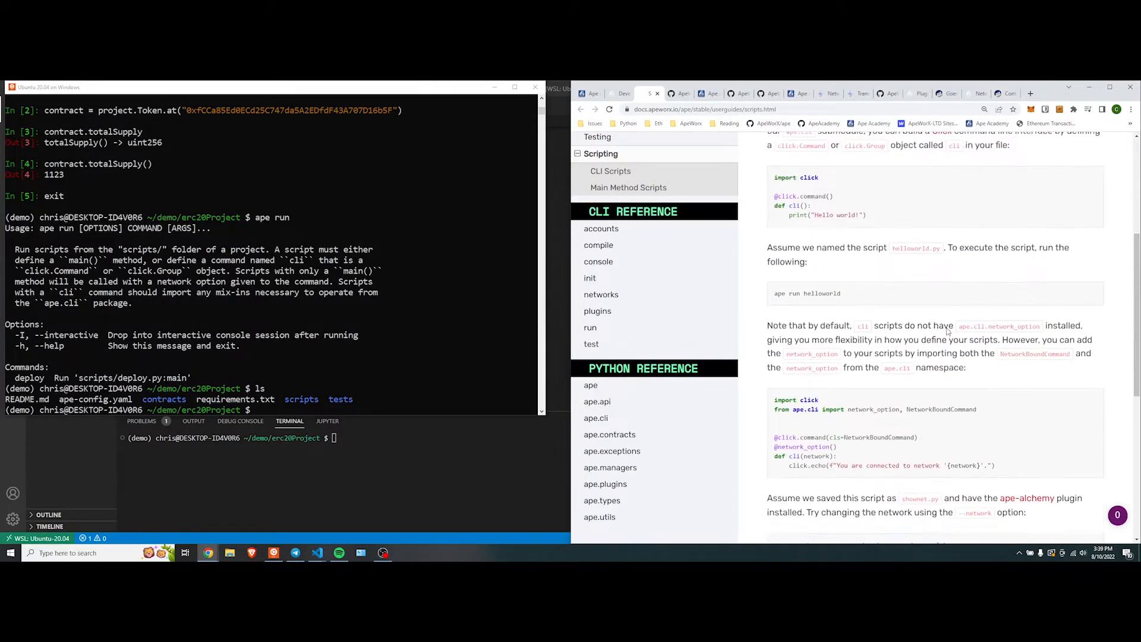
scroll(down, 3)
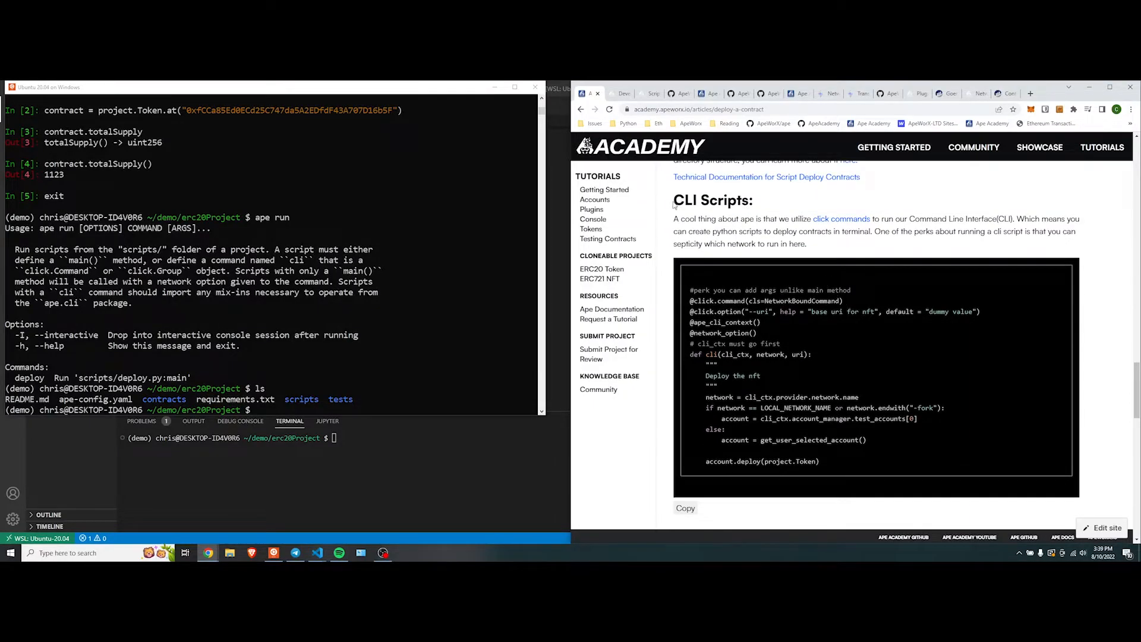
scroll(down, 3)
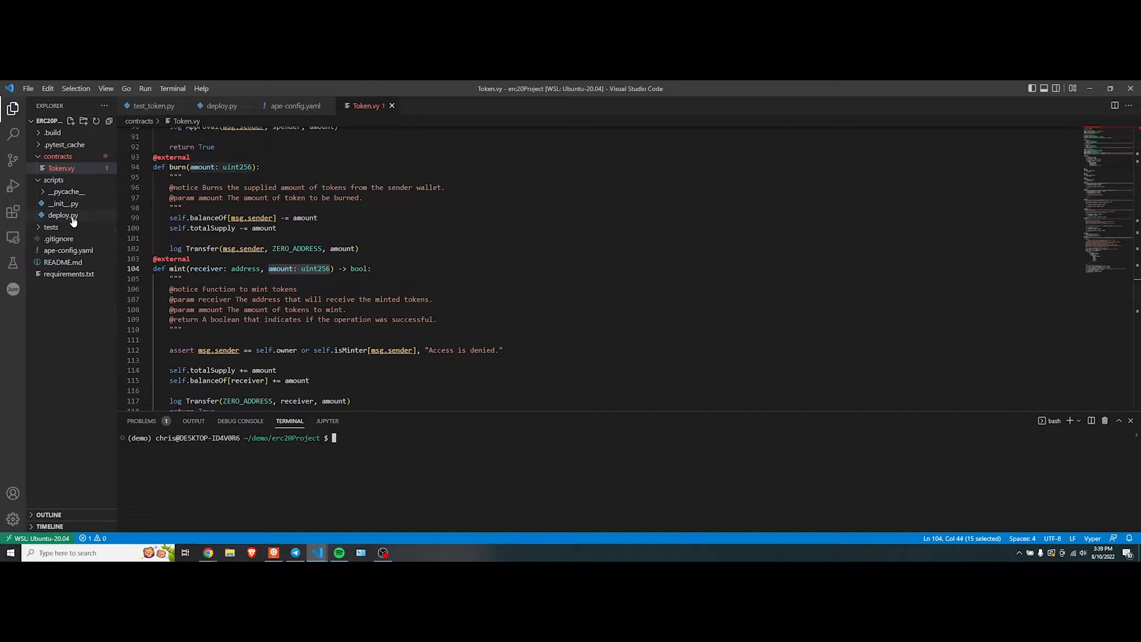
- View deploy.py and select the get_user_selected_account function name
click(63, 215)
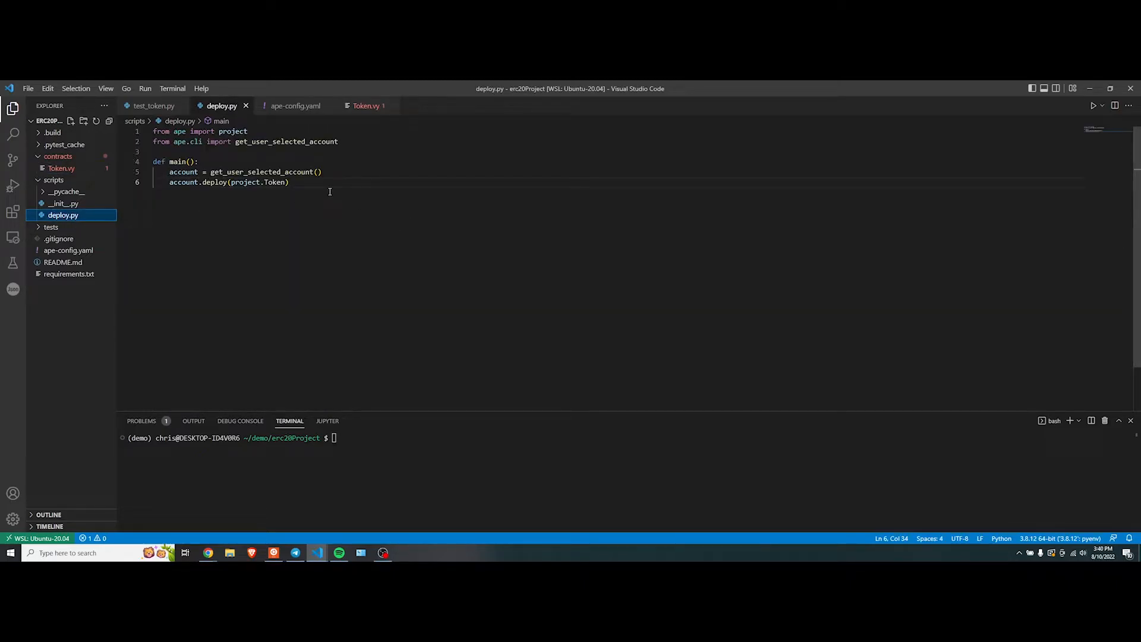
drag(168, 151, 289, 182)
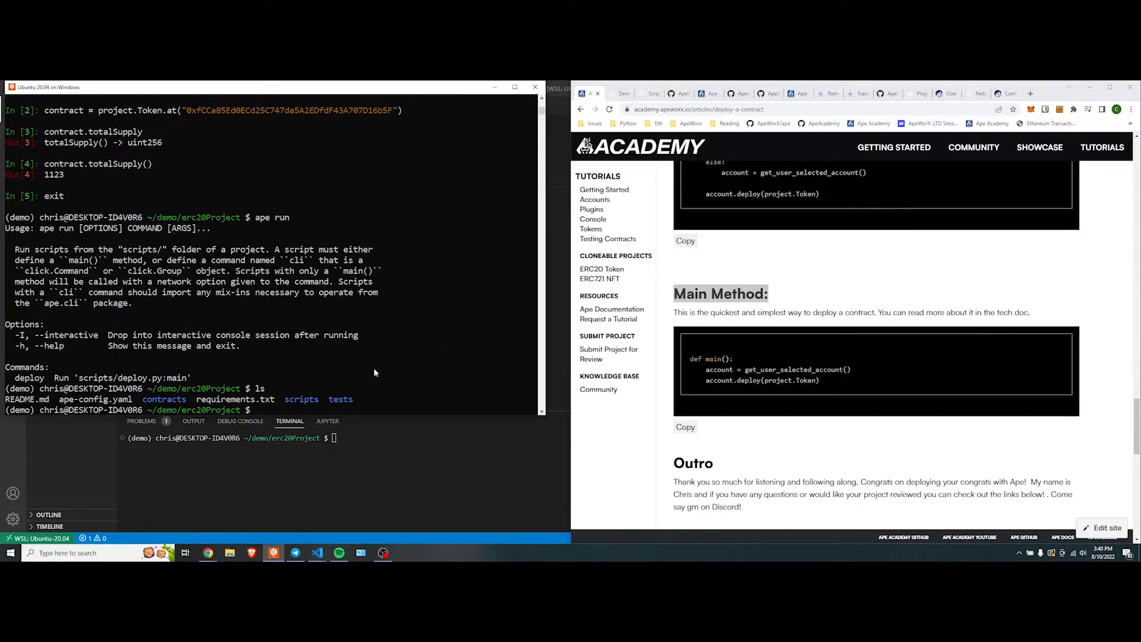
- Run ape run deploy choosing account 3 (dev), which fails with insufficient balance
text(ape r)
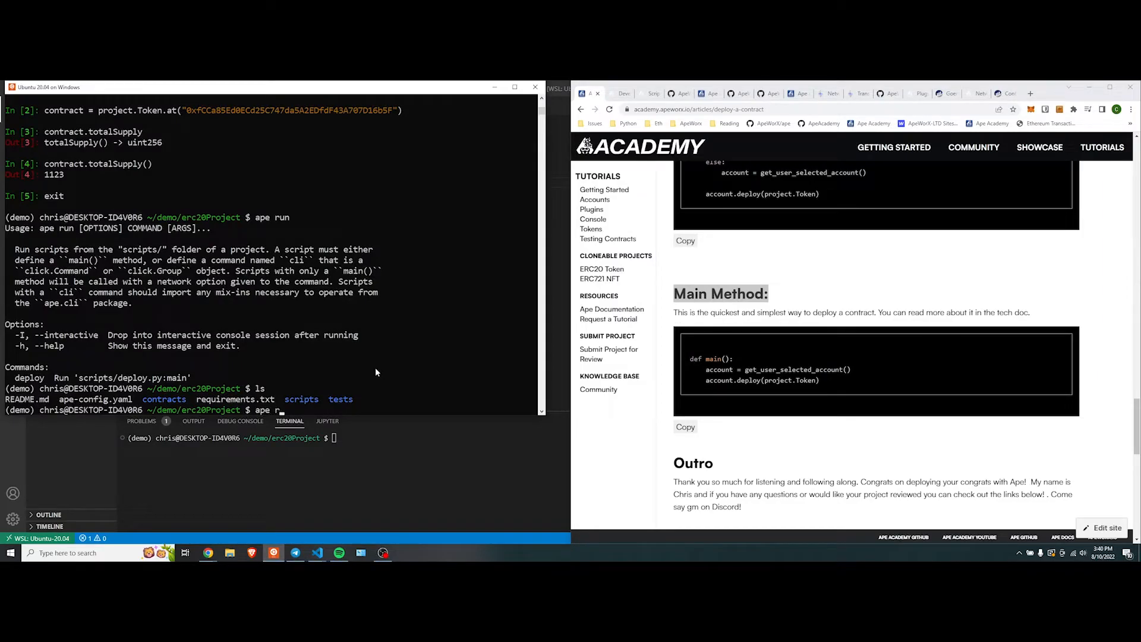
text(deploy)
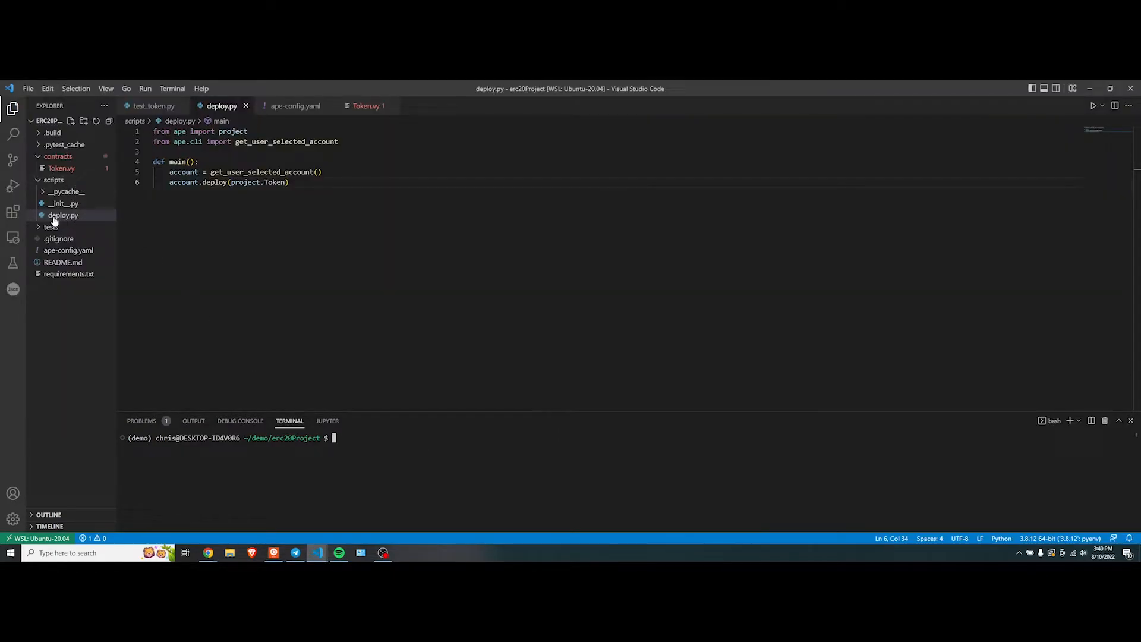
mouse_move(63, 215)
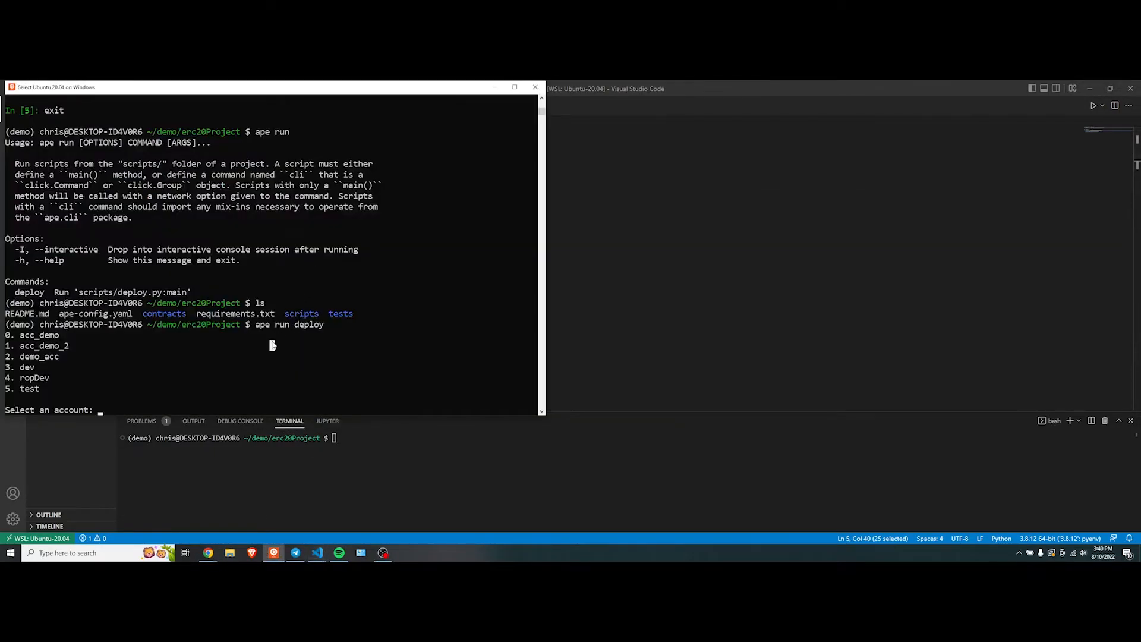
text(3)
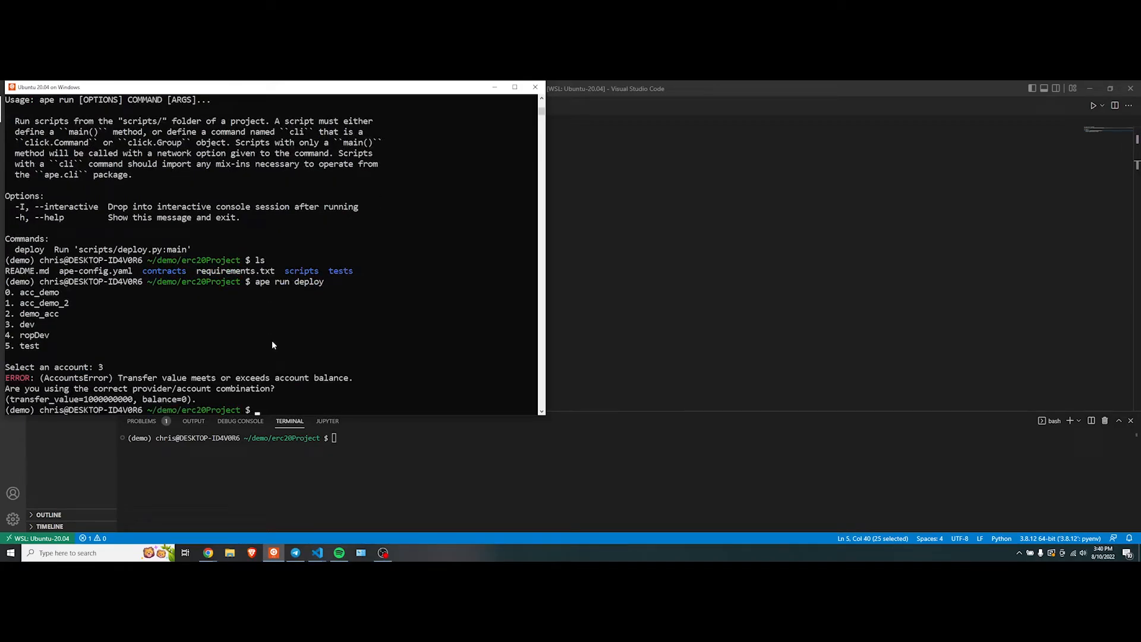
text(ape run deploy)
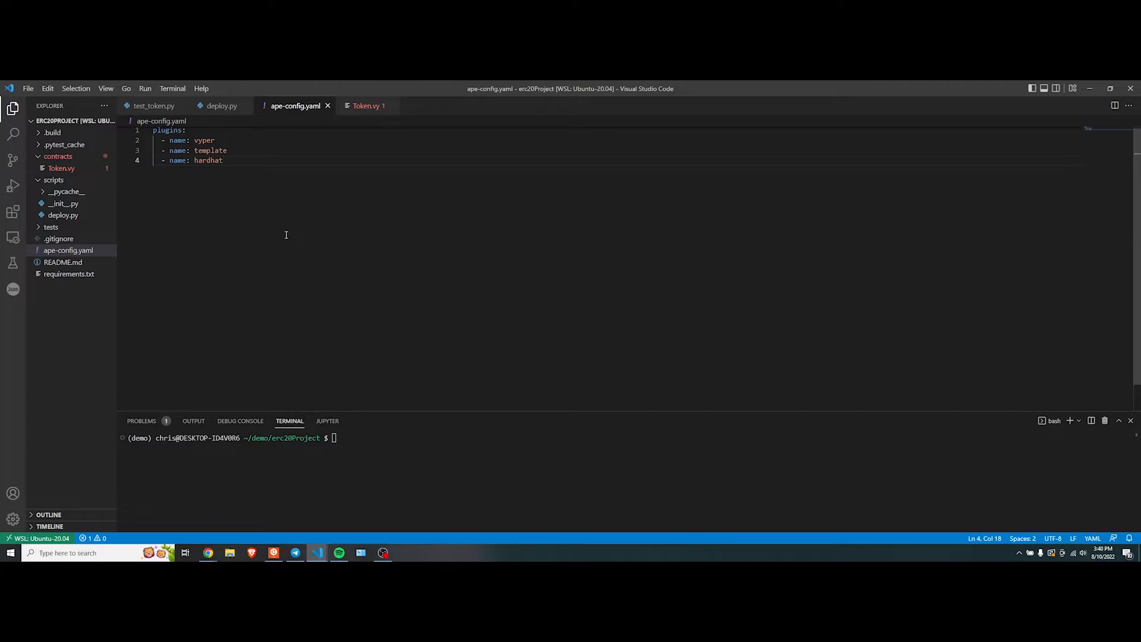
- Add blank lines below the plugins block in ape-config.yaml and switch to the browser
key(Enter)
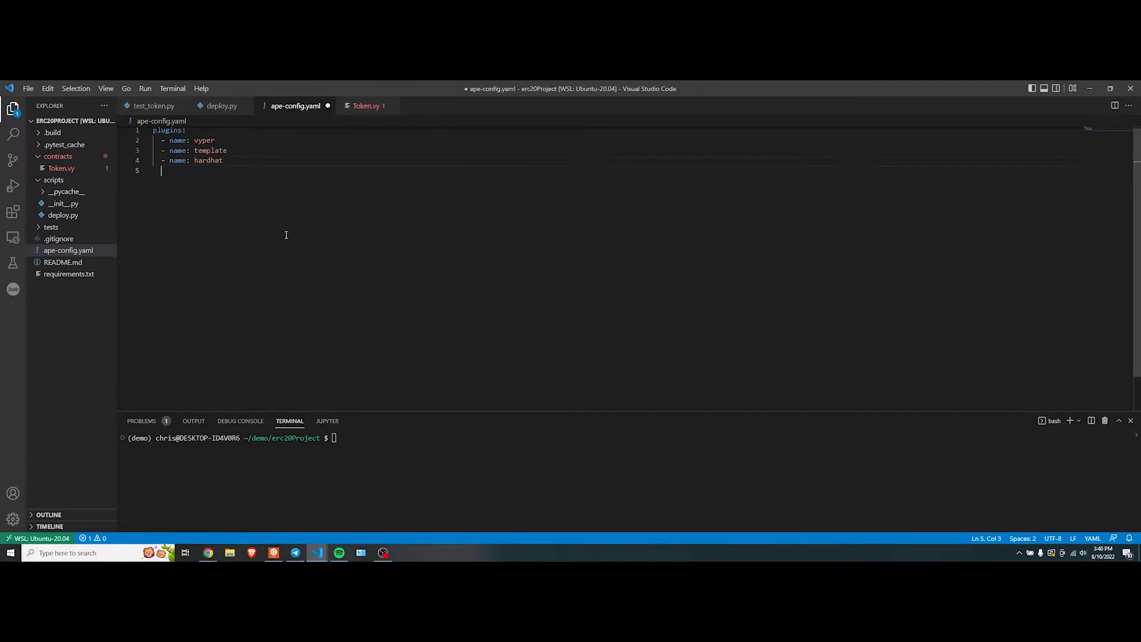
key(Enter)
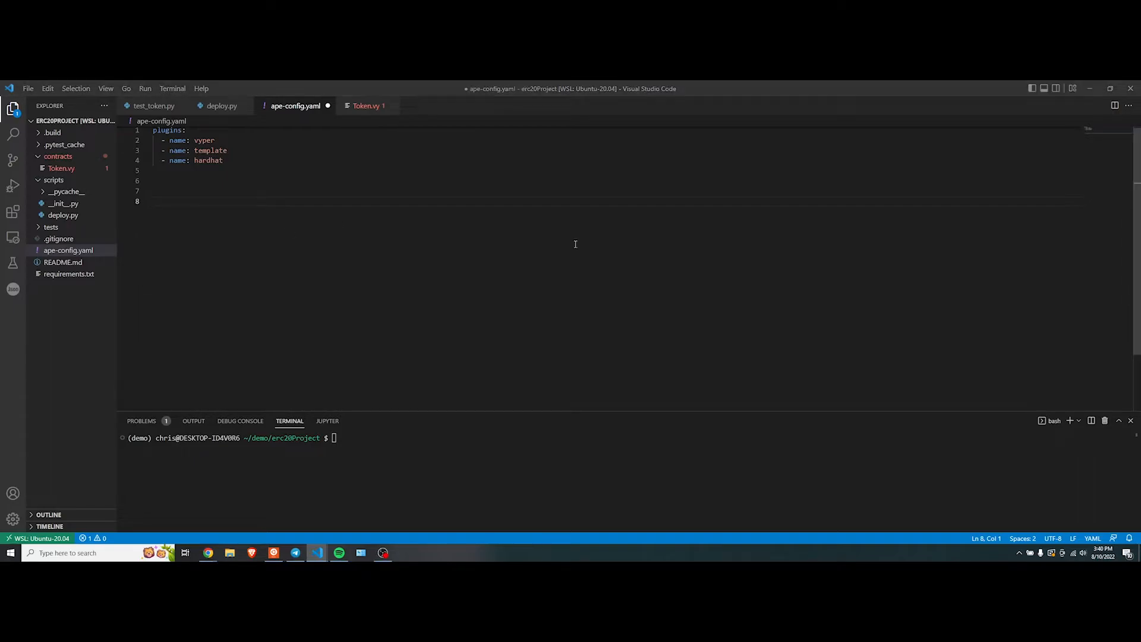
key(alt+tab)
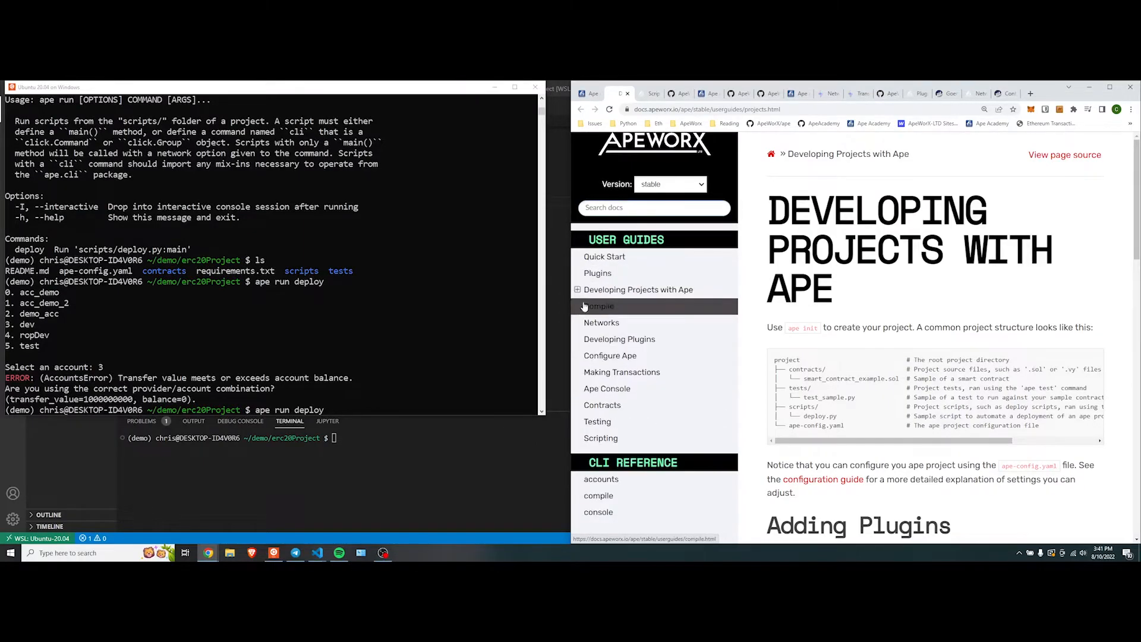
- Go to the Networks guide's Configuring Networks section with the default ecosystem/network/provider template
click(601, 322)
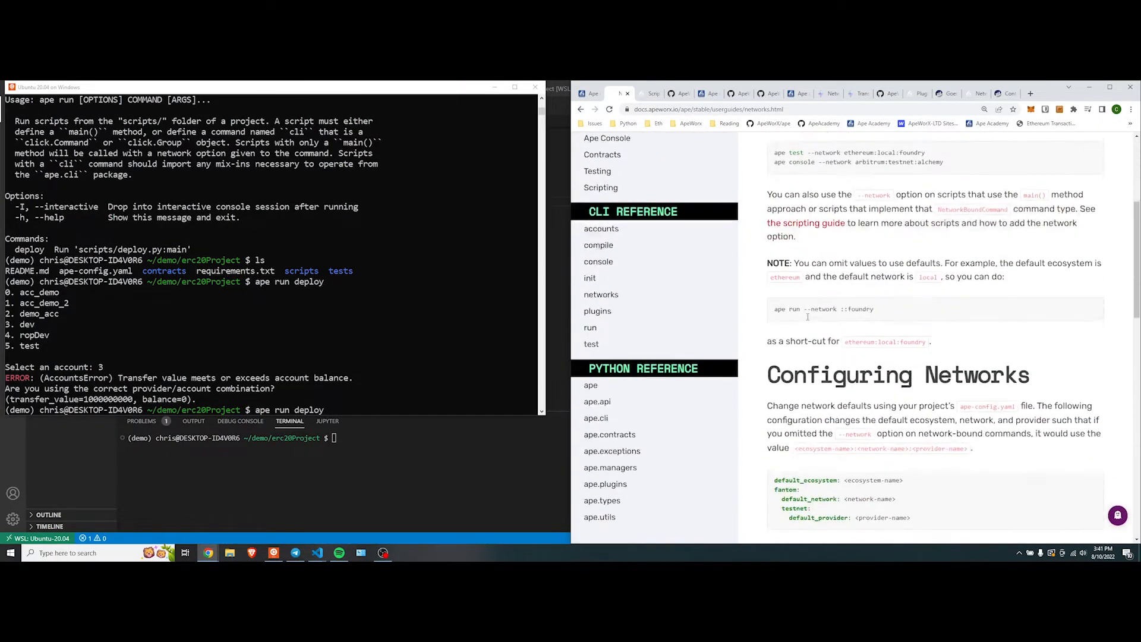
scroll(down, 3)
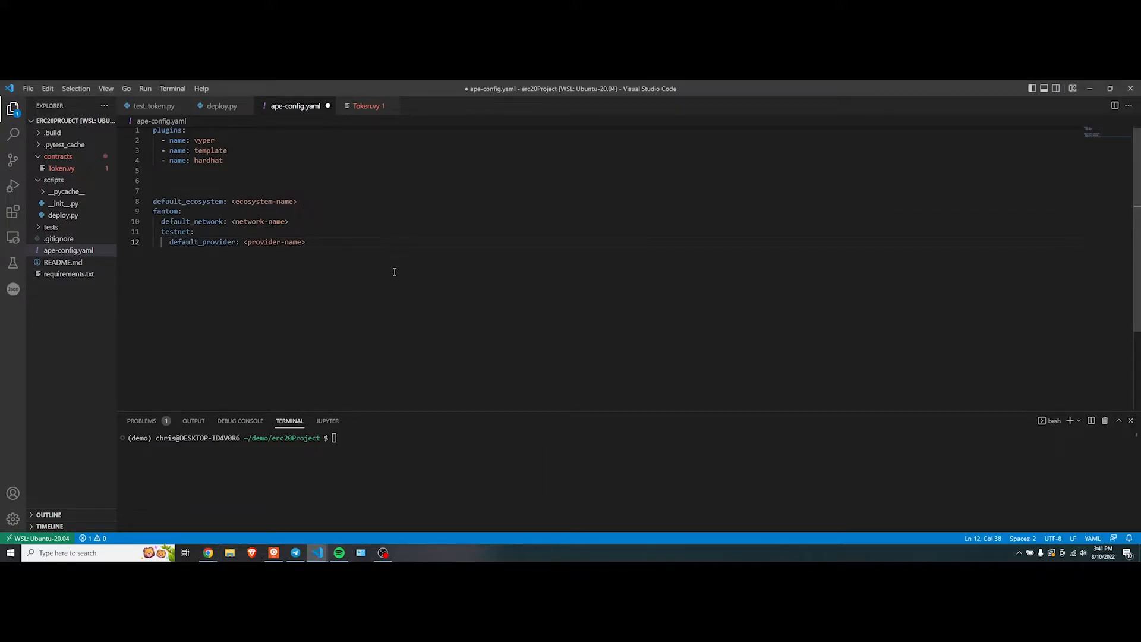
- Replace the template placeholders with default_ecosystem ethereum, goerli network and alchemy provider, checking ape networks list
text(ape networks list)
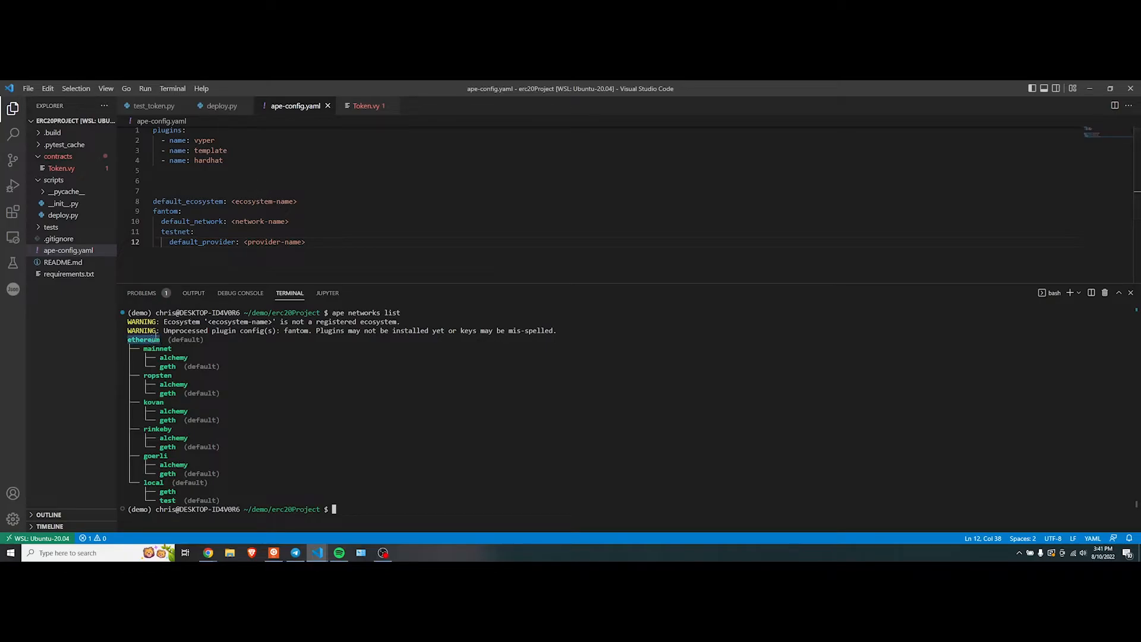
double_click(262, 202)
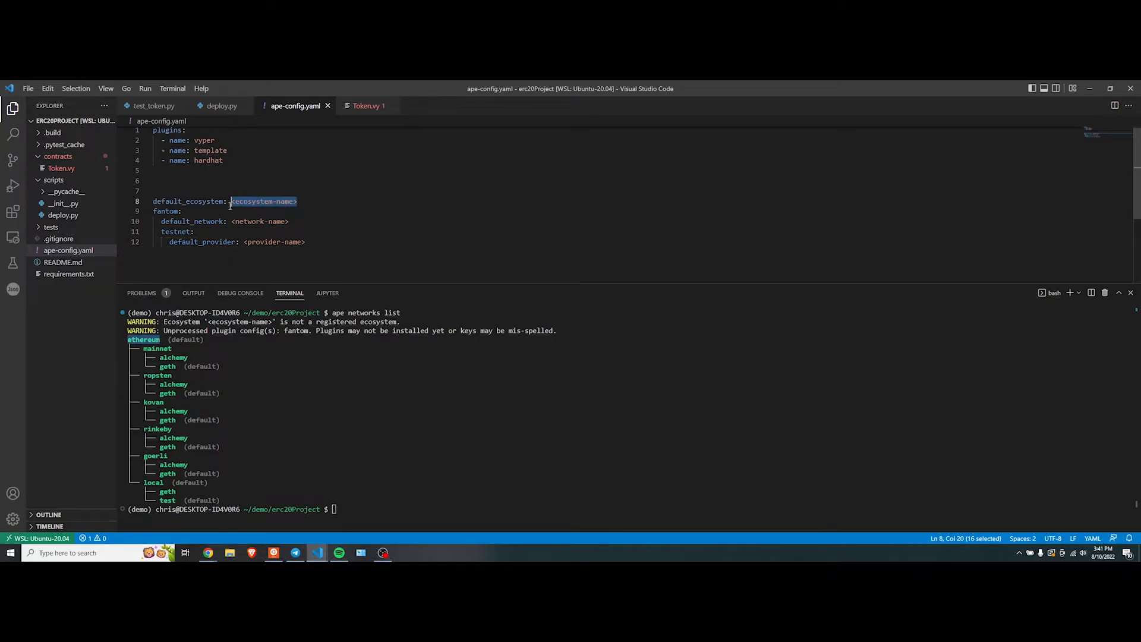
text(ethereum)
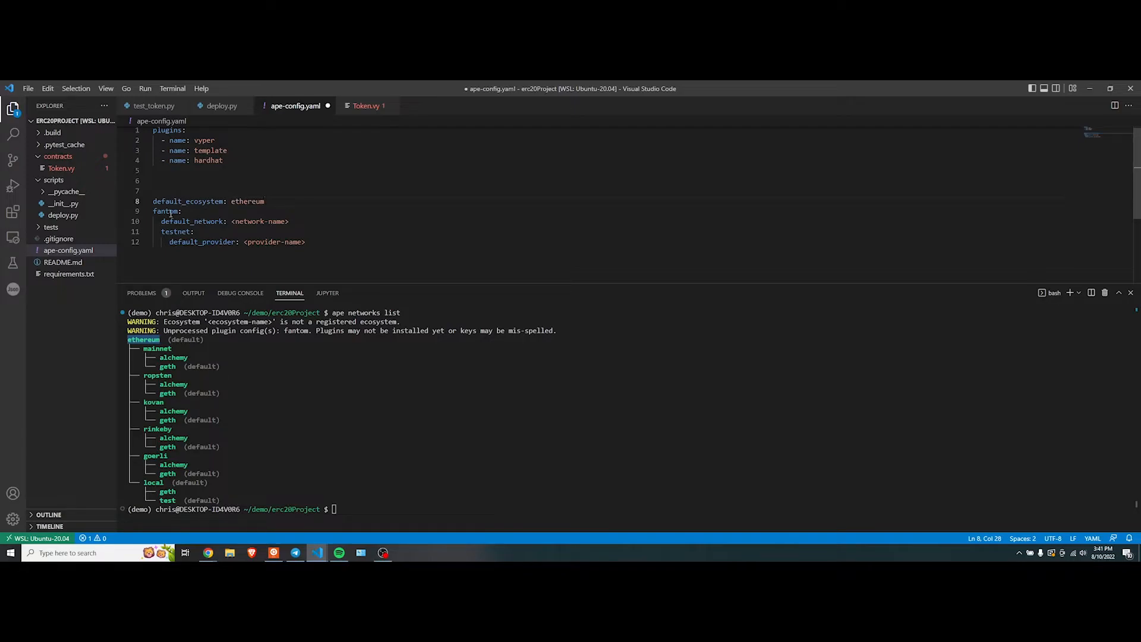
text(ethereum:)
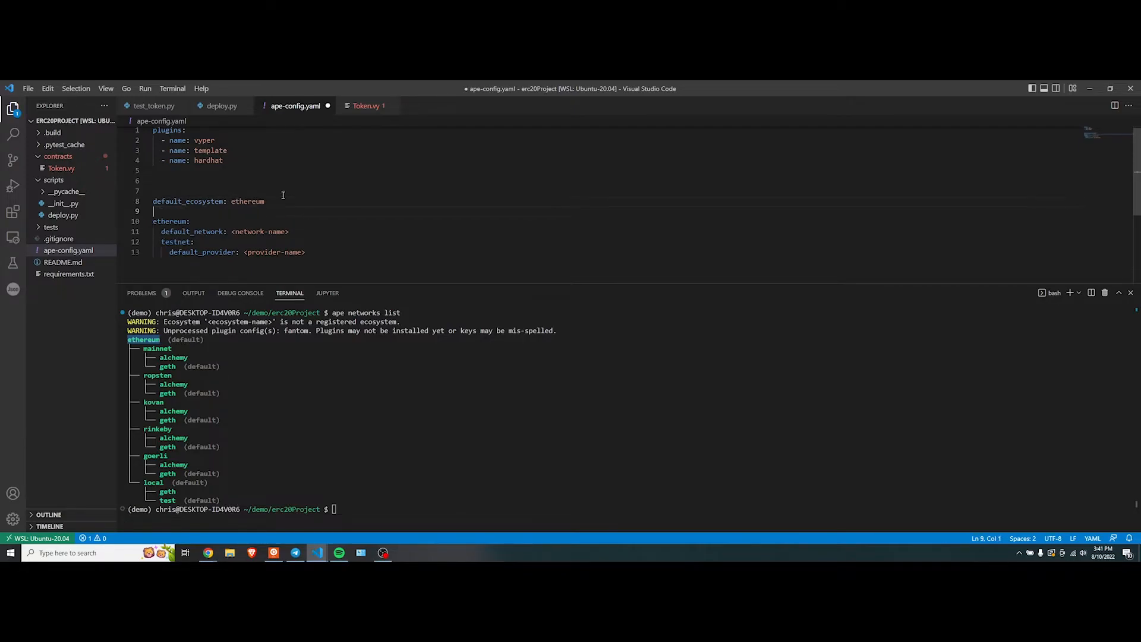
mouse_move(202, 356)
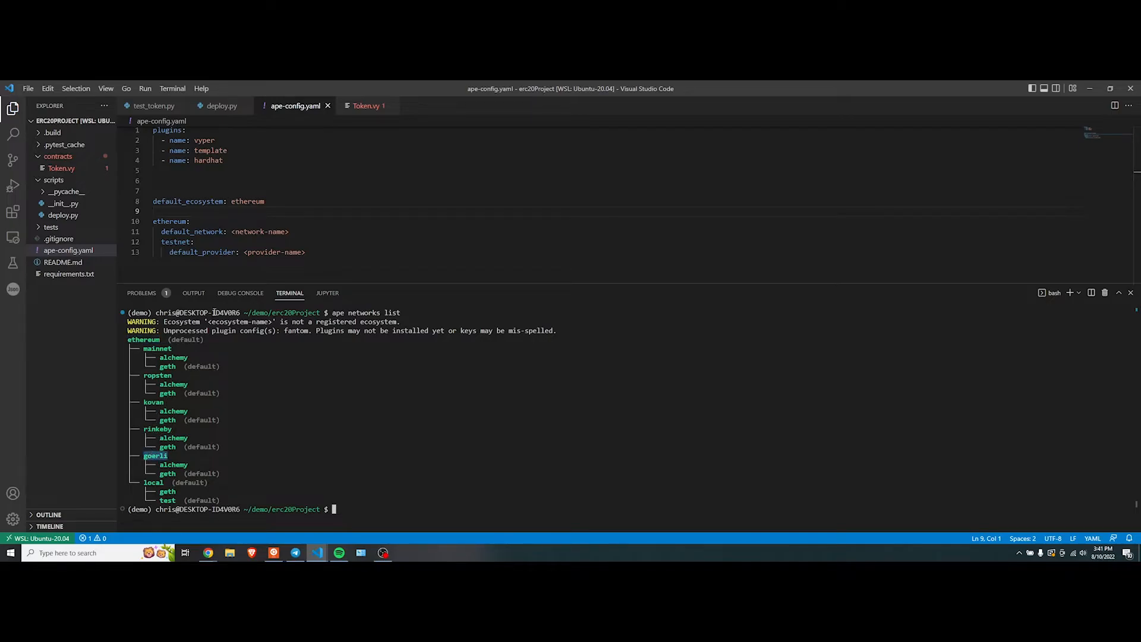
double_click(259, 231)
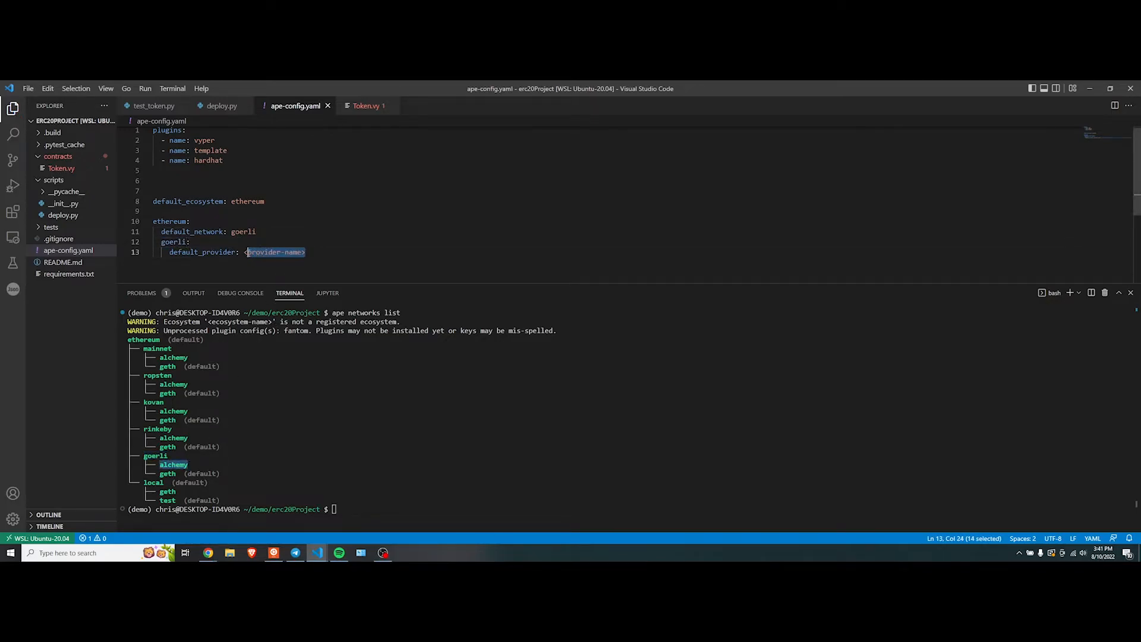
text(alchemy)
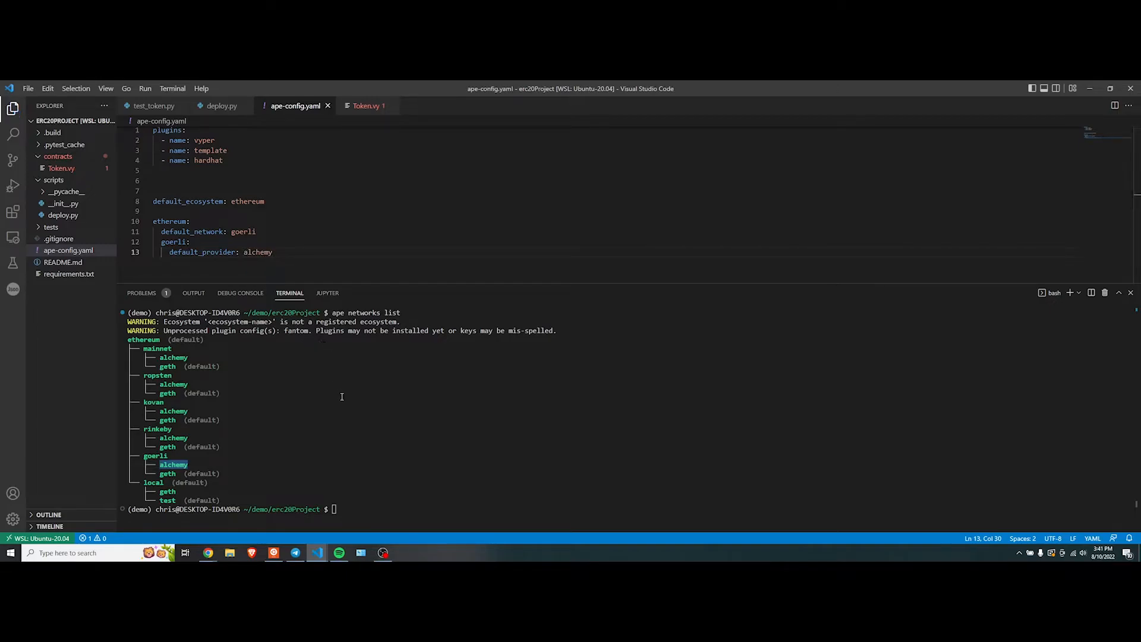
text(ape networks list)
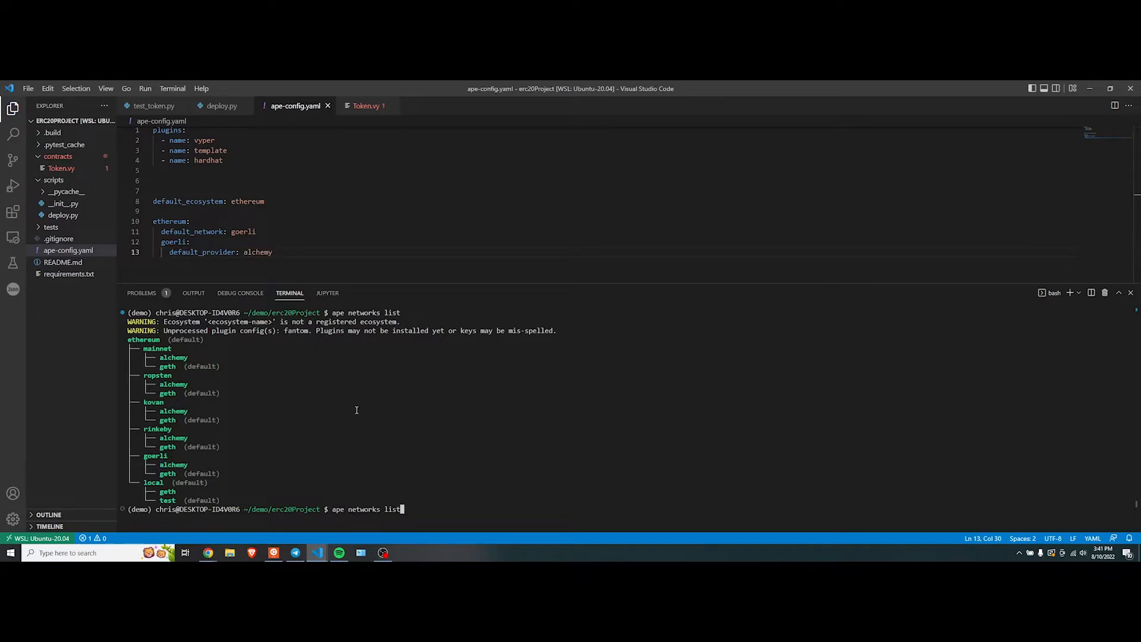
- Run ape run deploy, pick account 3 and answer n at the Sign prompt so the transaction aborts unsigned
text(ape run deploy)
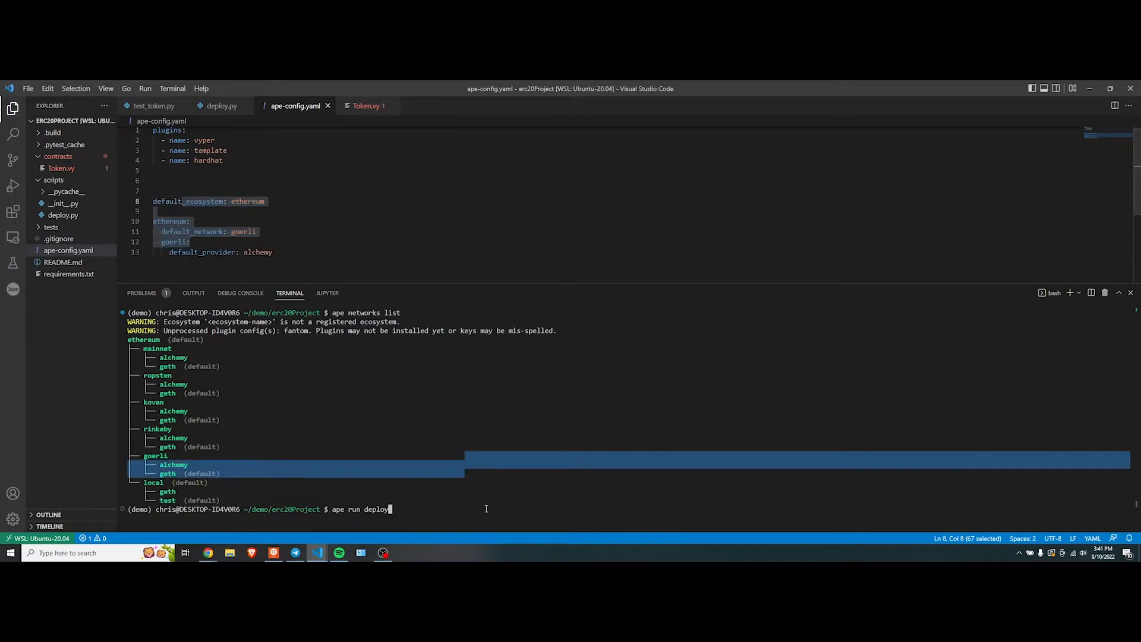
text(---)
text(3)
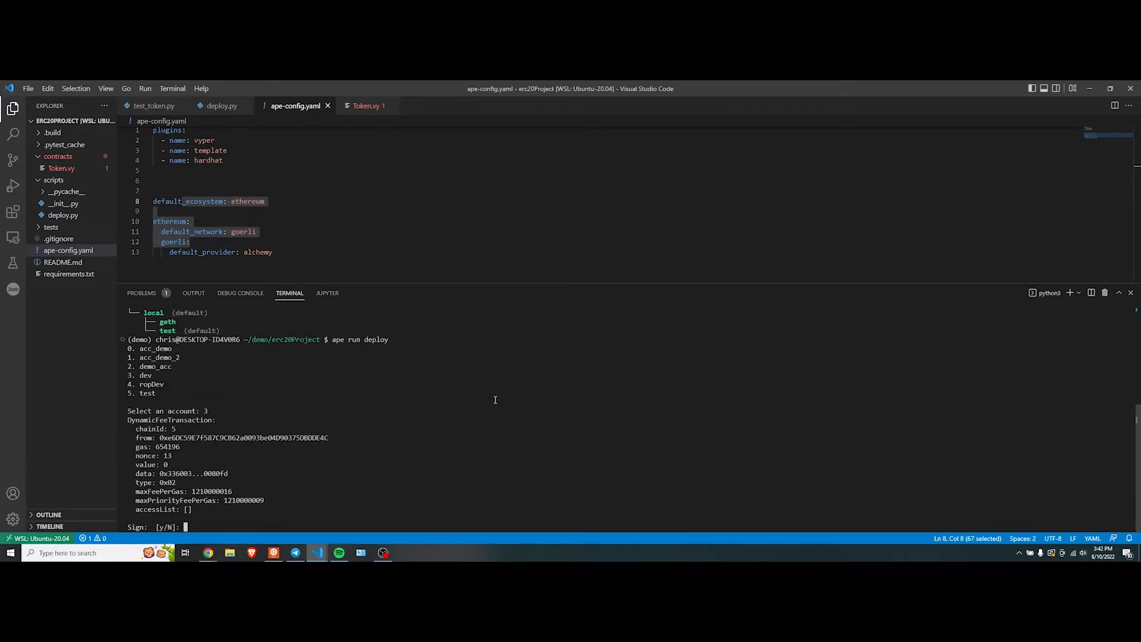
text(y)
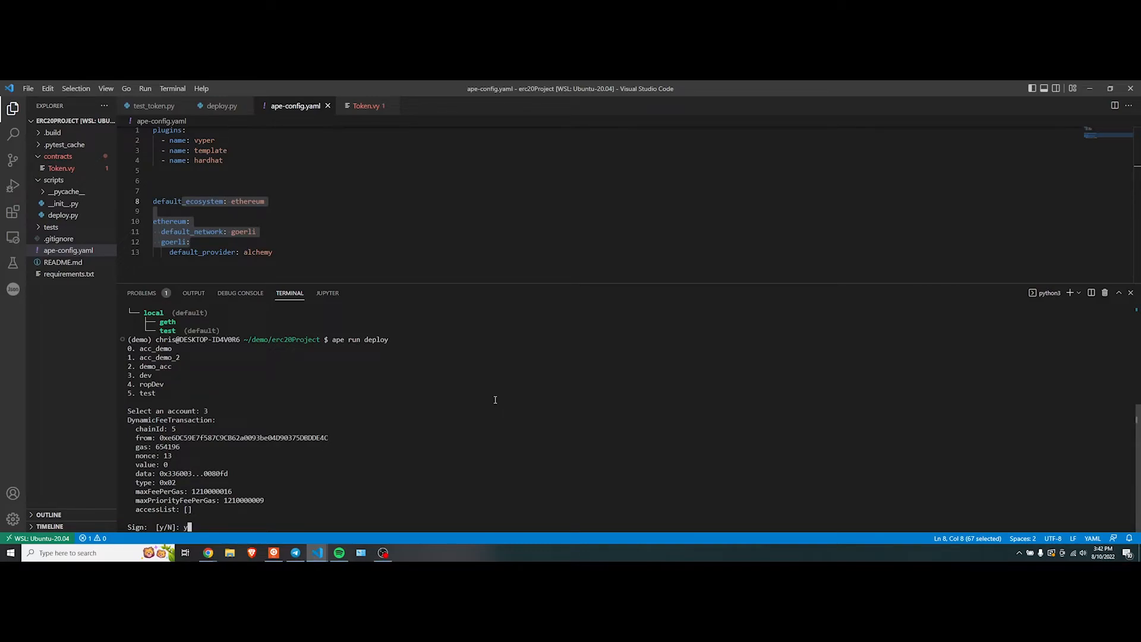
key(Backspace)
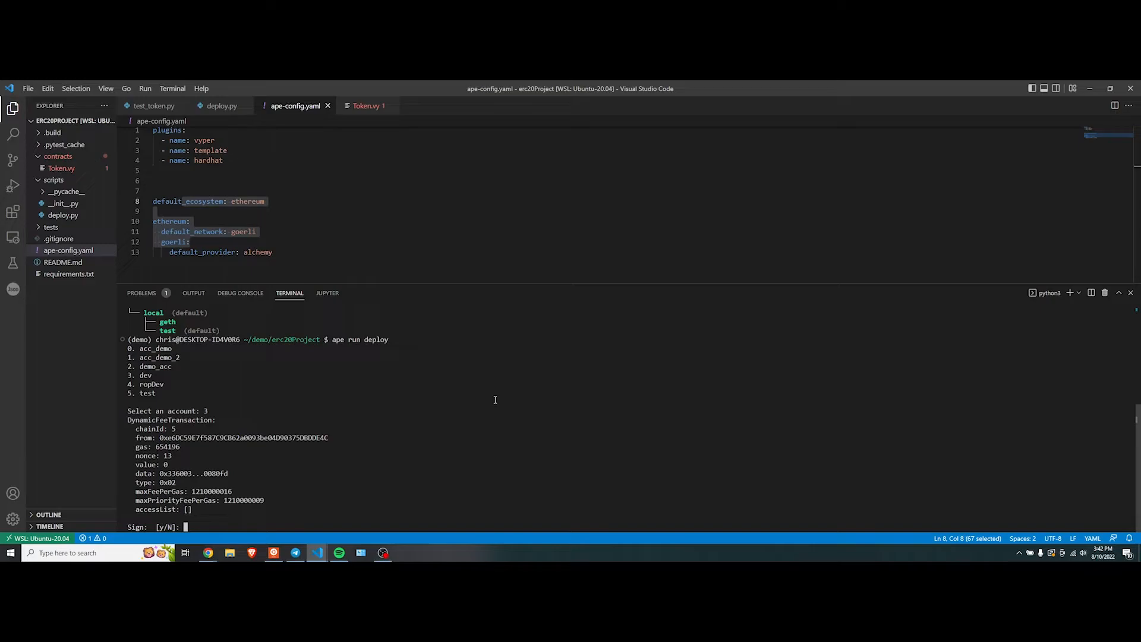
text(n)
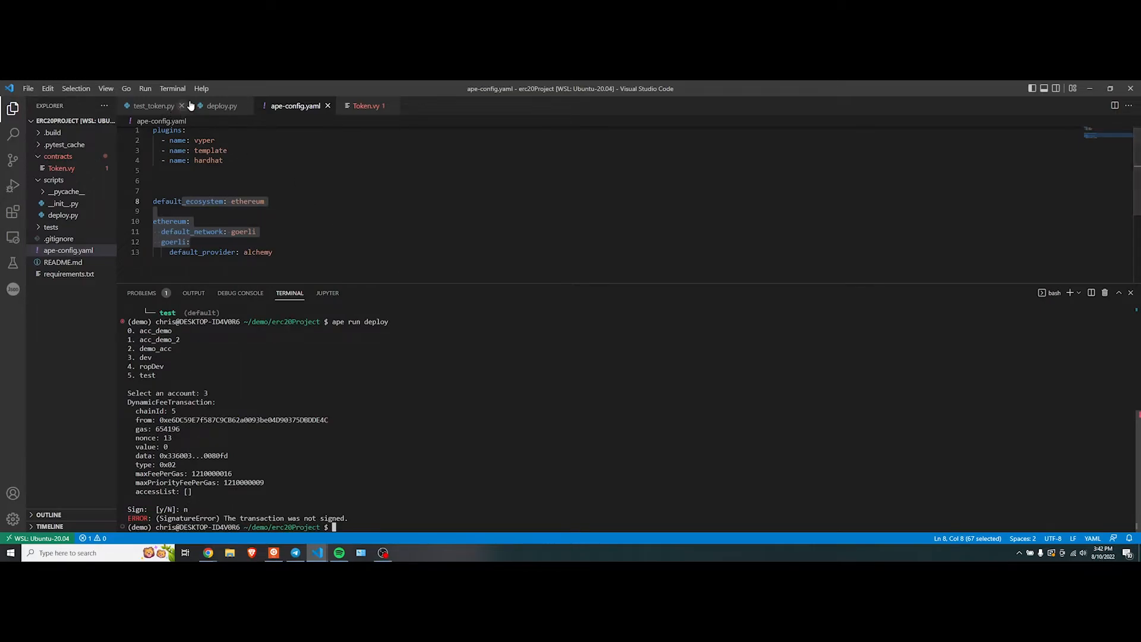
click(221, 106)
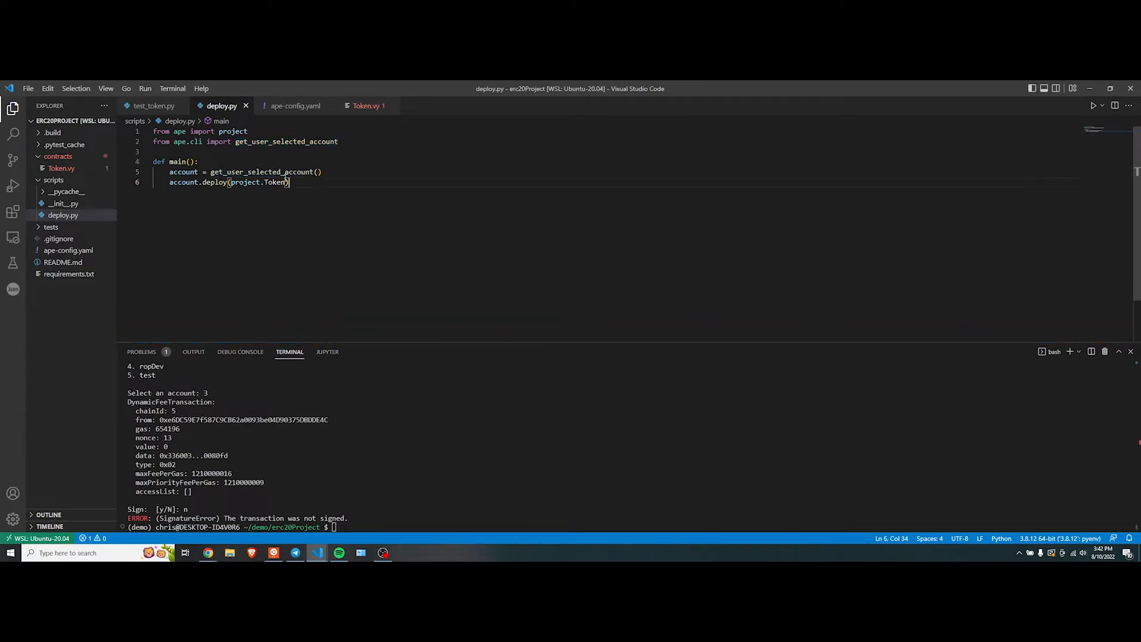
- Bring the Ape Academy deploy article beside the editor and scroll to its CLI Scripts code block
key(alt+tab)
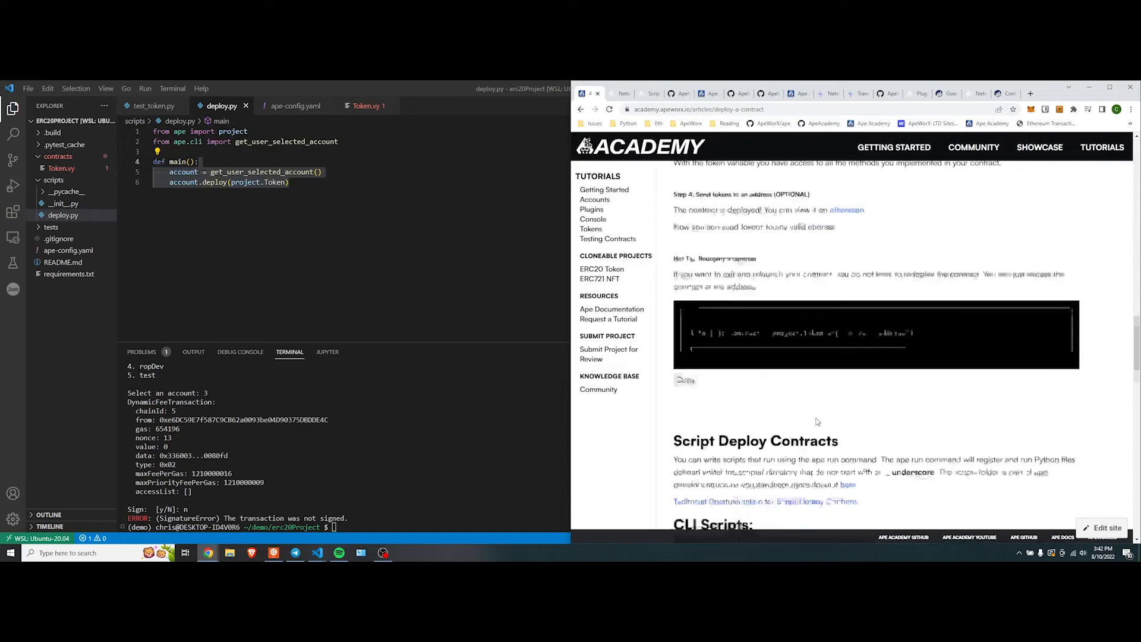
scroll(down, 3)
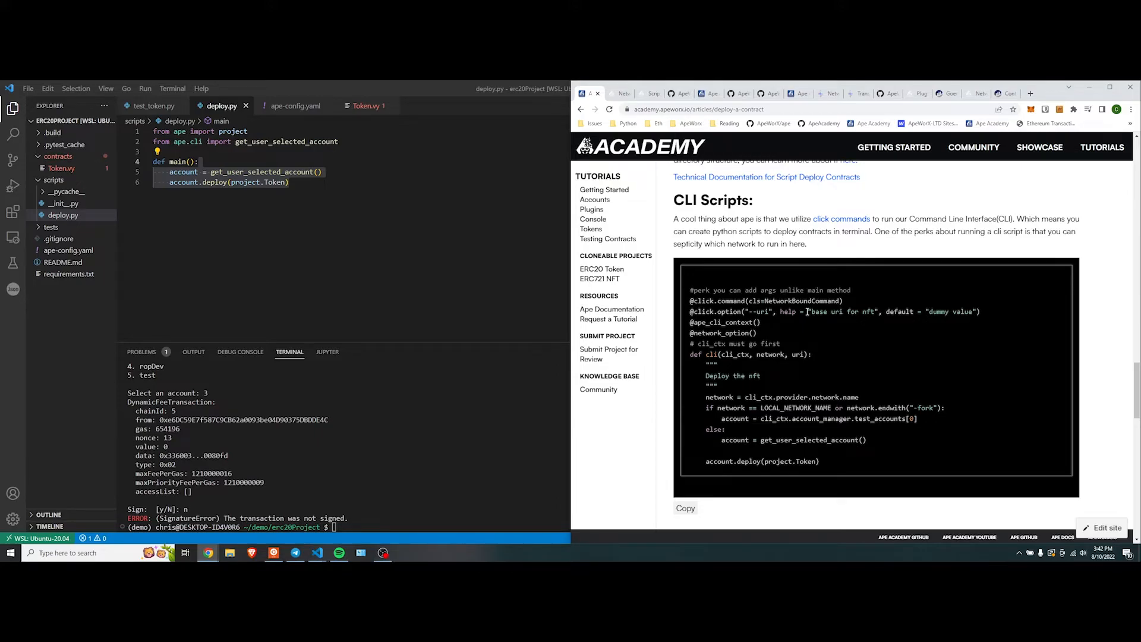
mouse_move(721, 440)
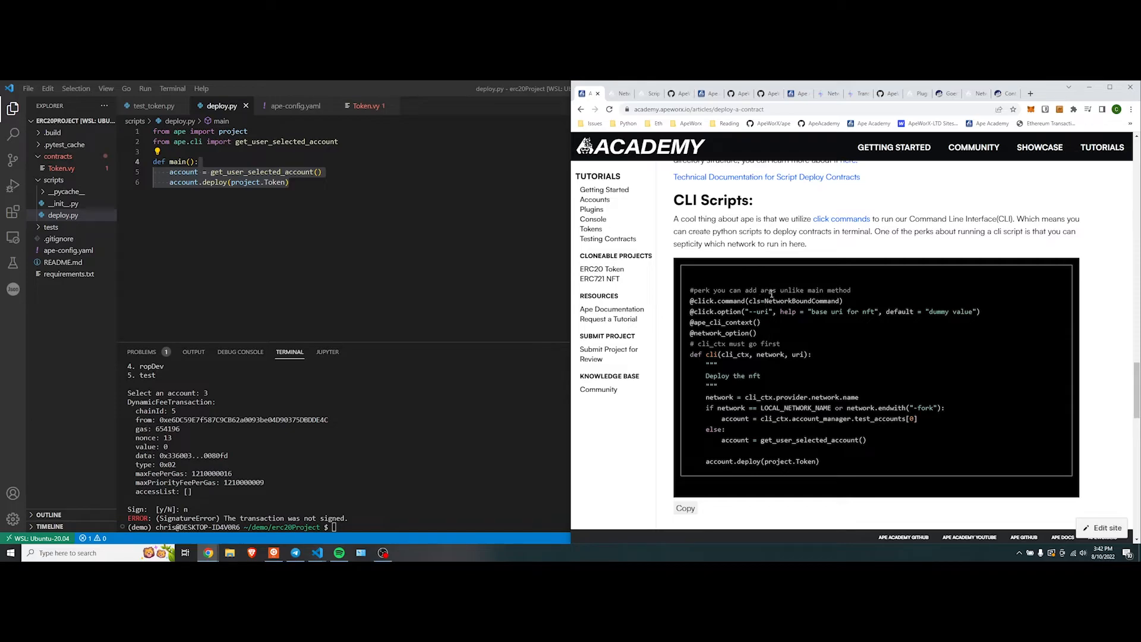
scroll(down, 3)
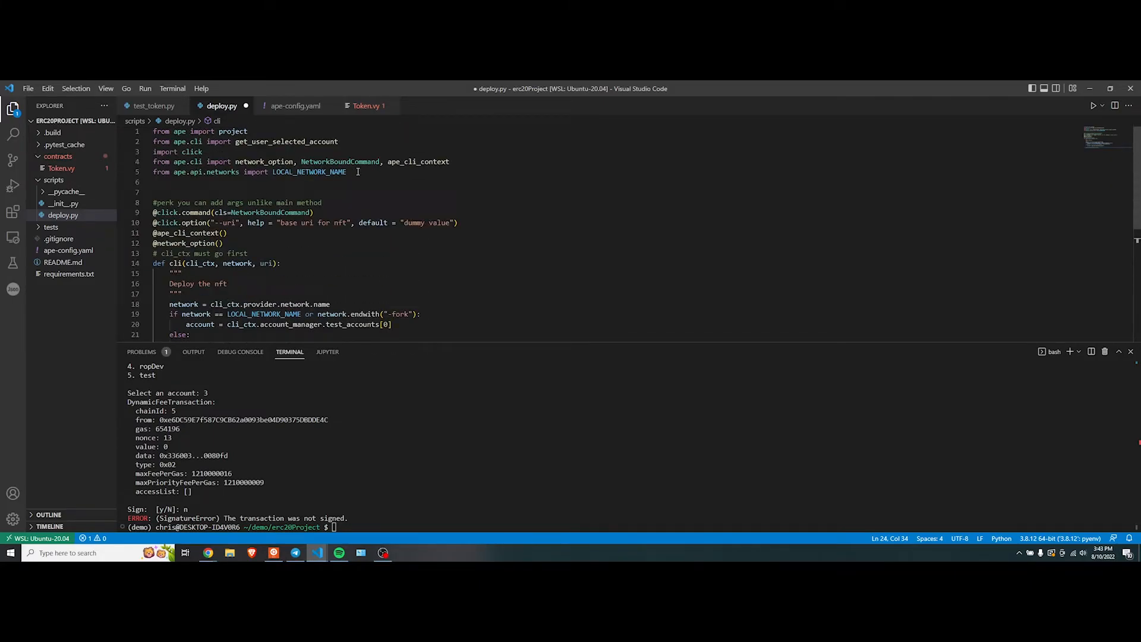
- Paste the click-based CLI Scripts template into deploy.py and run ape run deploy
drag(153, 151, 347, 171)
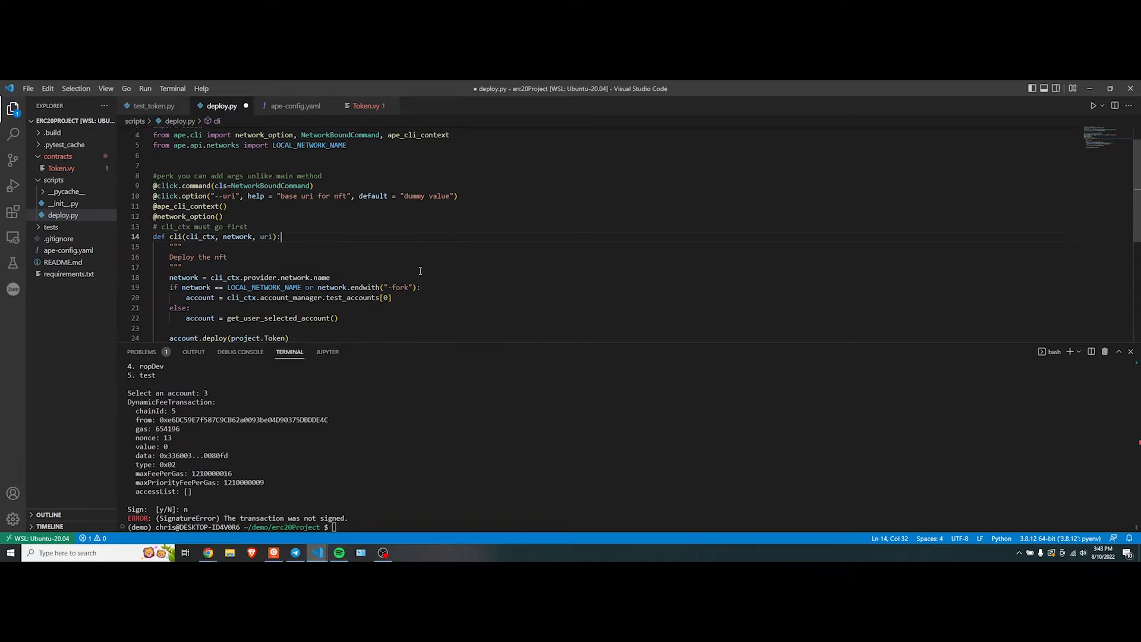
scroll(down, 3)
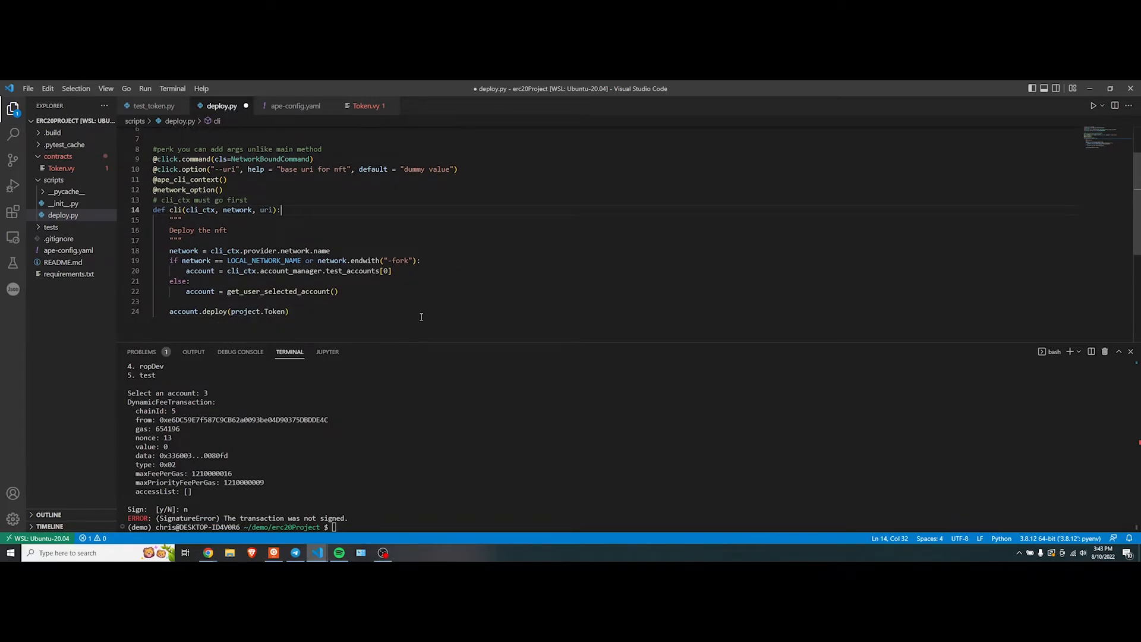
mouse_move(357, 300)
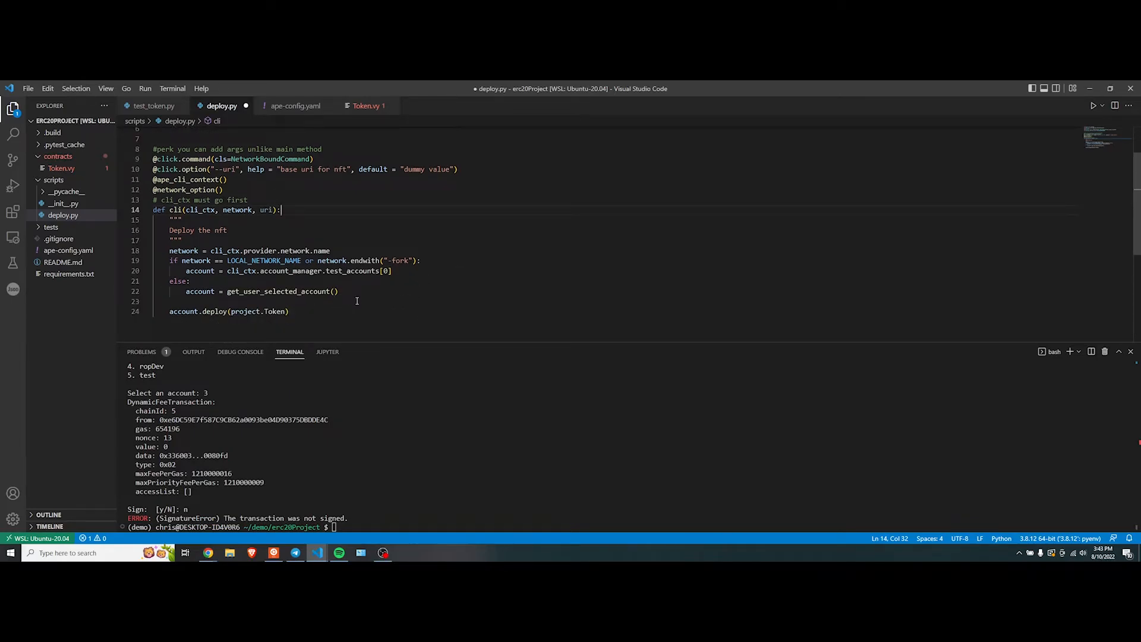
text(ape run deploy)
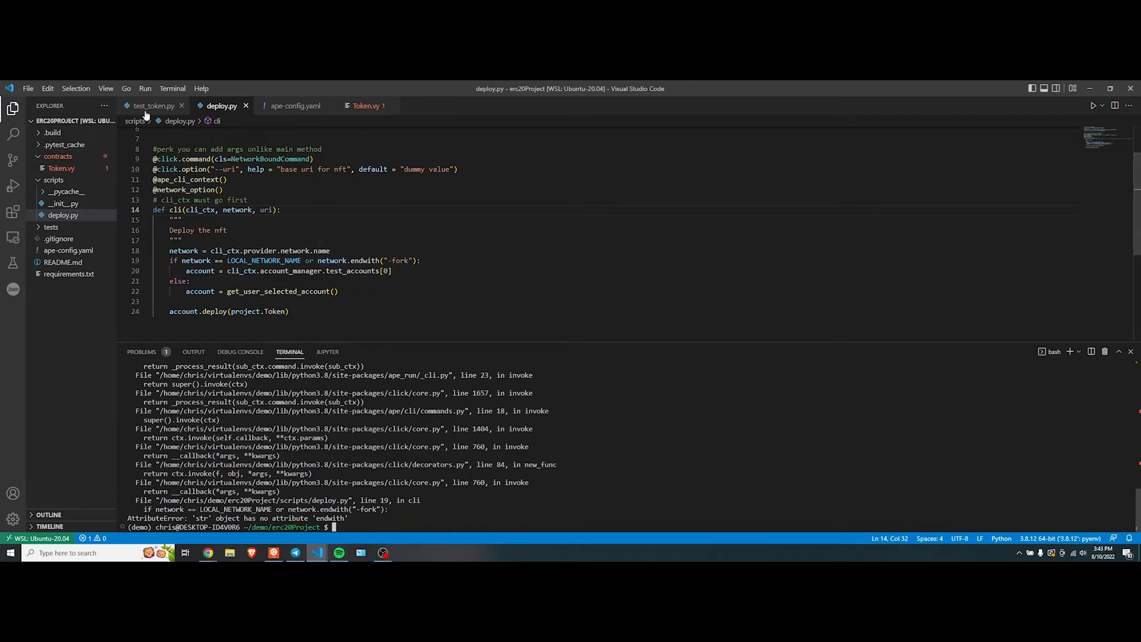
- Check ape-config.yaml and the token test, then fix the LOCAL_NETWORK_NAME check so Token deploys successfully
click(294, 105)
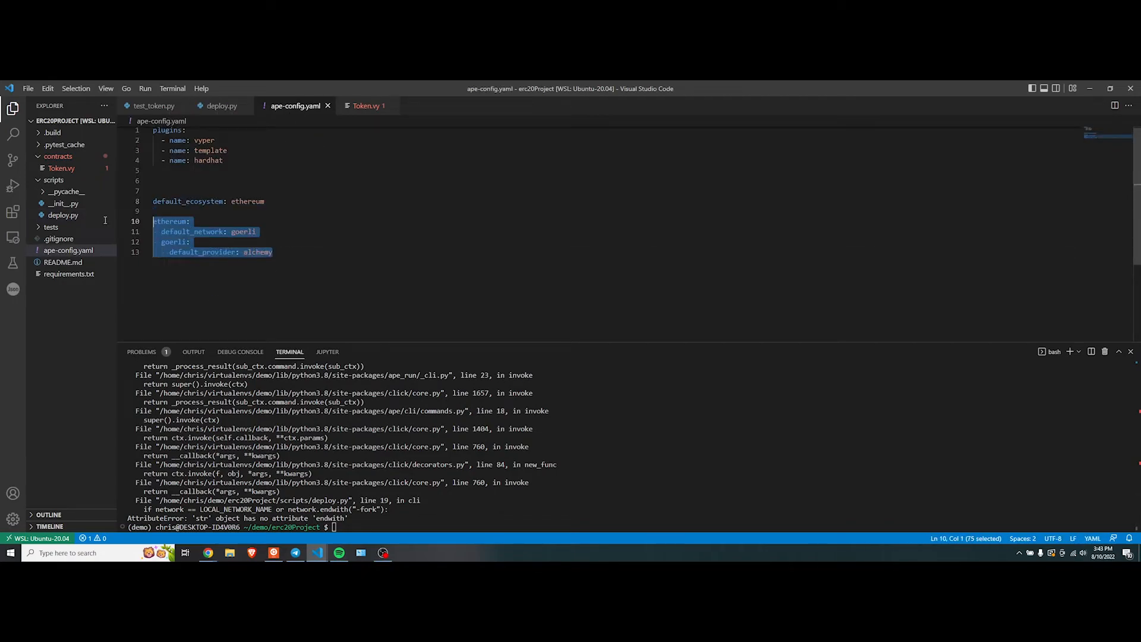
click(153, 106)
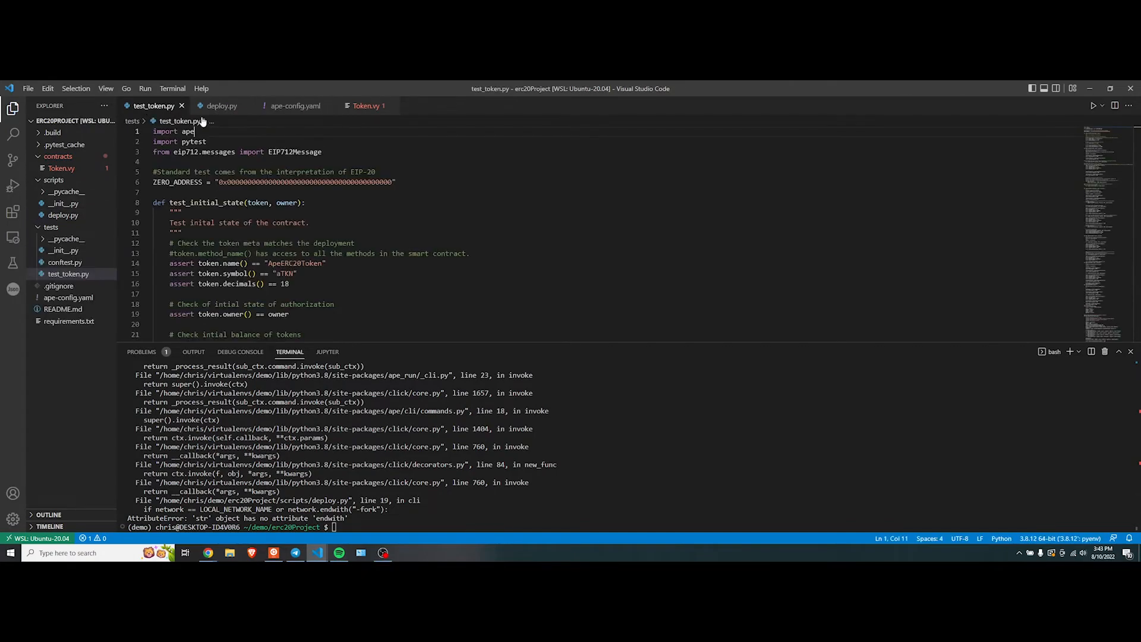
click(222, 106)
text(ape run deploy)
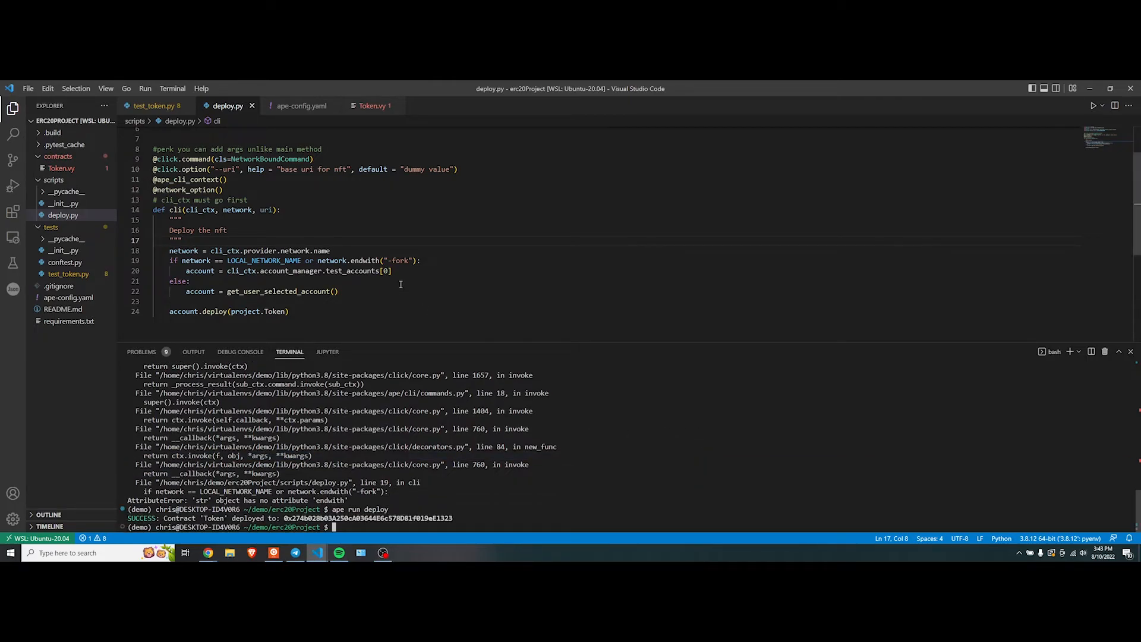
double_click(264, 261)
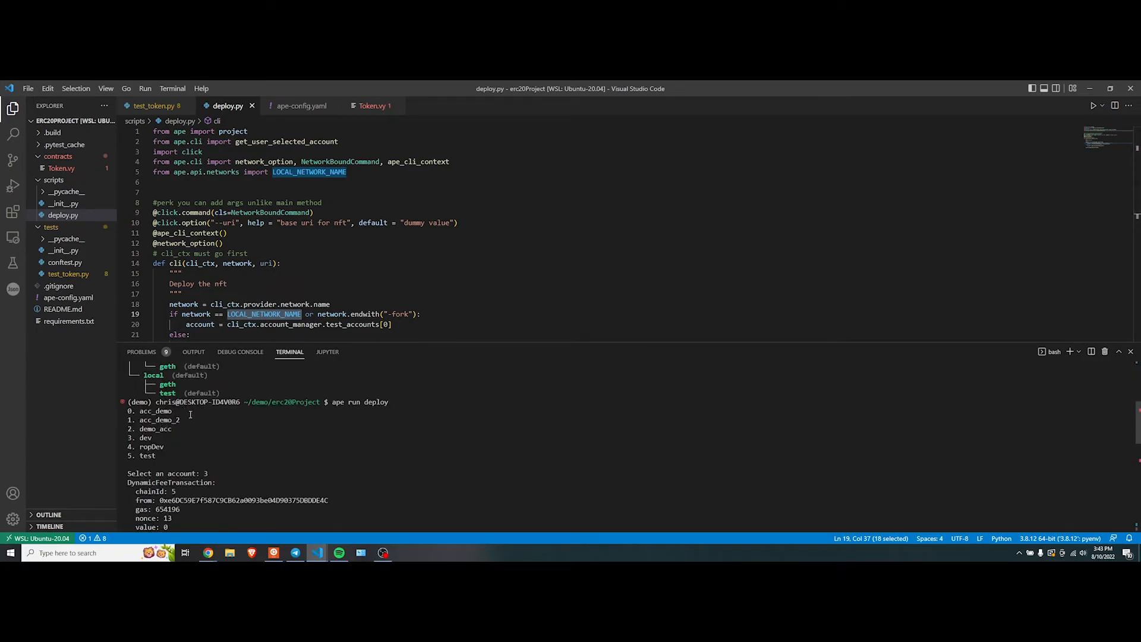
scroll(down, 3)
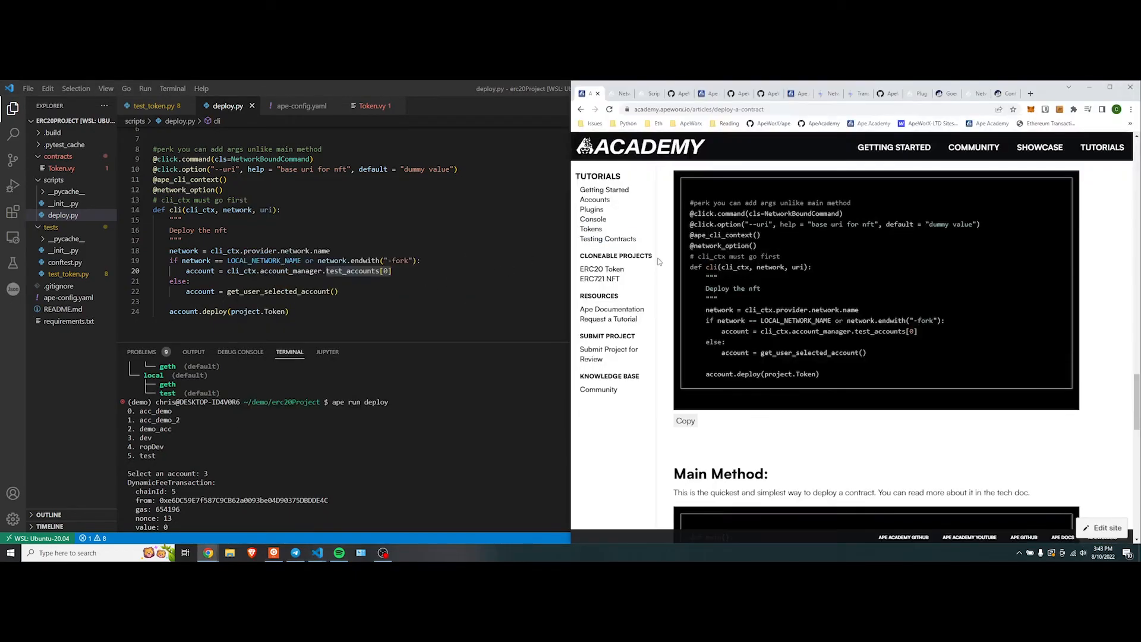
- Search the Ape docs for test_accounts[0] and view the AccountManager.test_accounts reference with its usage example
click(619, 92)
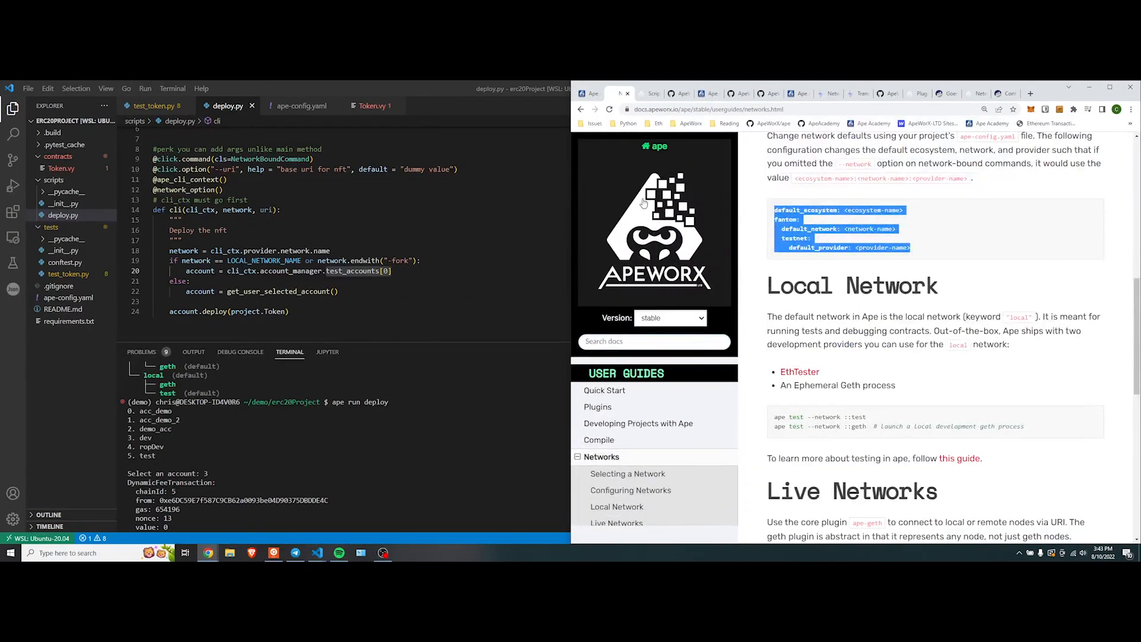
text(test_accounts[0])
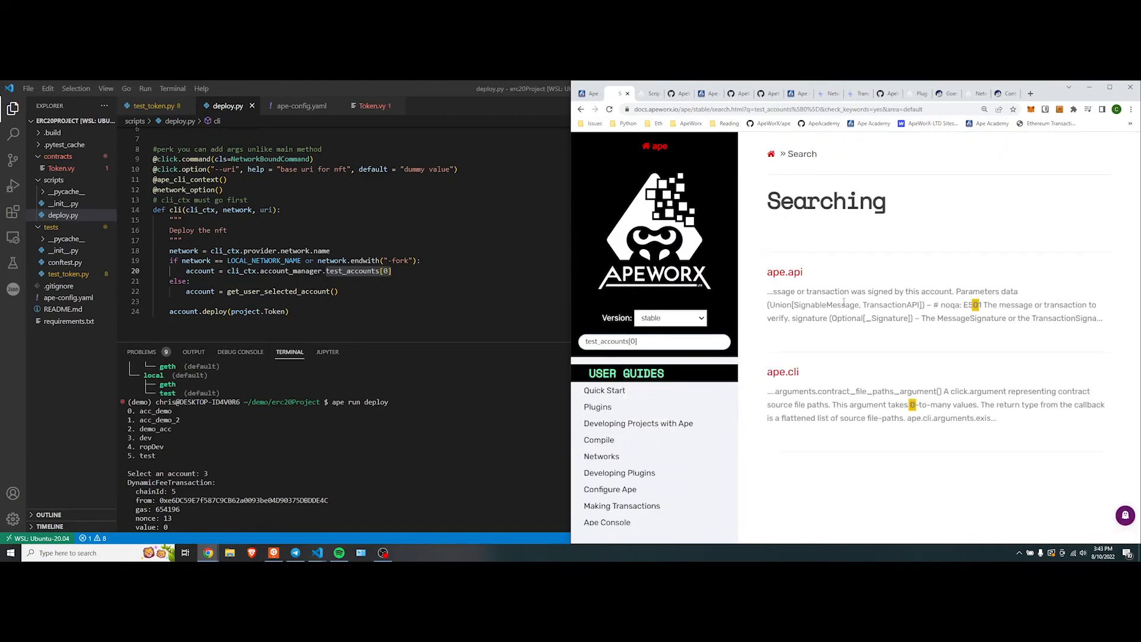
scroll(down, 3)
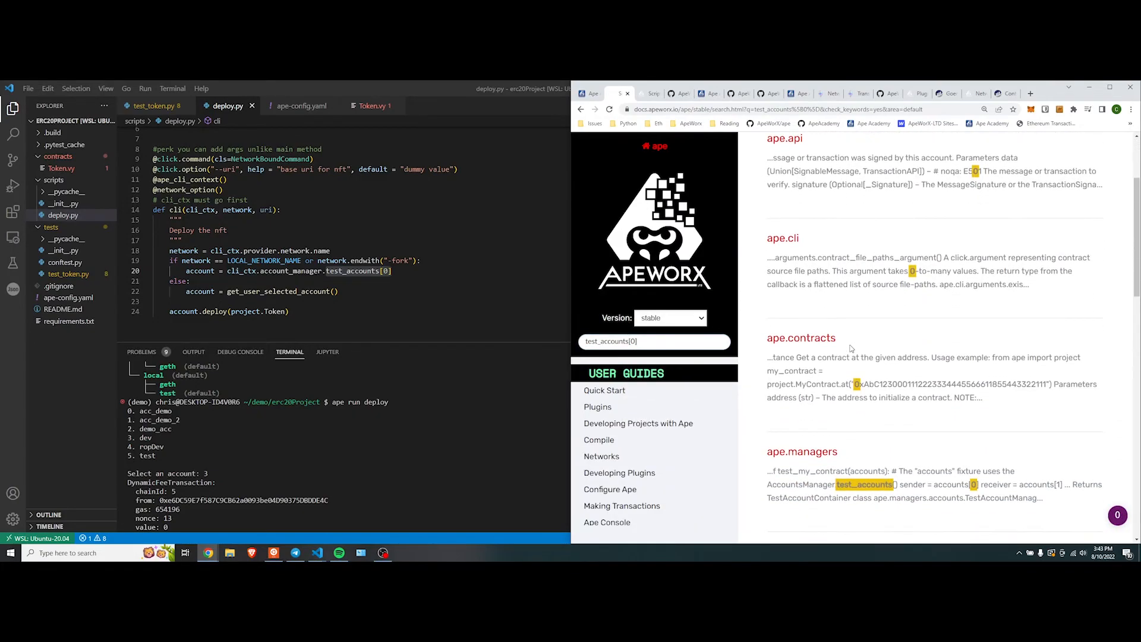
scroll(down, 3)
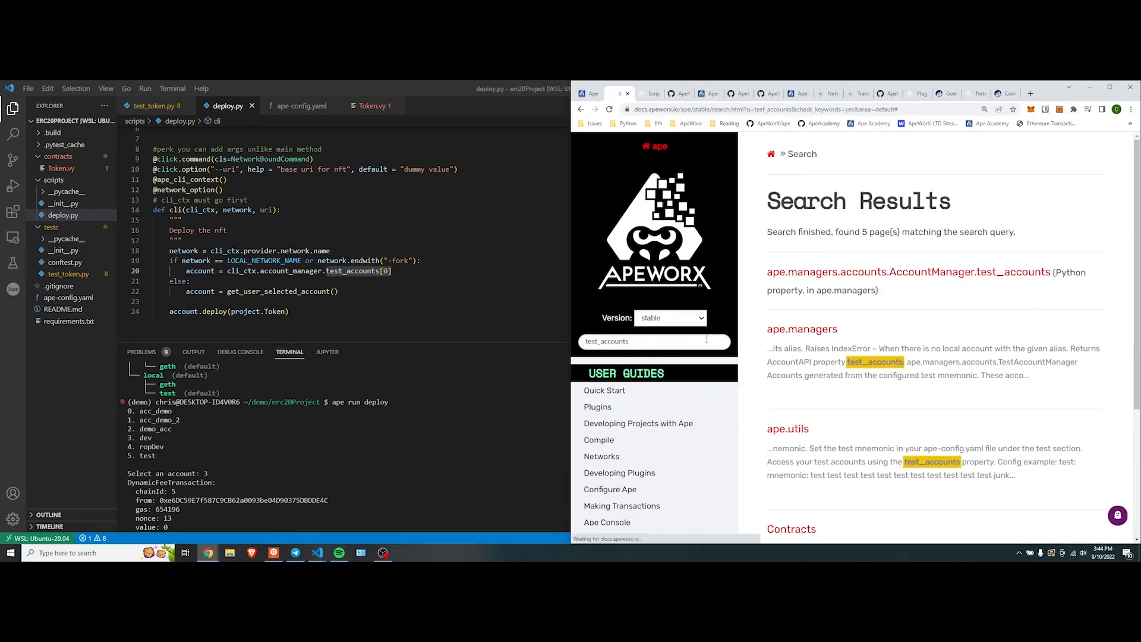
click(907, 271)
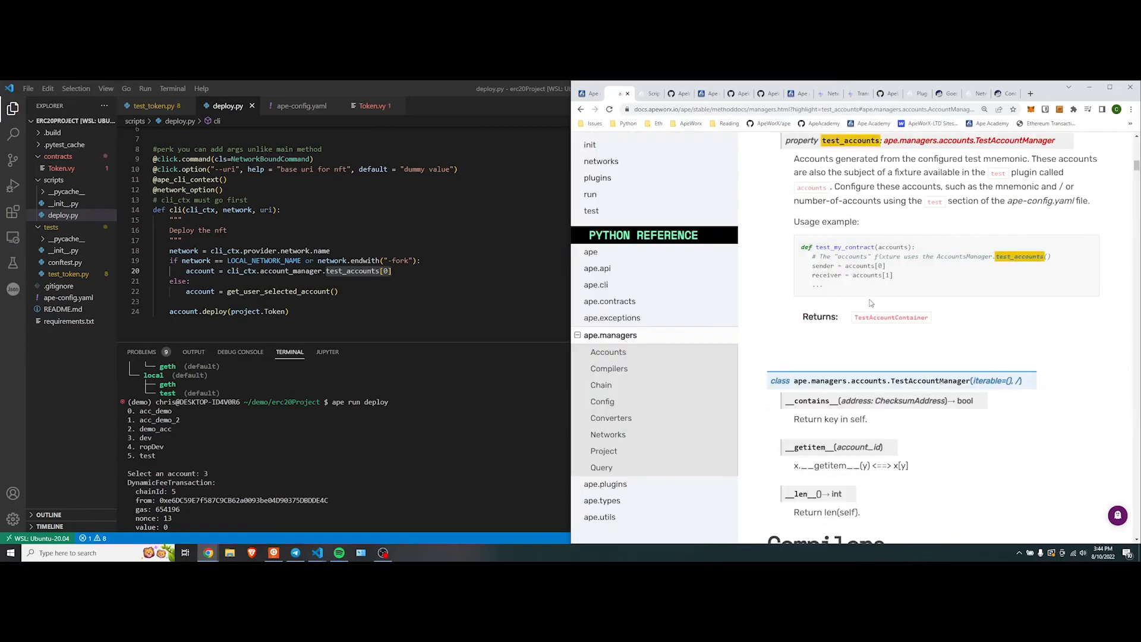
scroll(down, 3)
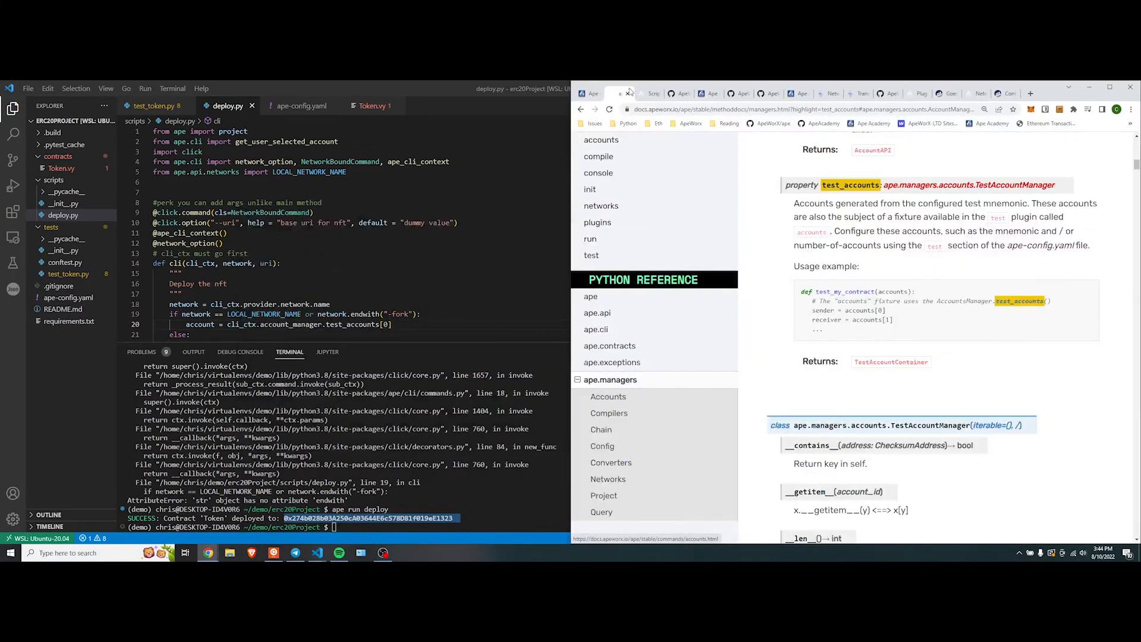
- Return to the Ape Academy deploy article and scroll to its Main Method example and Outro
click(591, 93)
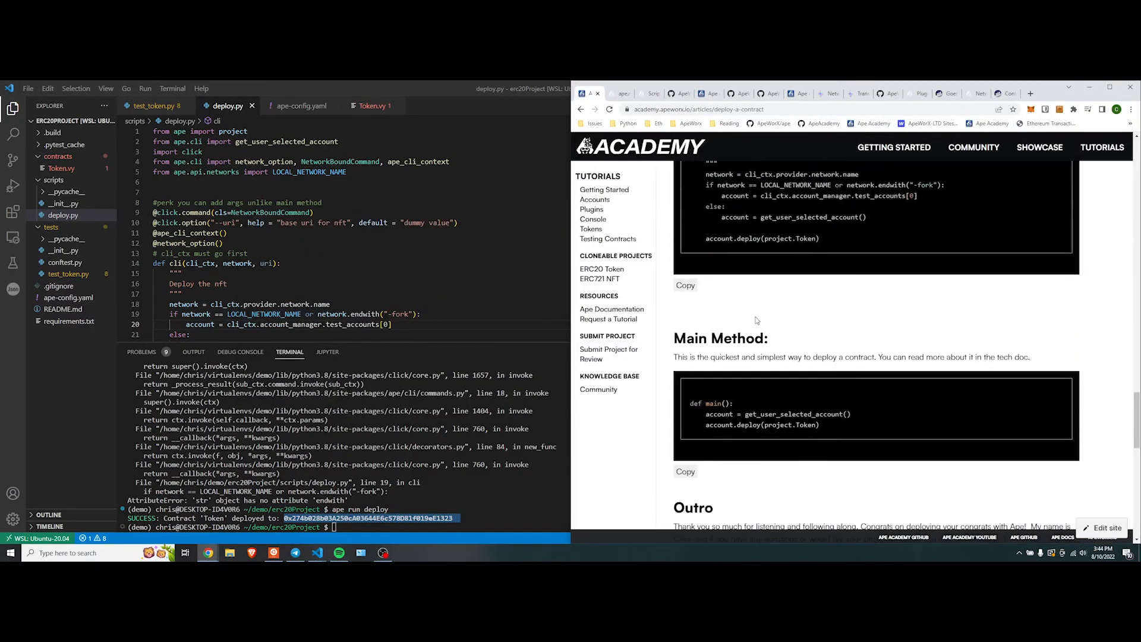
scroll(down, 3)
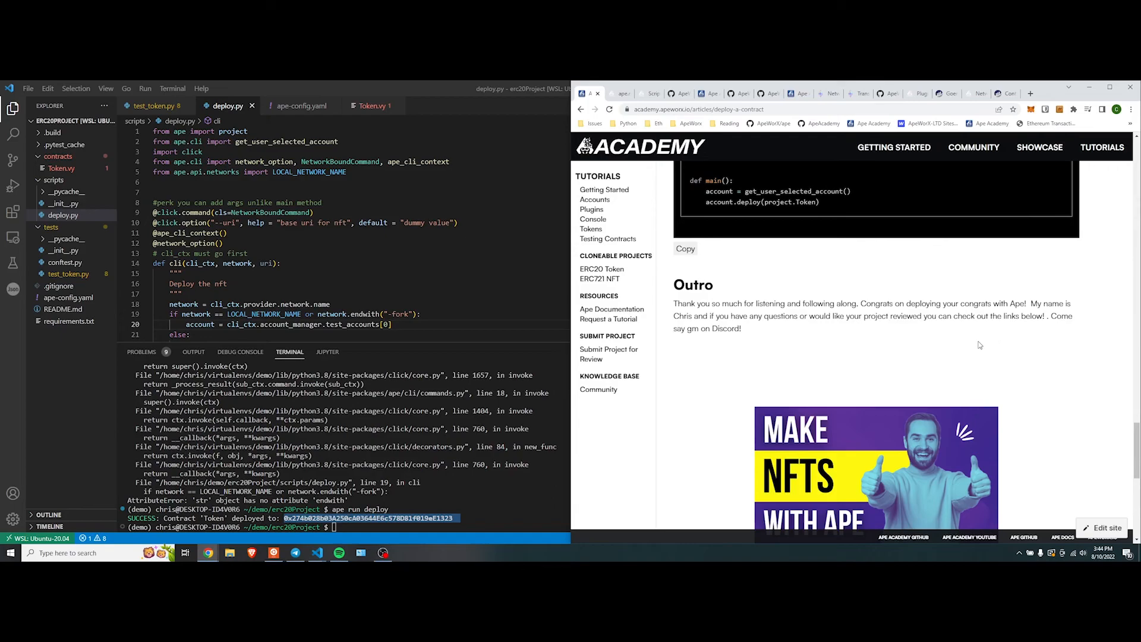
mouse_move(978, 346)
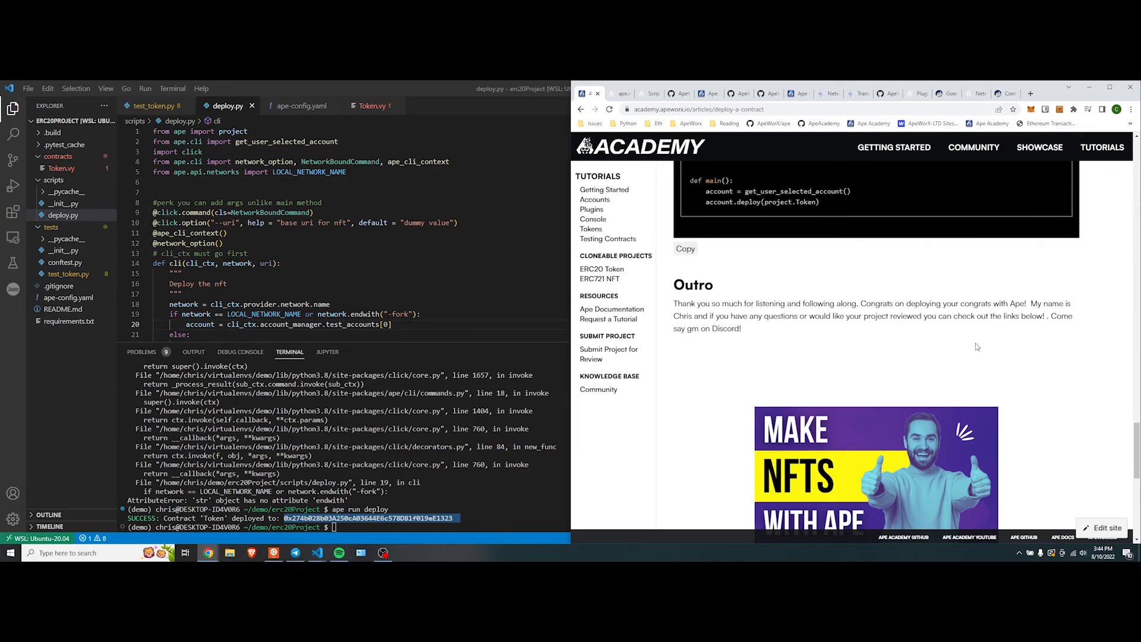
mouse_move(835, 369)
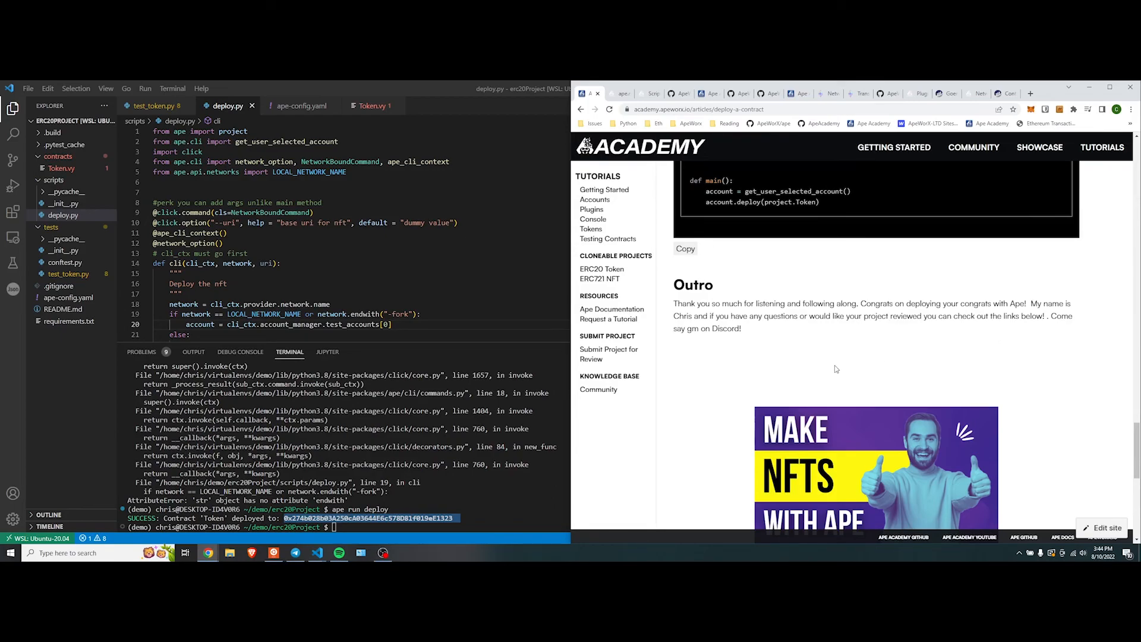